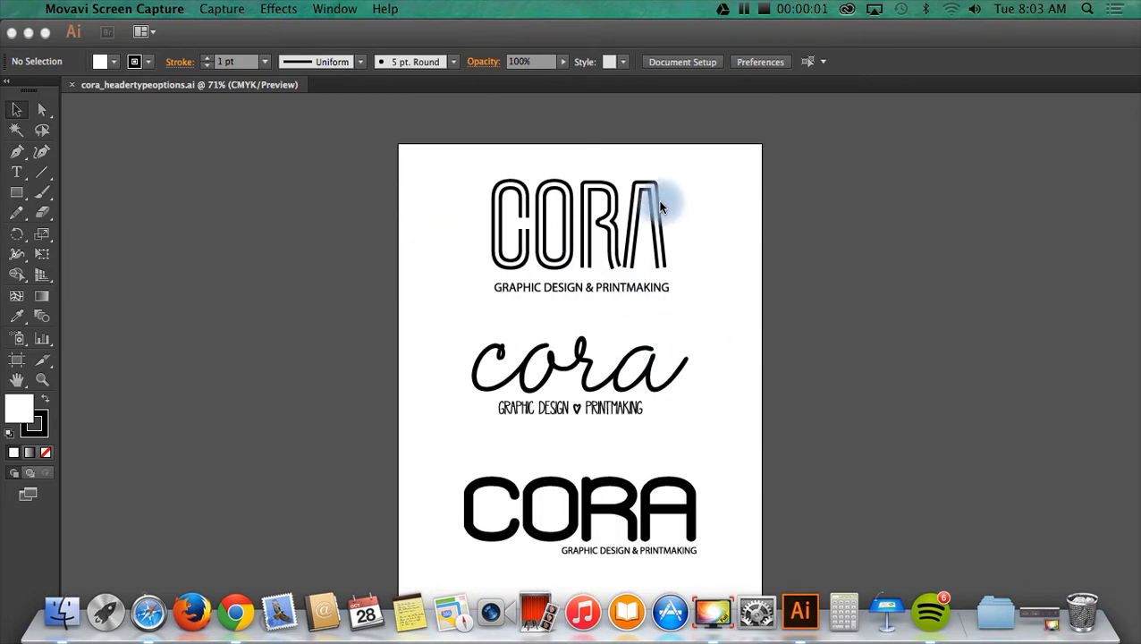
Scroll down the artboard past the CORA logo variants to the bold rounded one
scroll(down, 3)
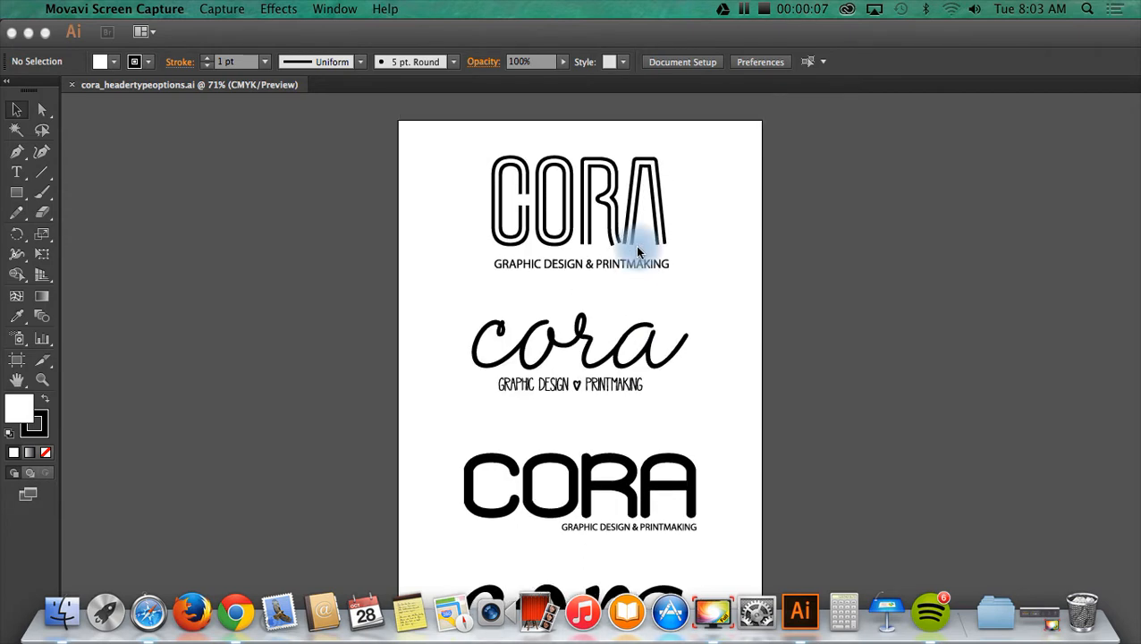
scroll(down, 3)
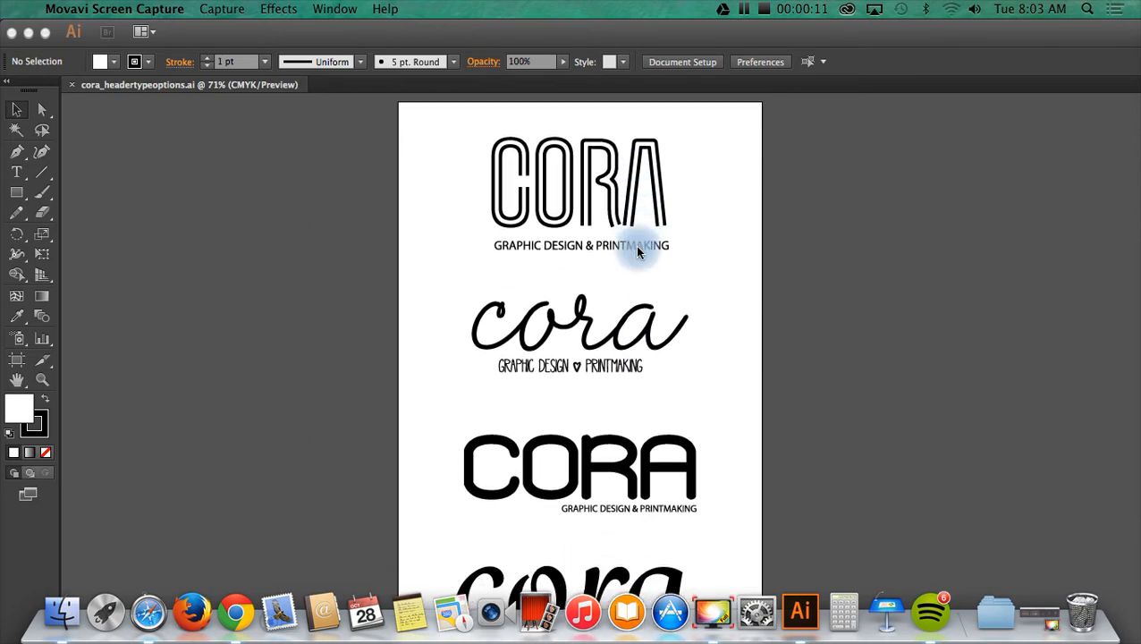
scroll(down, 3)
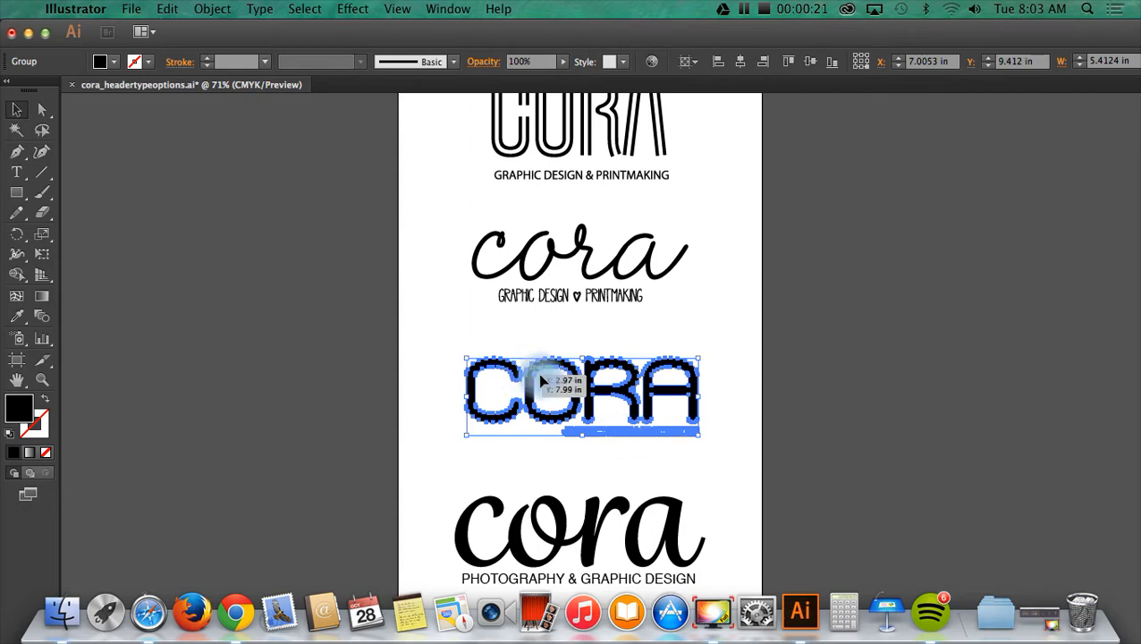
Copy the selected bold CORA logo group to the clipboard
click(166, 9)
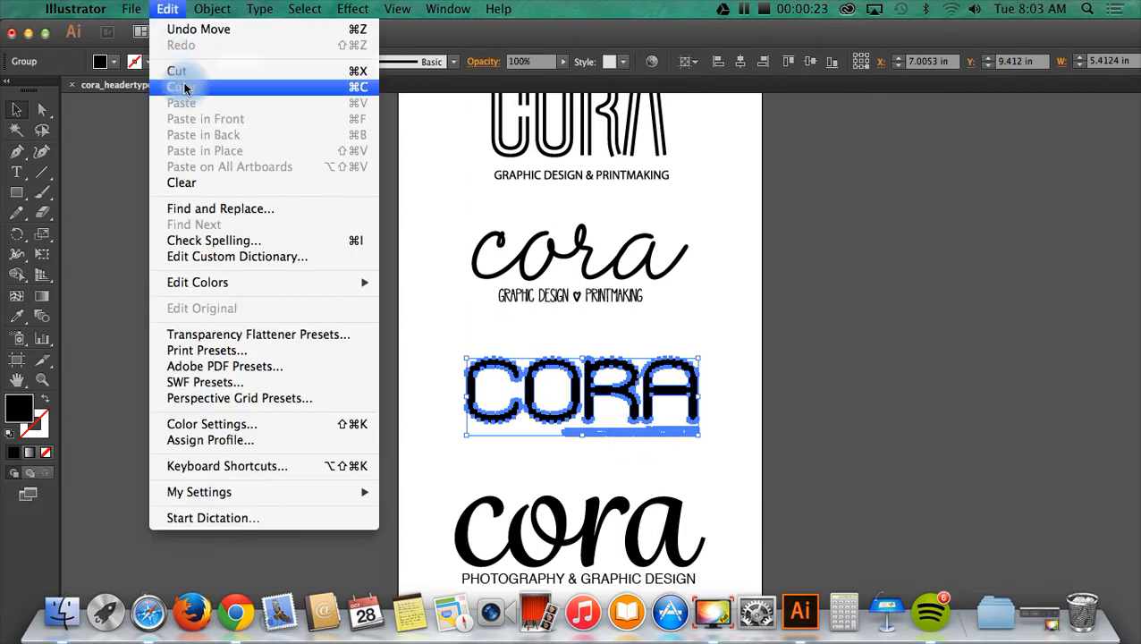
click(182, 85)
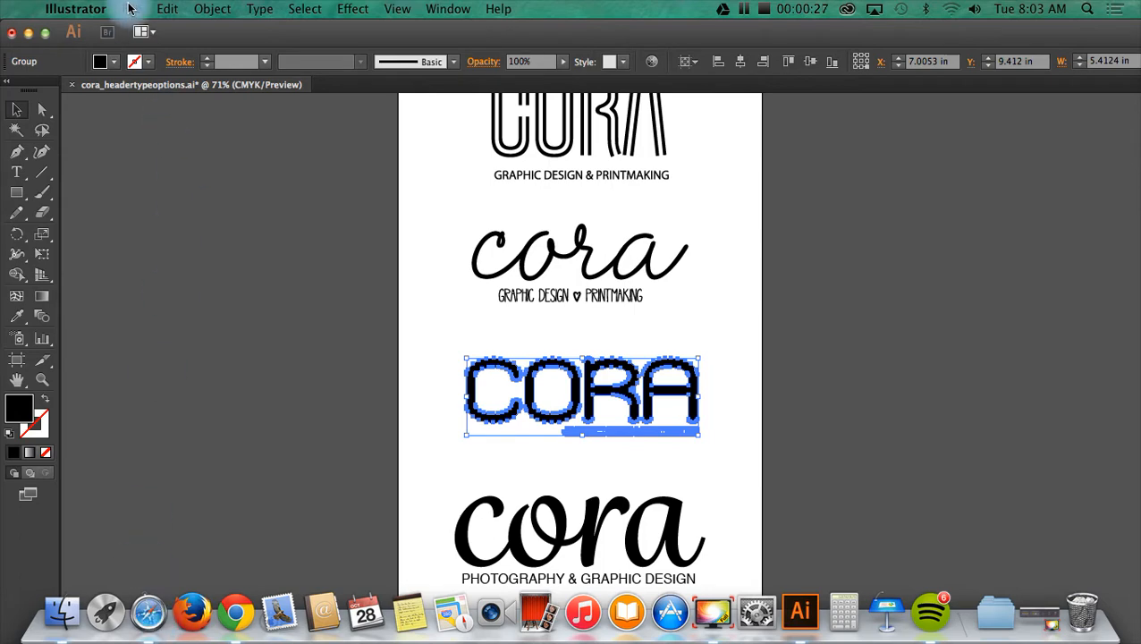
Create a new Web-profile document 1050 px wide by 200 px high
click(131, 9)
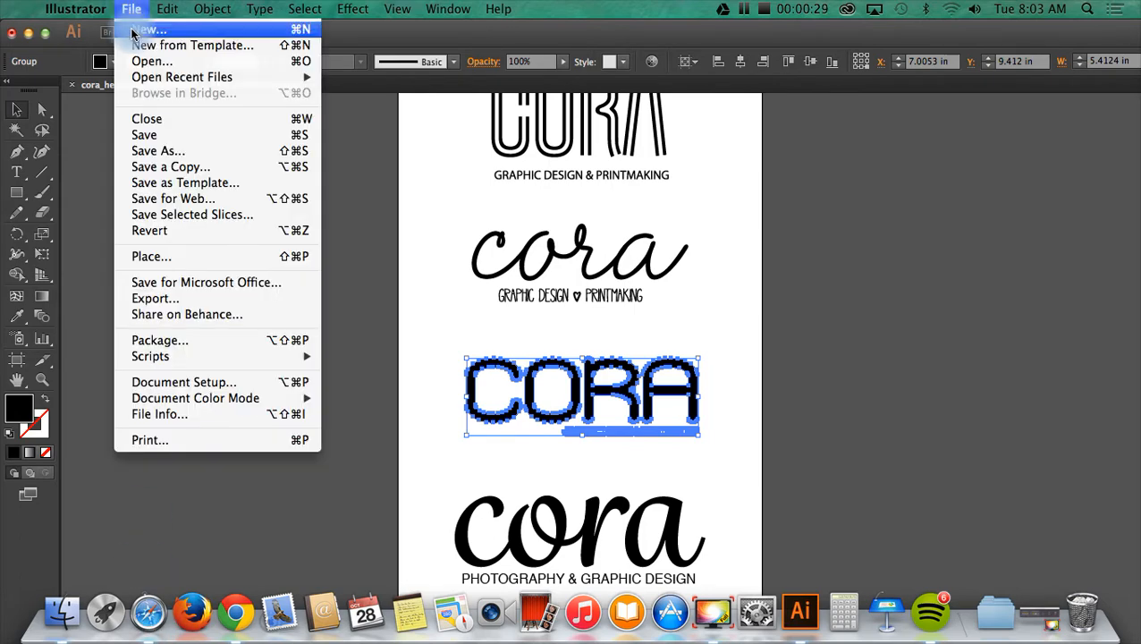
click(151, 29)
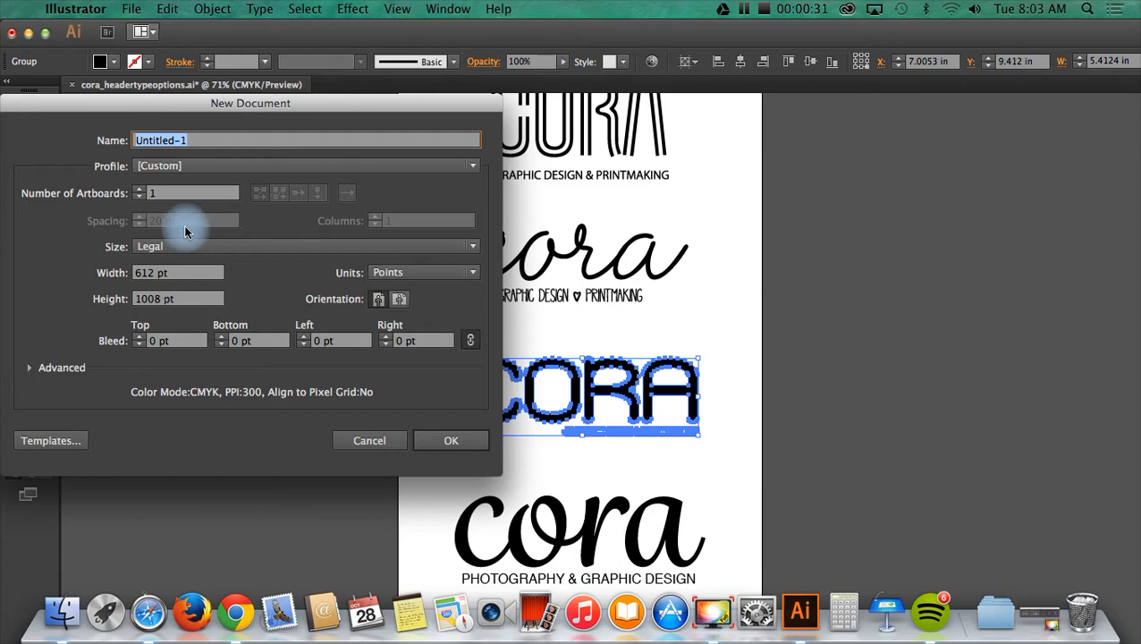
click(304, 165)
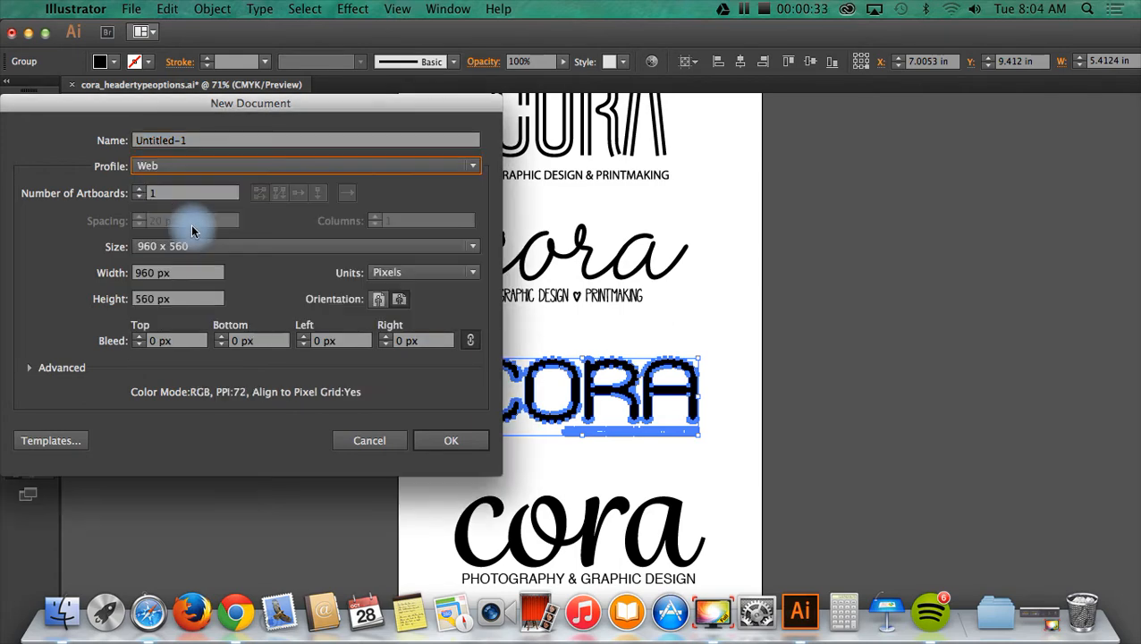
click(177, 272)
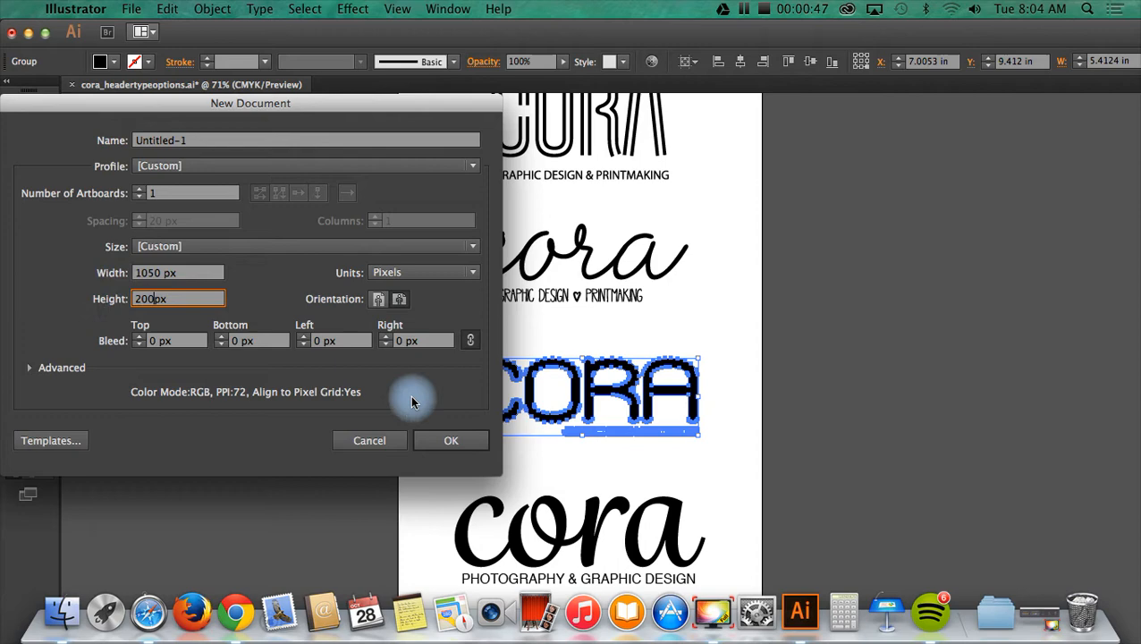
click(450, 440)
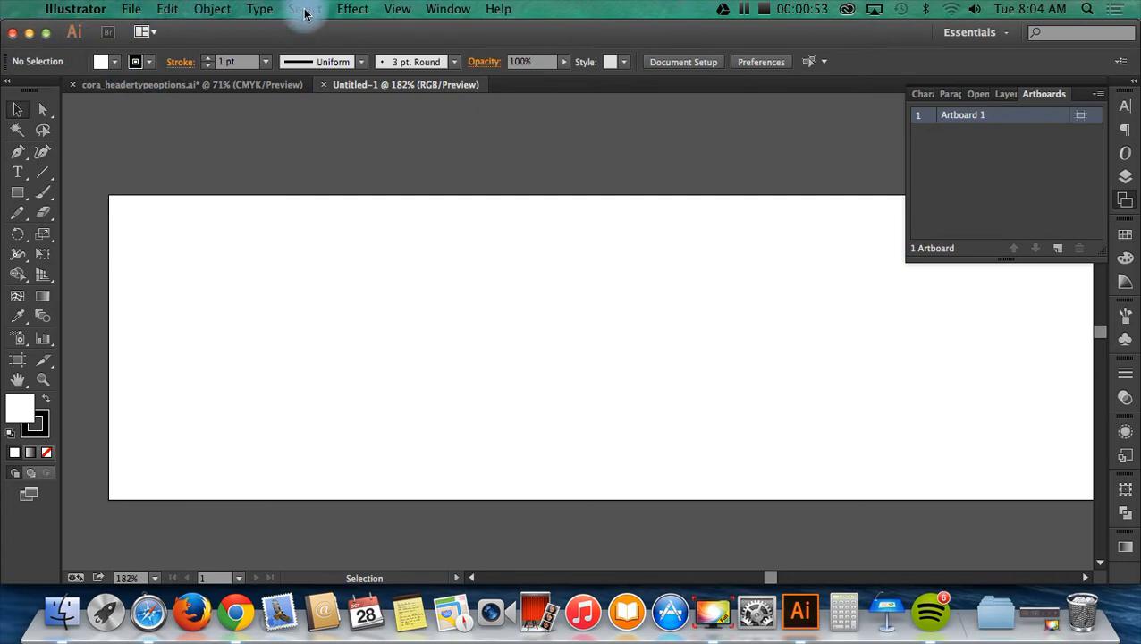
Fit the artboard in the window, paste the CORA logo centred, and deselect it
click(396, 9)
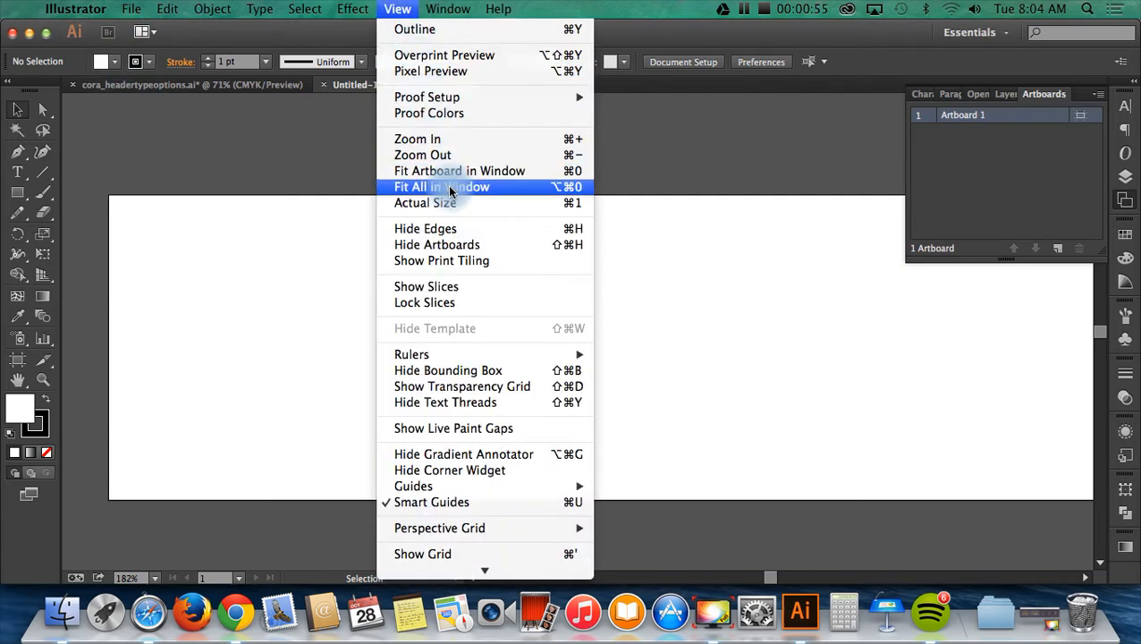
click(442, 186)
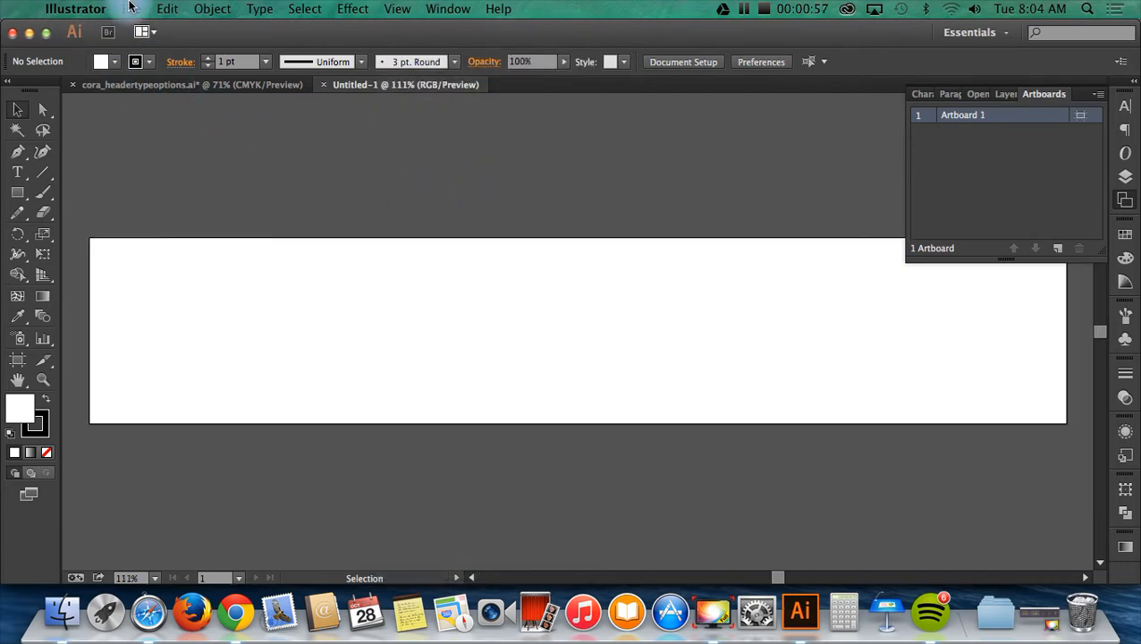
click(166, 9)
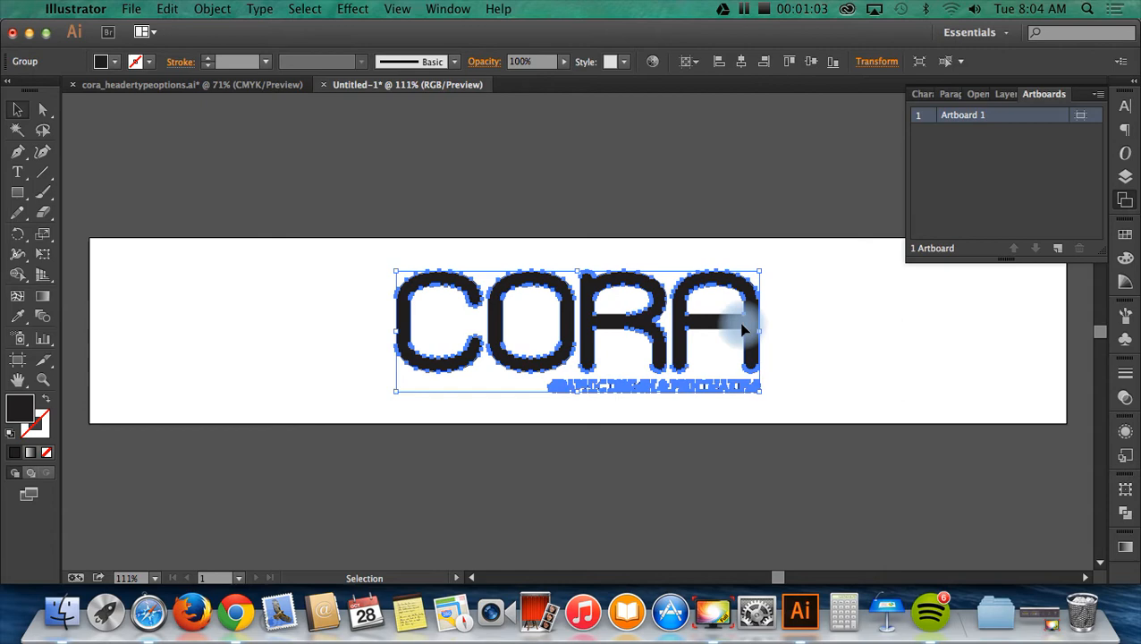
mouse_move(670, 422)
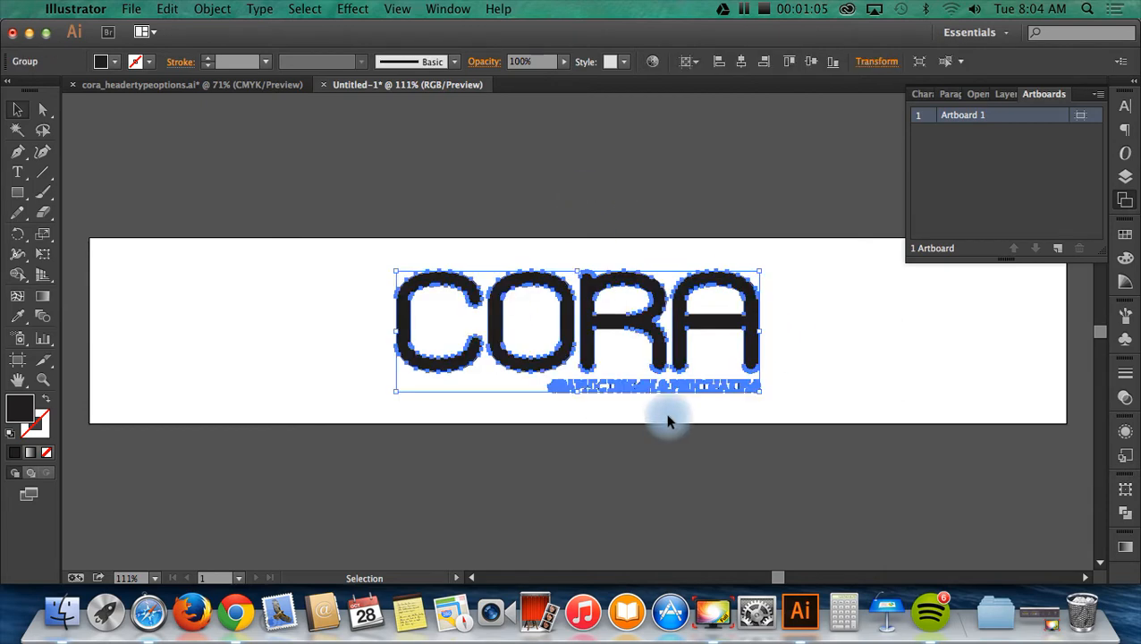
mouse_move(708, 60)
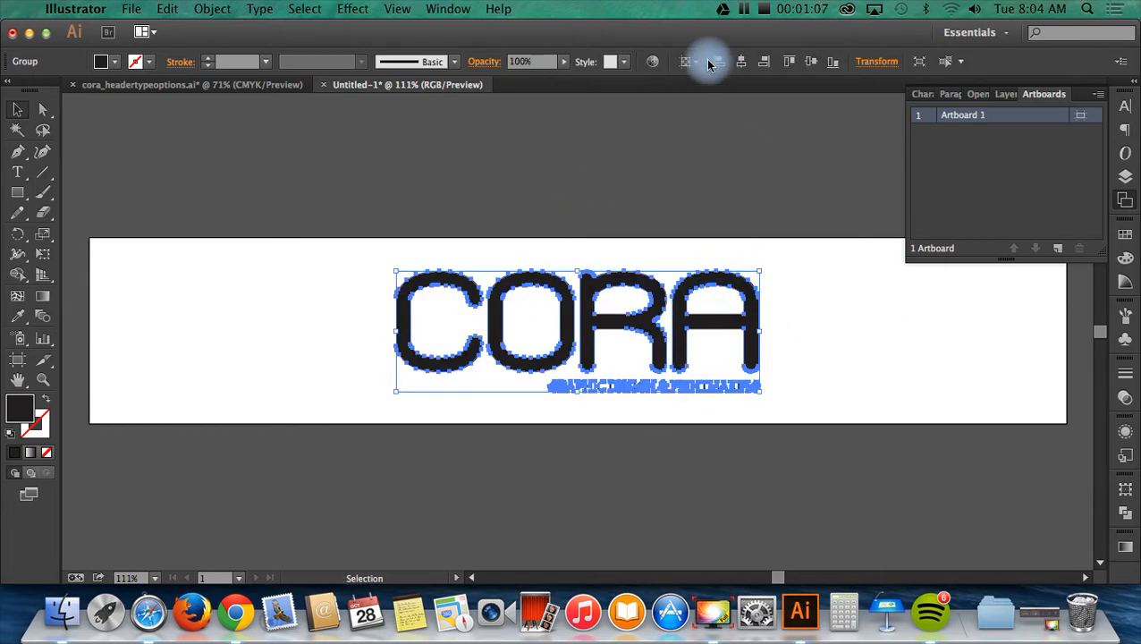
mouse_move(691, 136)
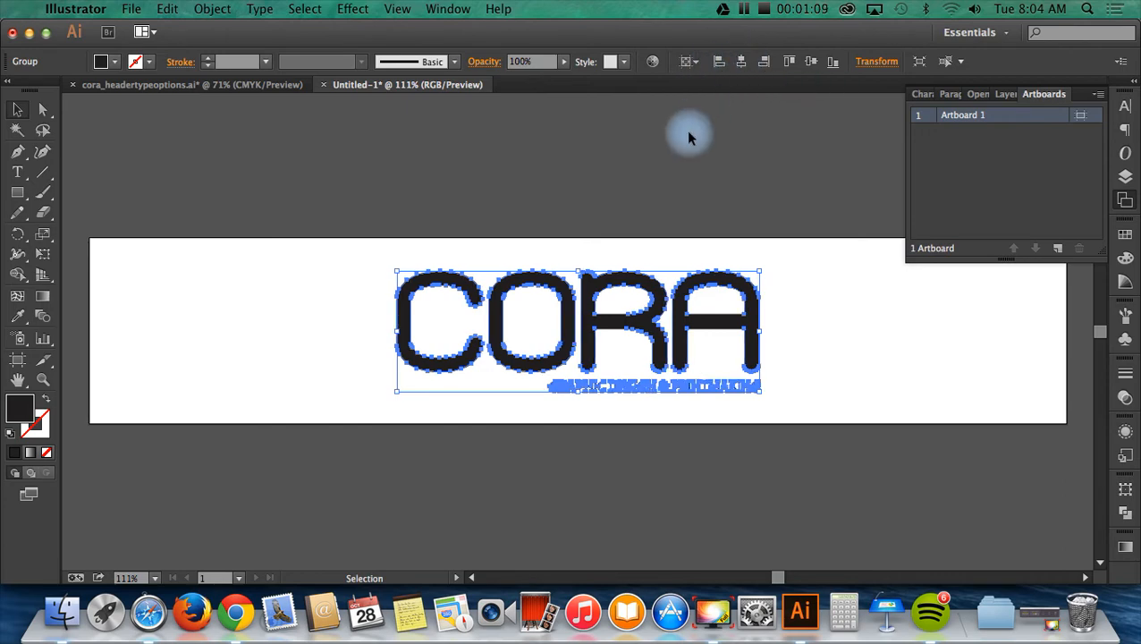
click(599, 348)
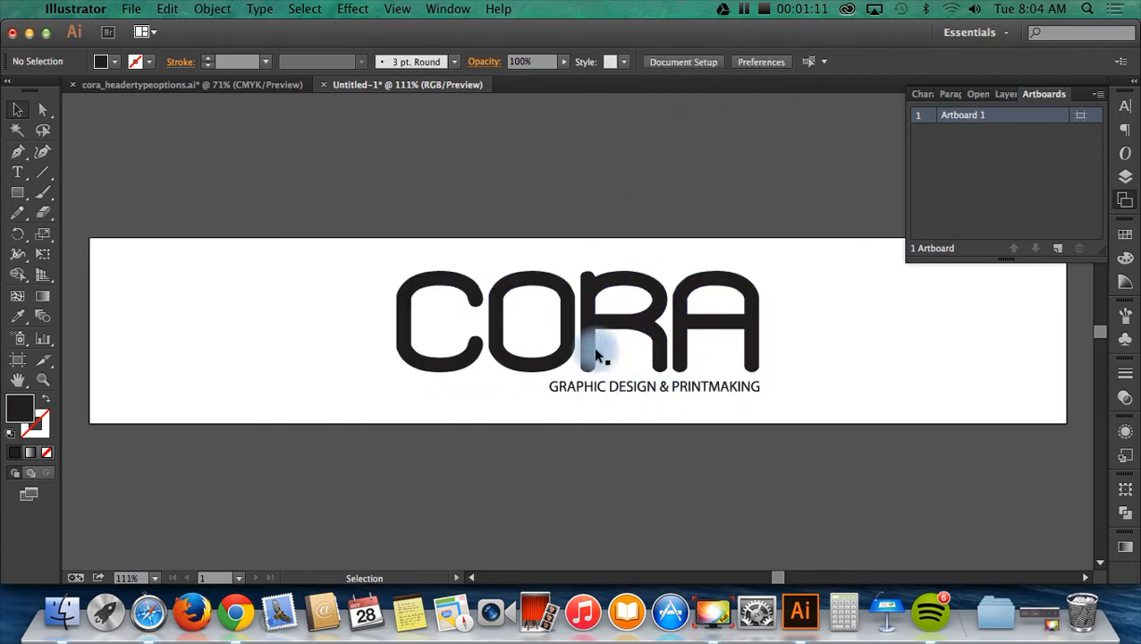
mouse_move(601, 411)
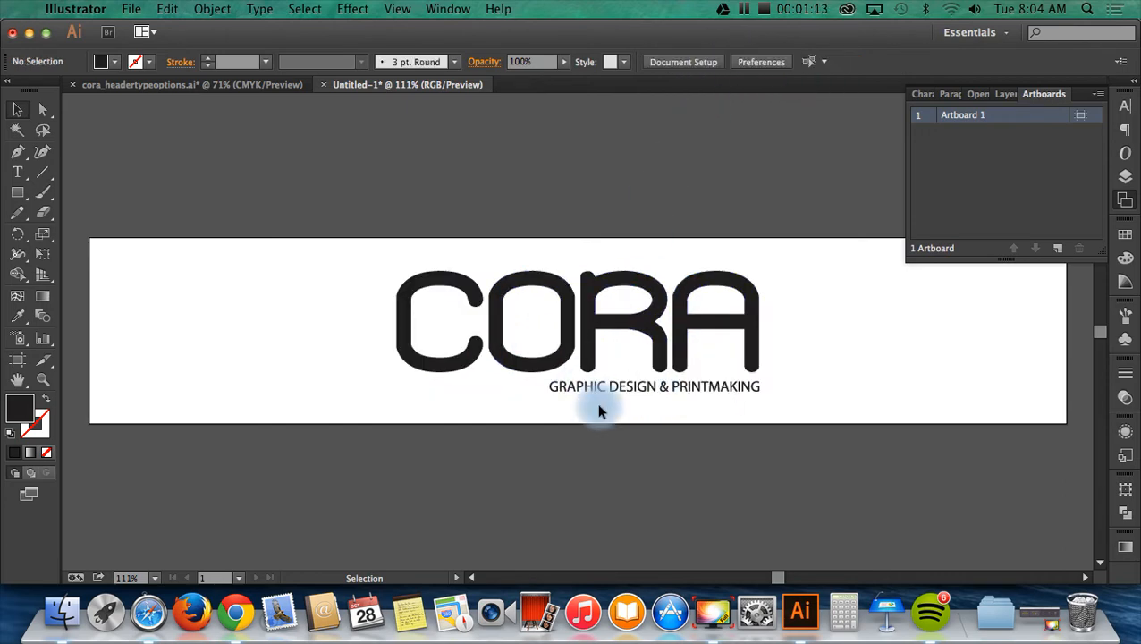
mouse_move(526, 389)
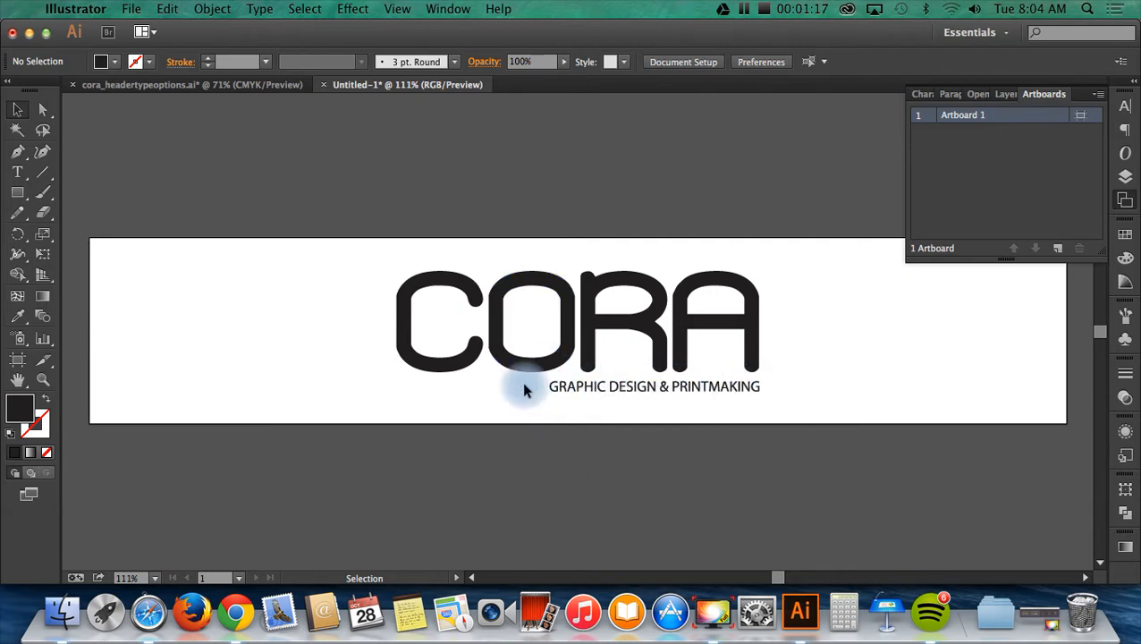
mouse_move(804, 338)
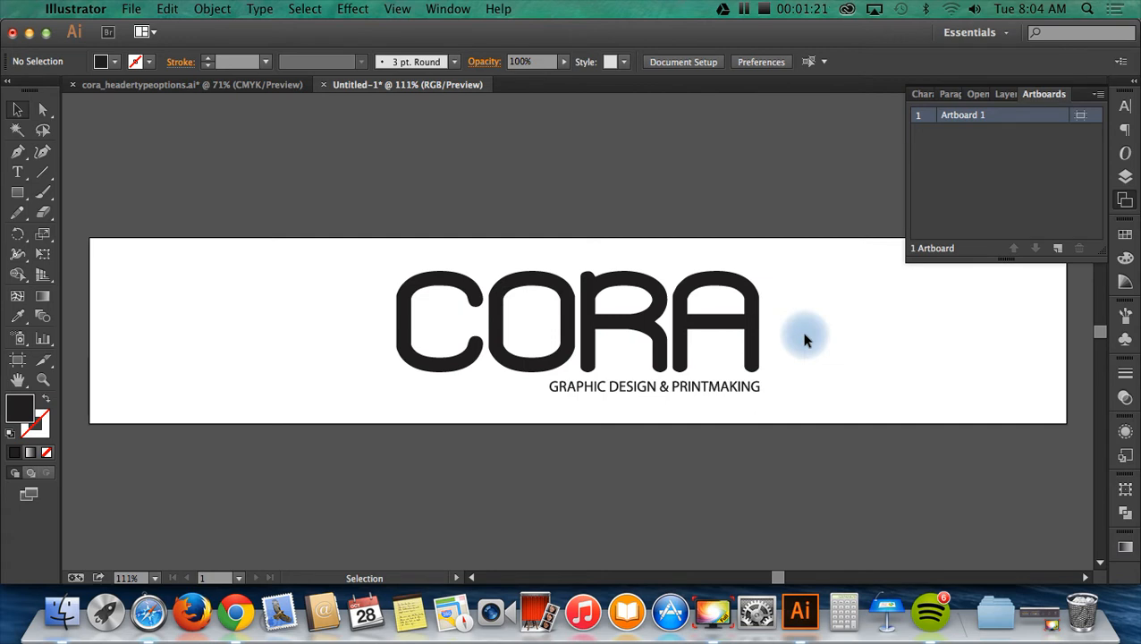
mouse_move(590, 389)
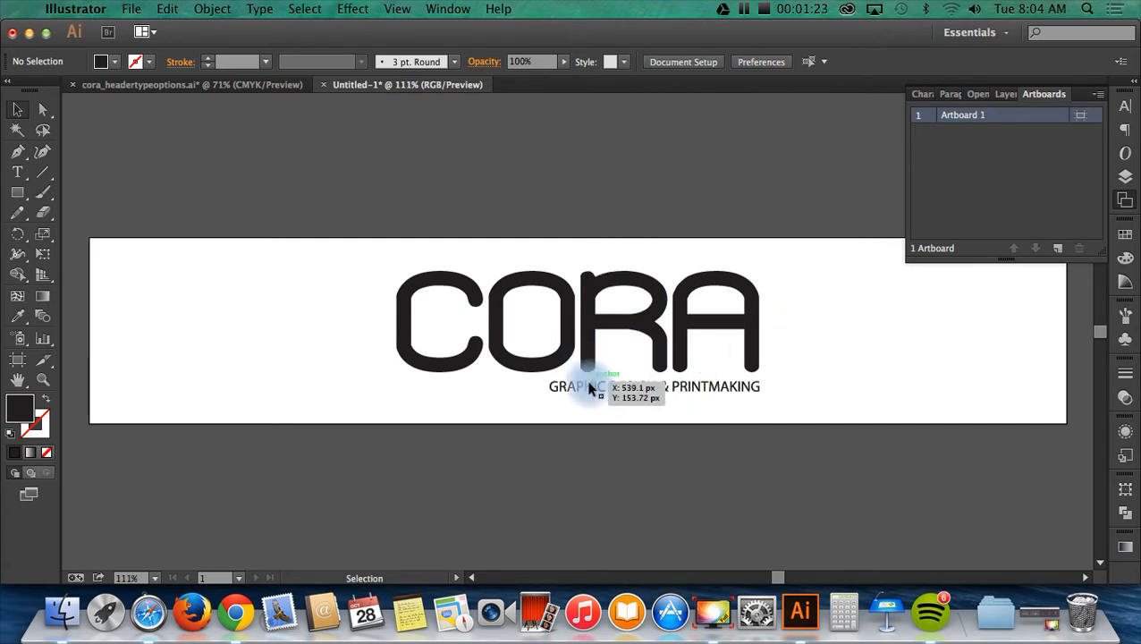
mouse_move(590, 386)
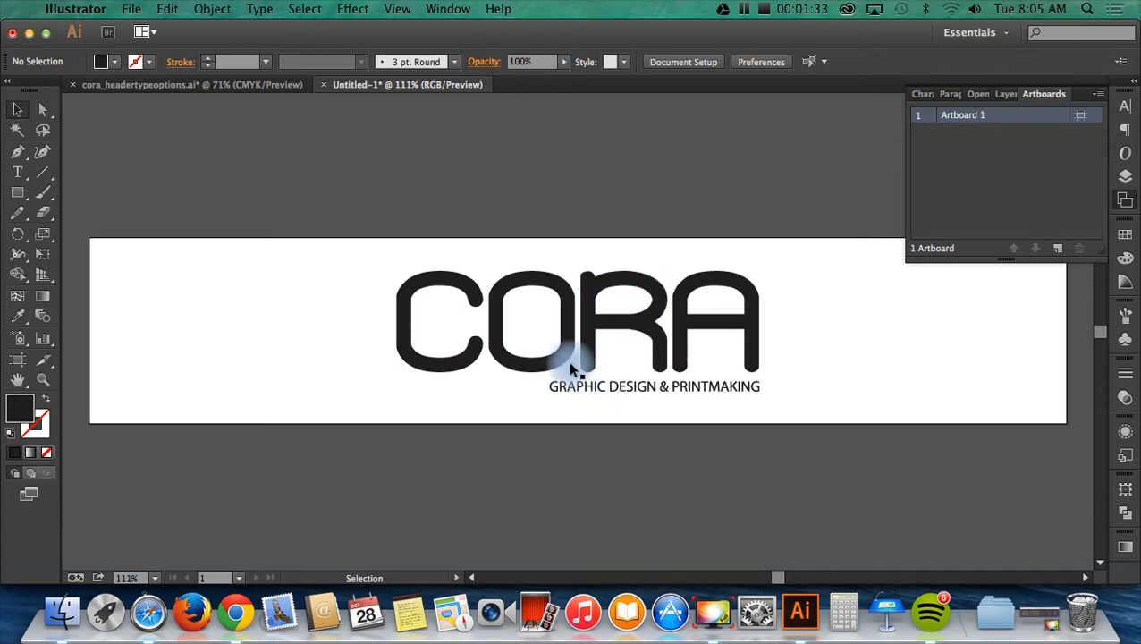
Switch to the browser and browse Adobe Color CC's most used colour themes
click(149, 611)
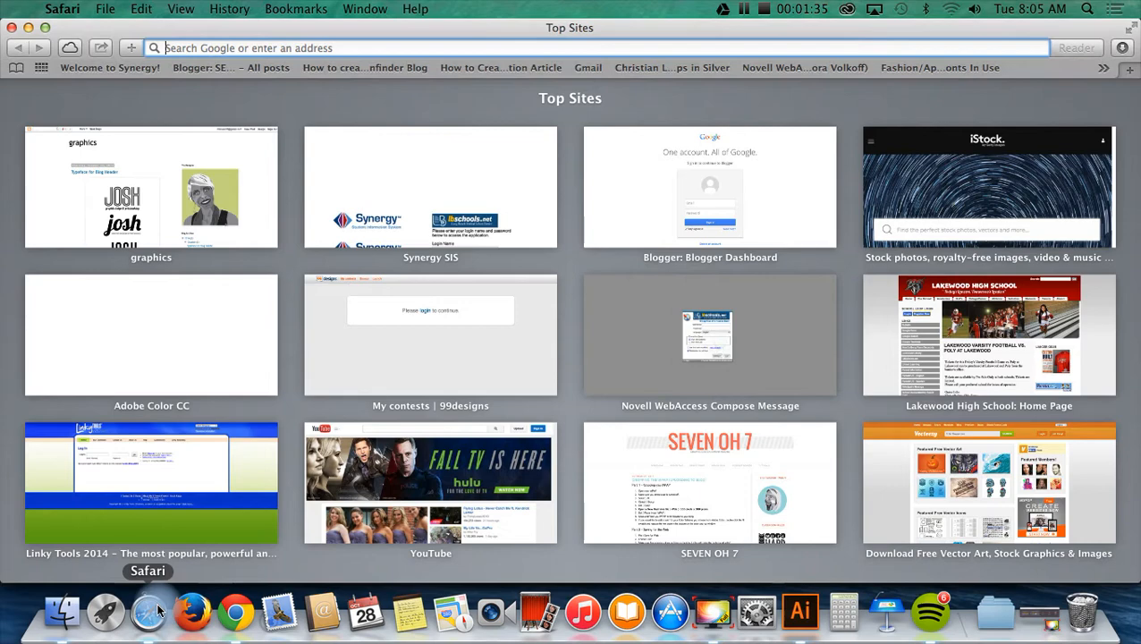
mouse_move(1073, 71)
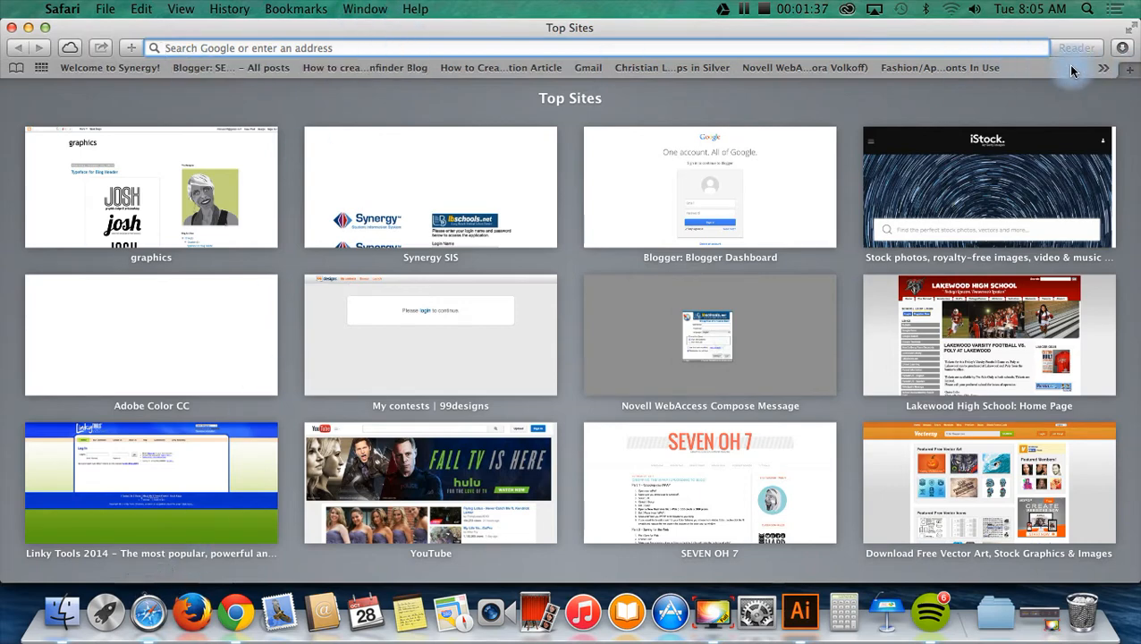
text(adobe)
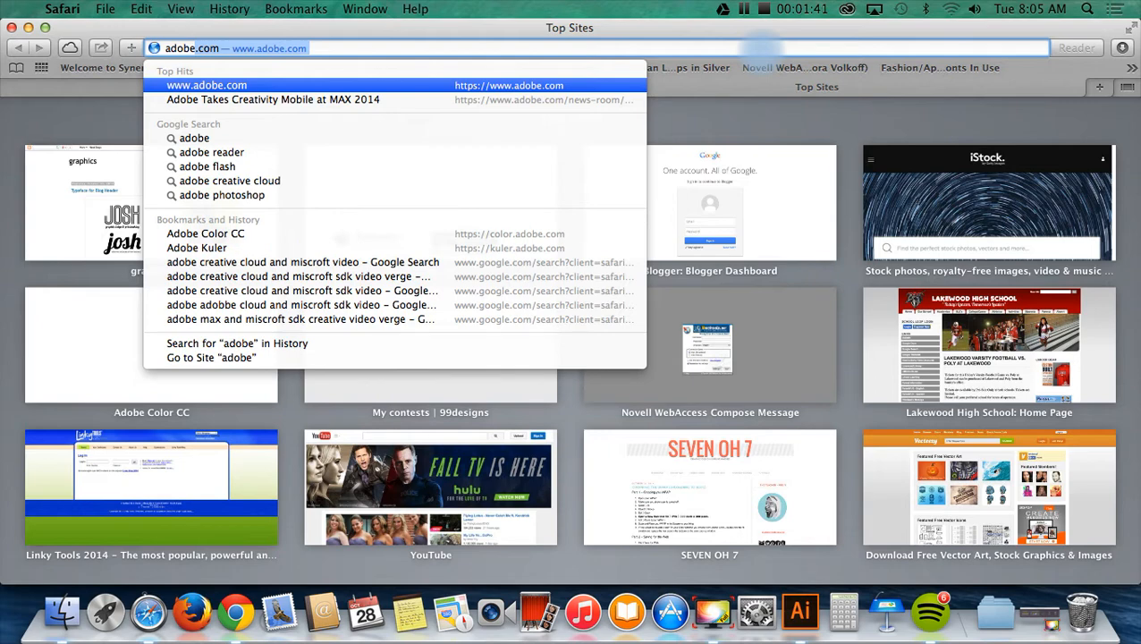
click(196, 246)
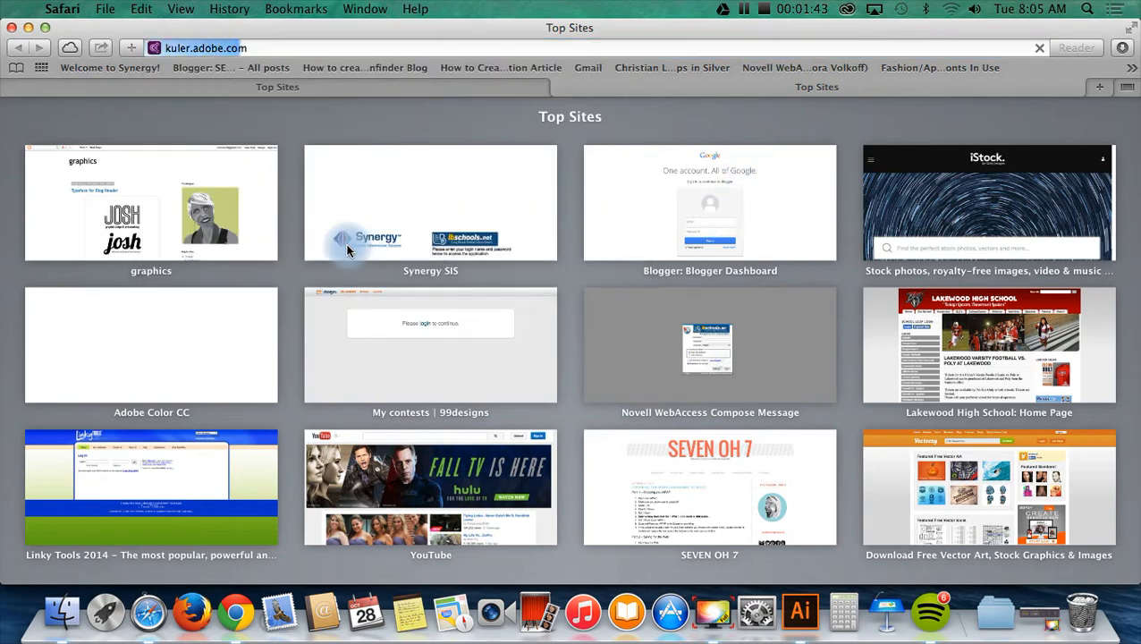
click(150, 343)
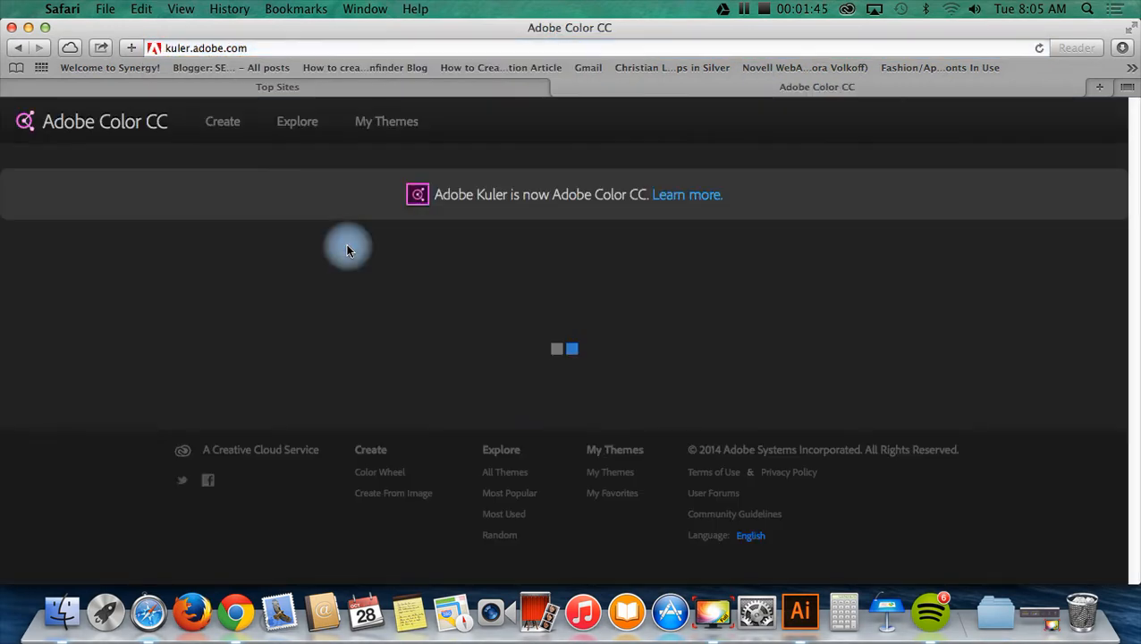
click(222, 122)
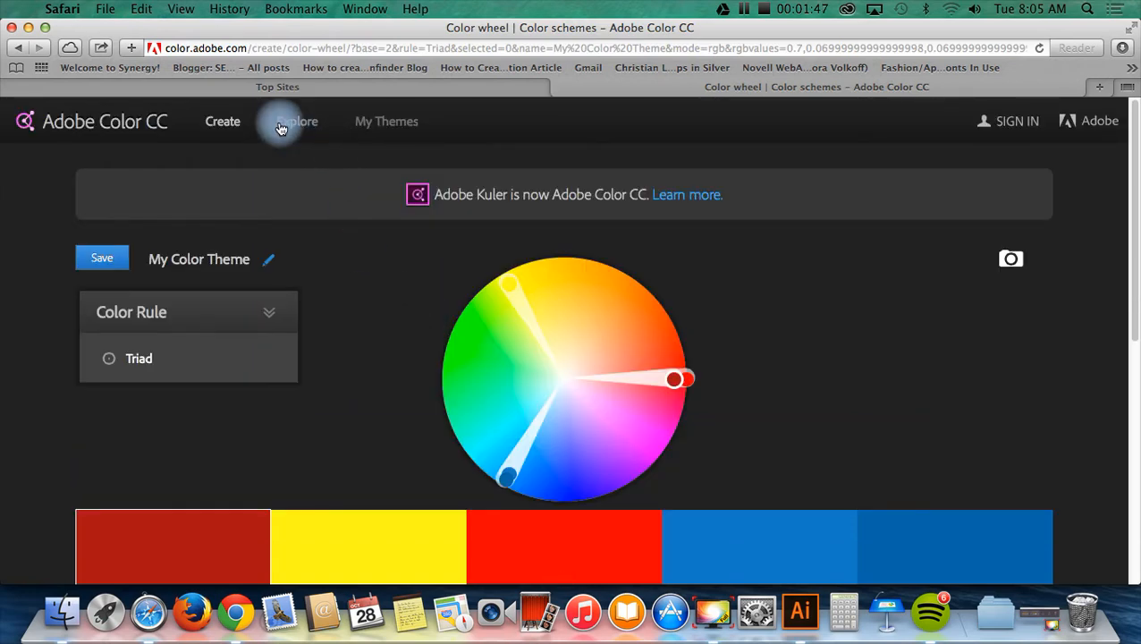
click(297, 122)
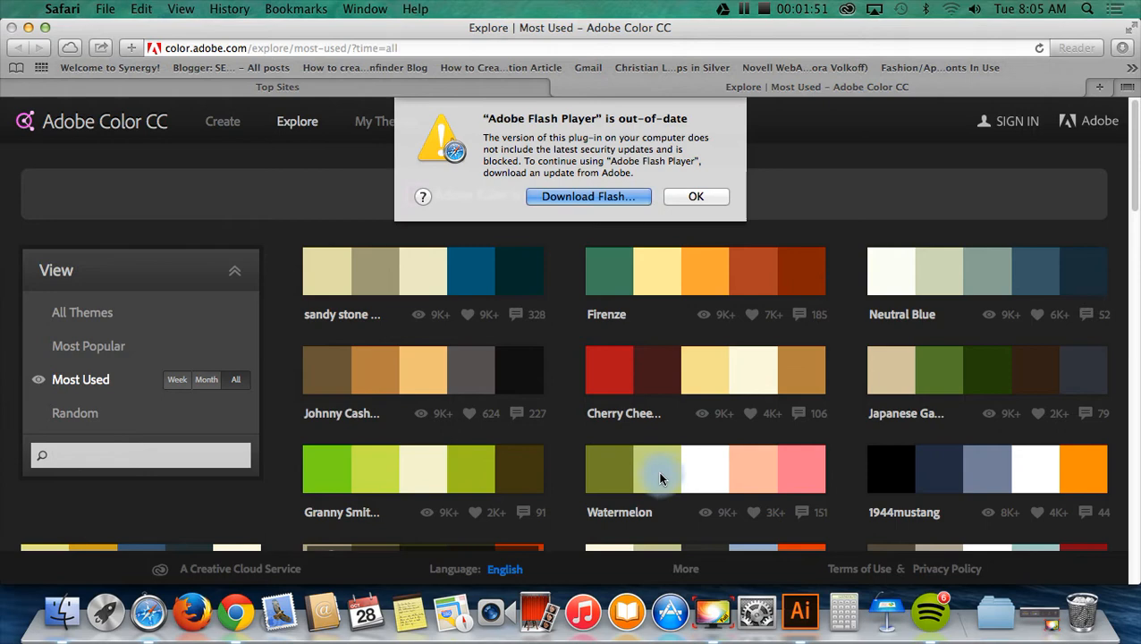
mouse_move(651, 311)
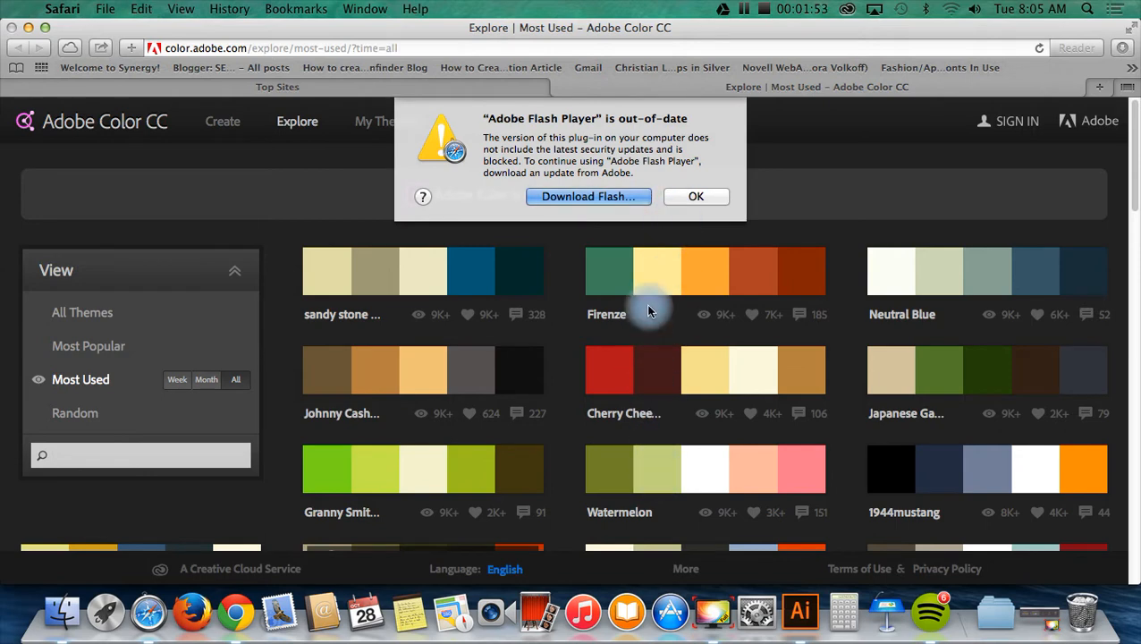
Open the Watermelon theme for editing and select the olive green's hex value 7D8A2E
click(696, 195)
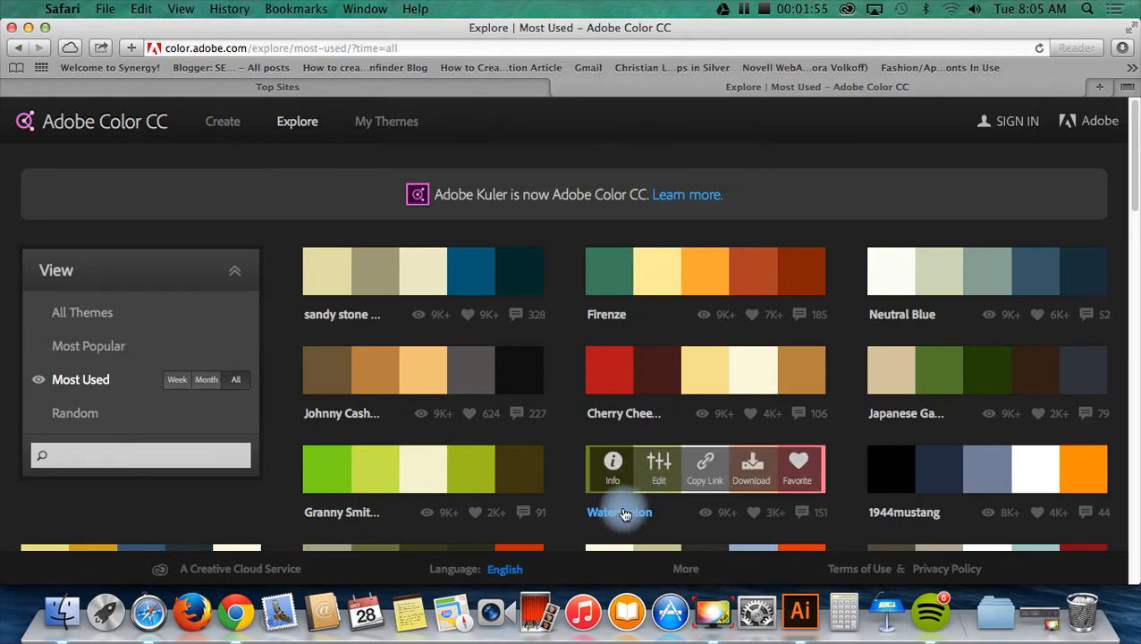
click(658, 469)
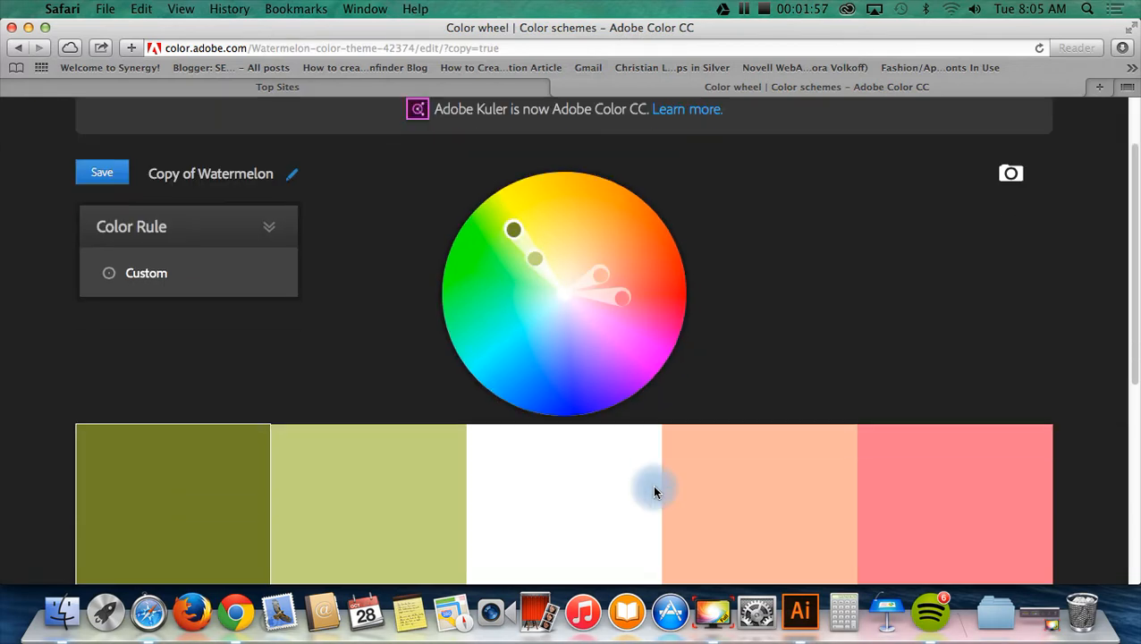
scroll(down, 3)
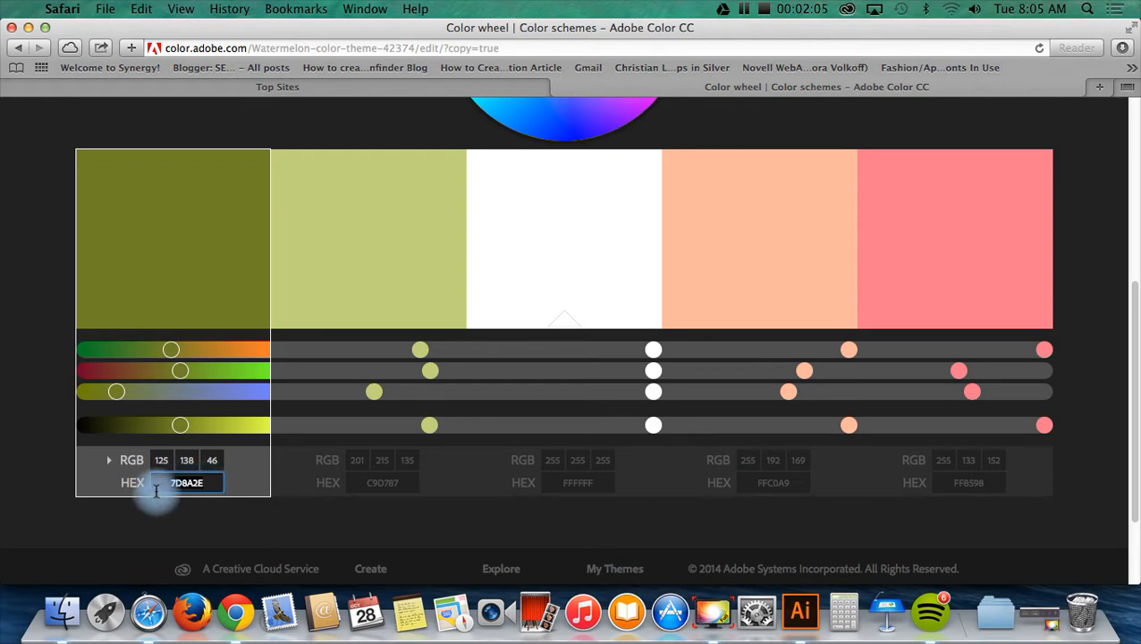
click(797, 611)
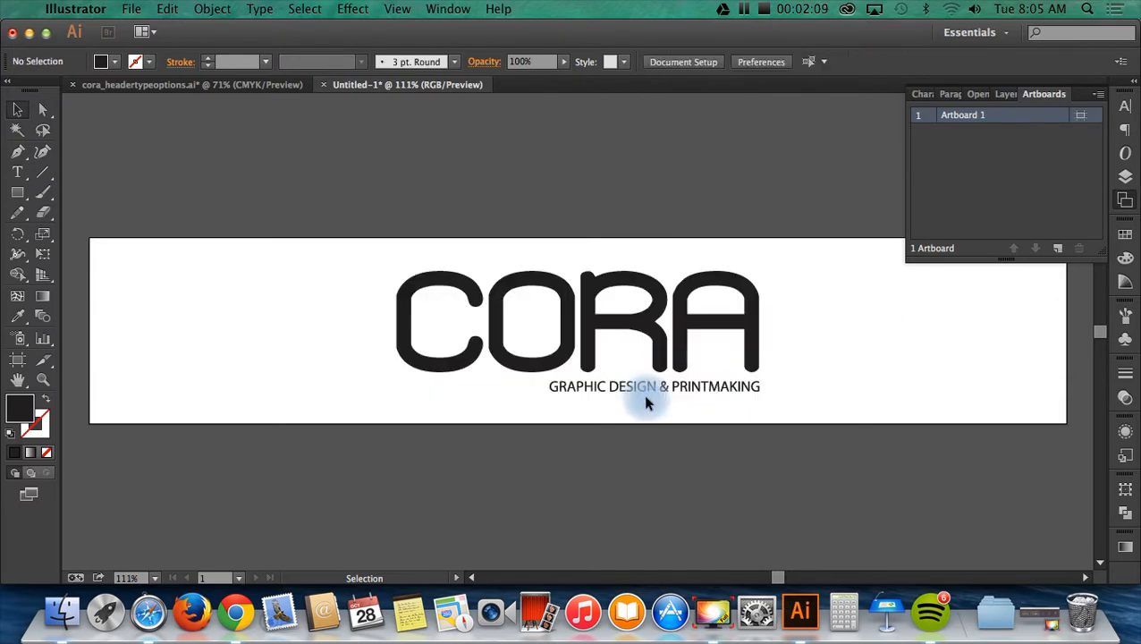
Fill the GRAPHIC DESIGN & PRINTMAKING tagline with olive green 7D8A2E via the Color Picker
click(654, 386)
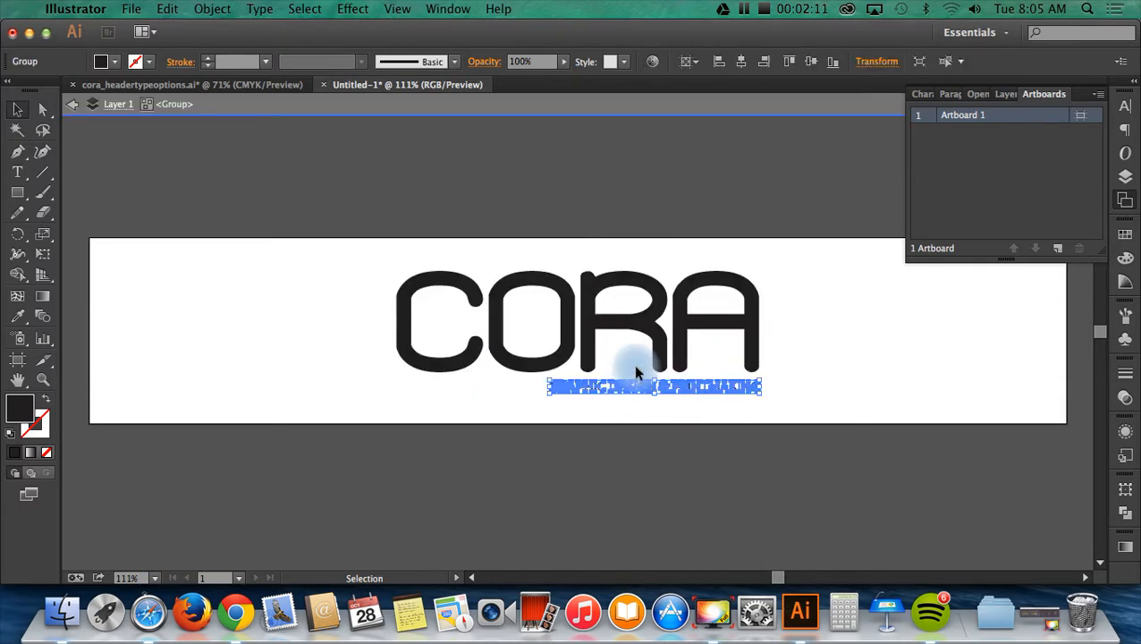
double_click(20, 408)
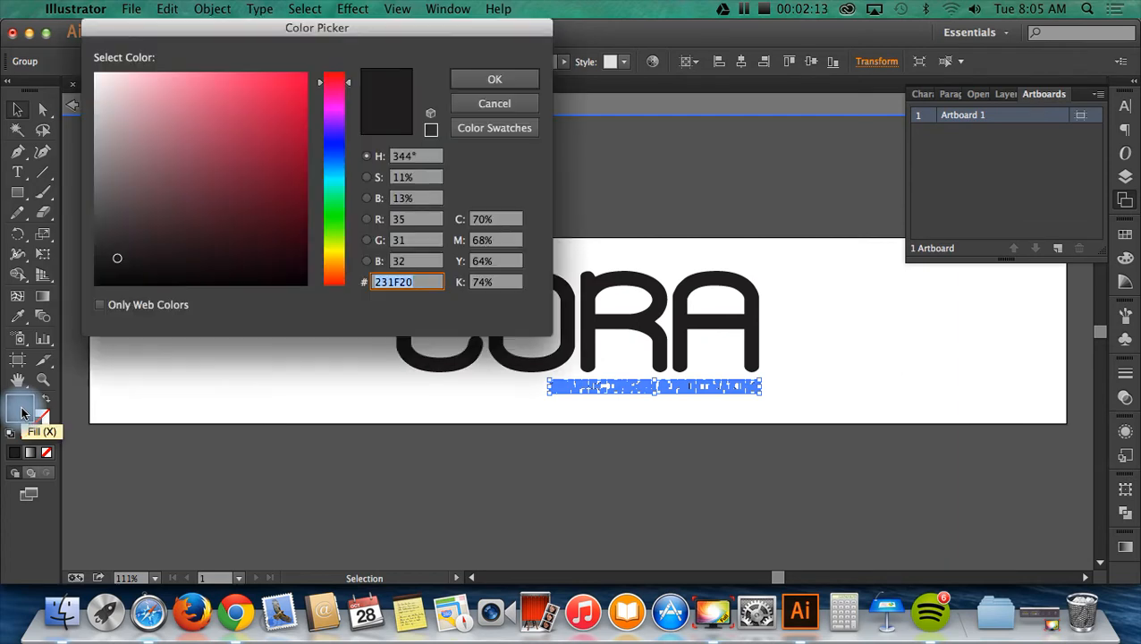
click(414, 283)
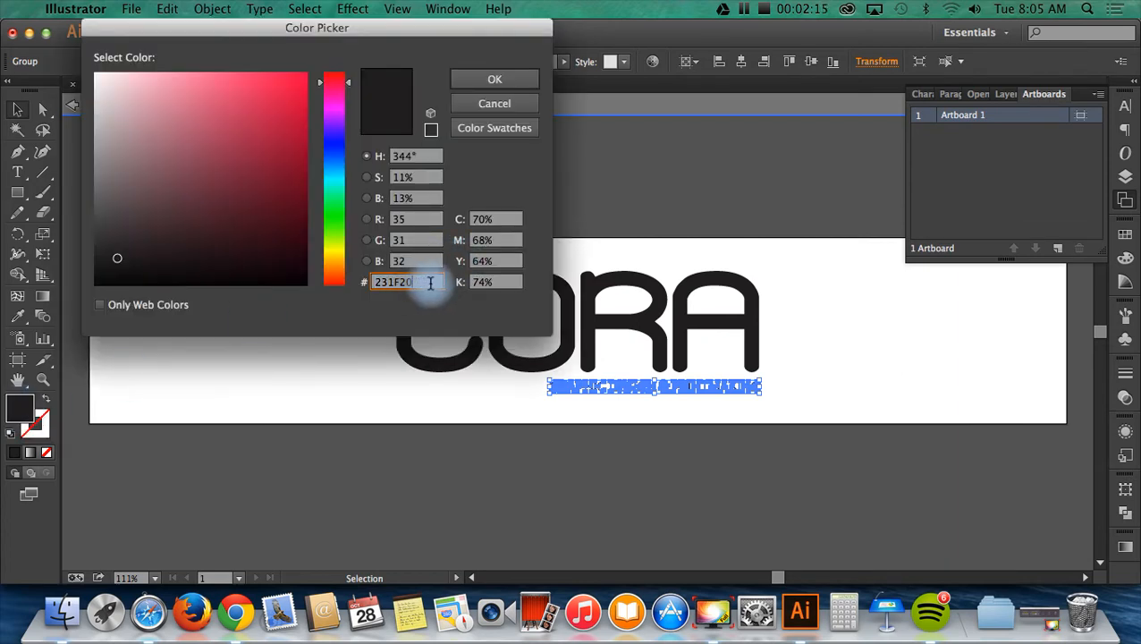
text(7D8A2E)
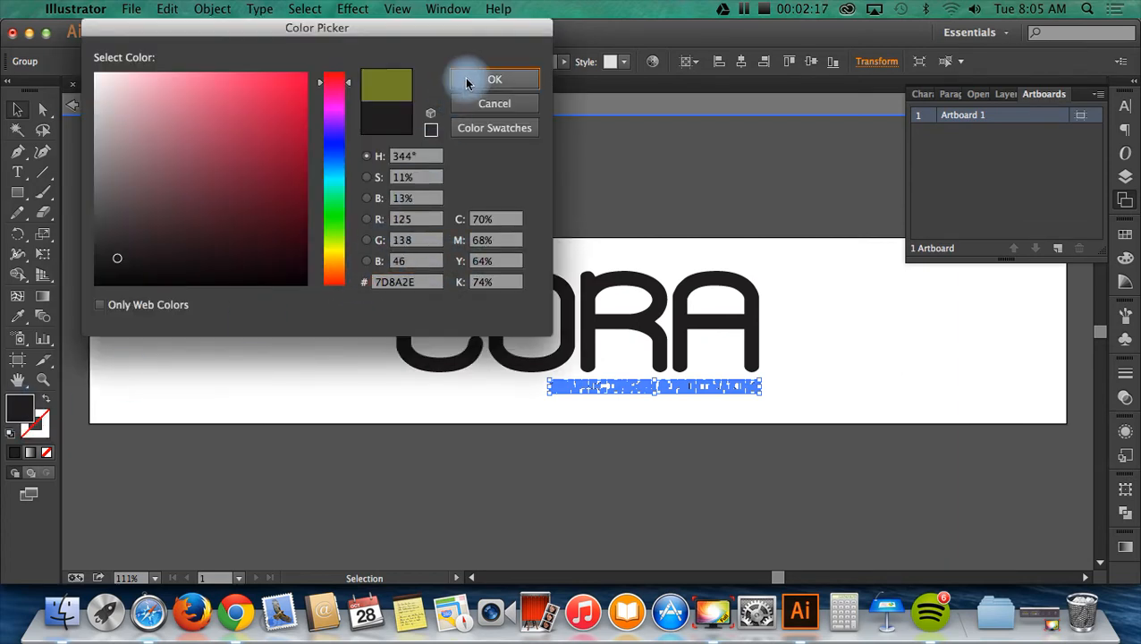
click(494, 79)
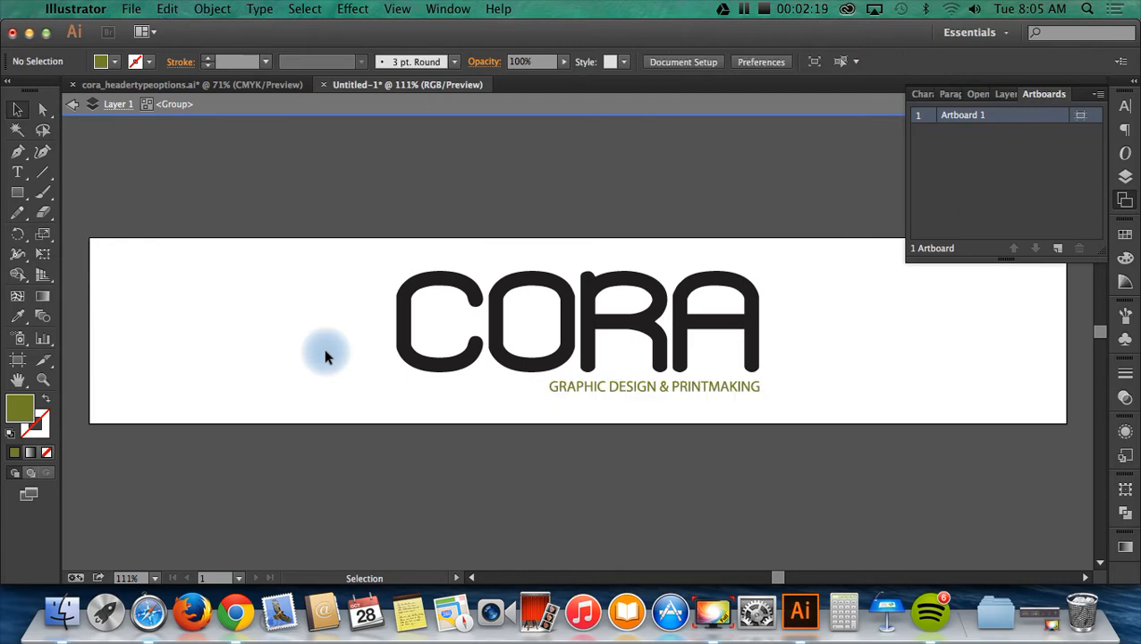
Fill the CORA lettering with a medium grey swatch
click(576, 322)
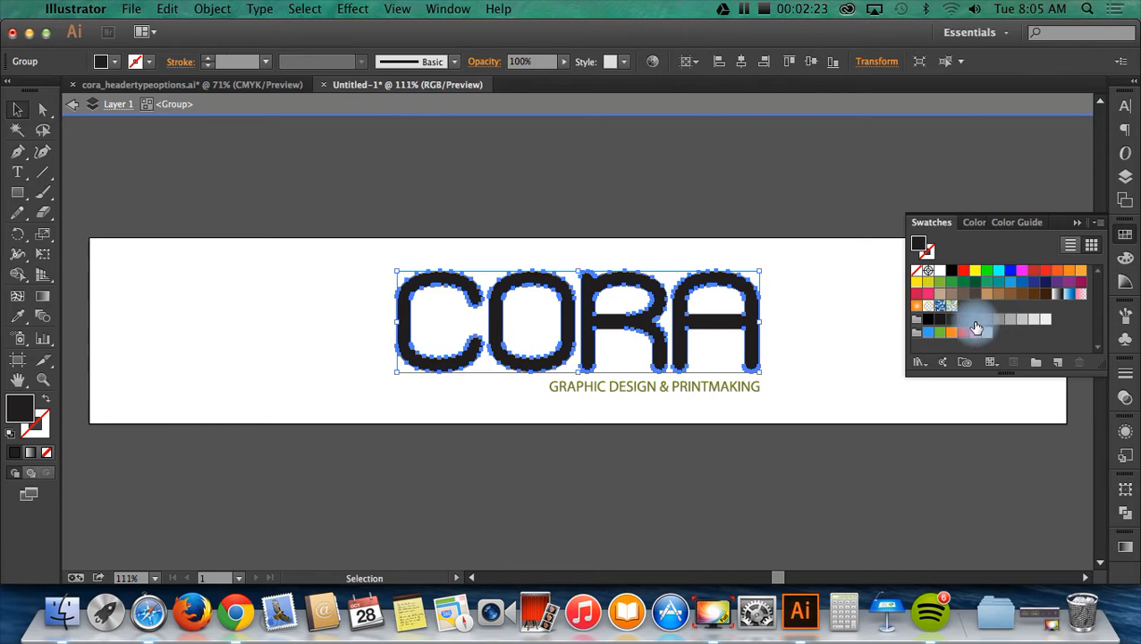
click(840, 304)
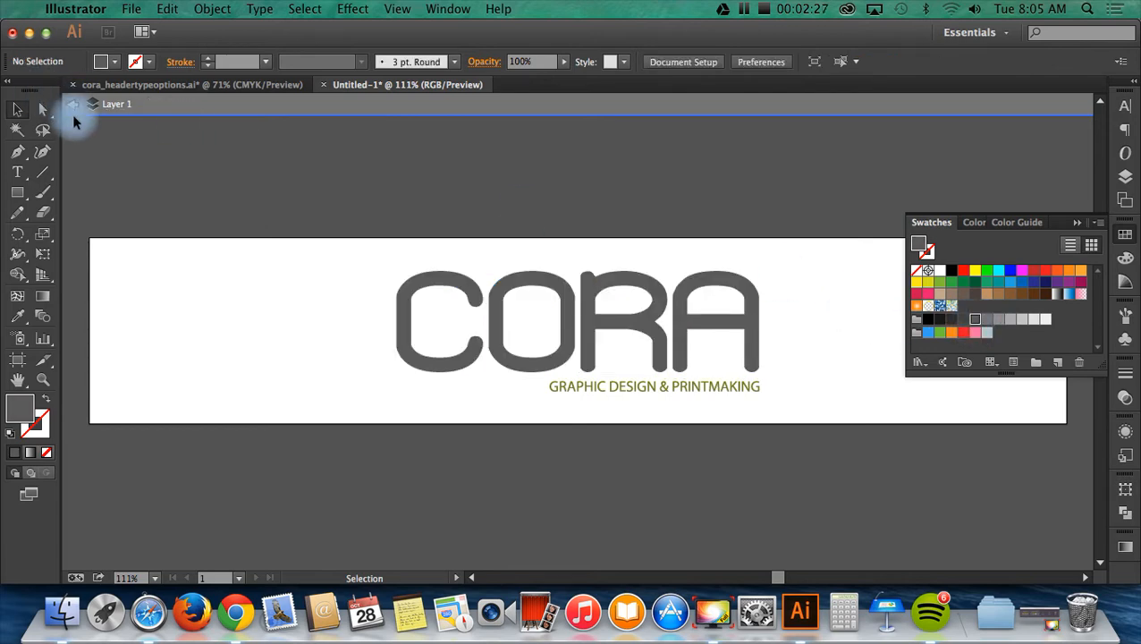
mouse_move(188, 211)
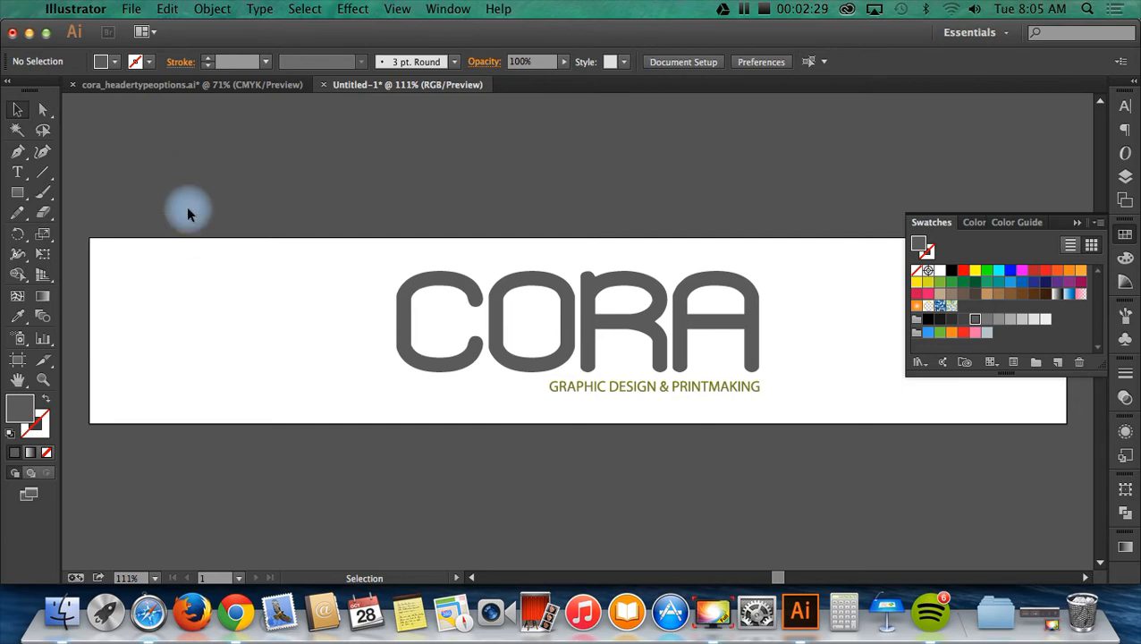
Save for Web as GIF named header.gif into the folder on the DATA drive
click(131, 9)
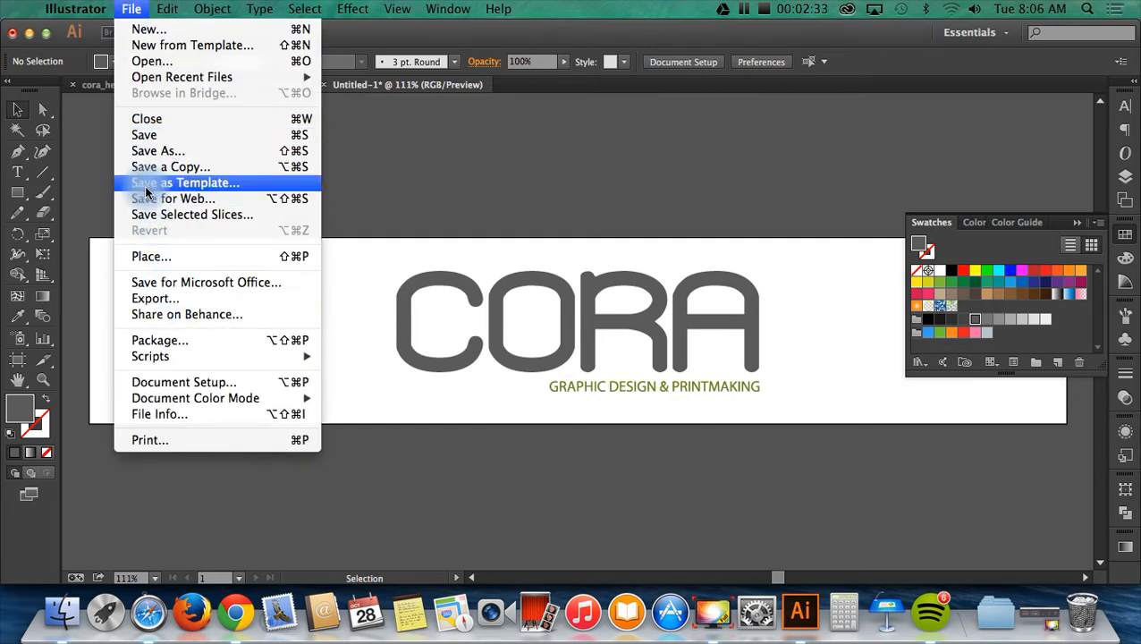
click(174, 198)
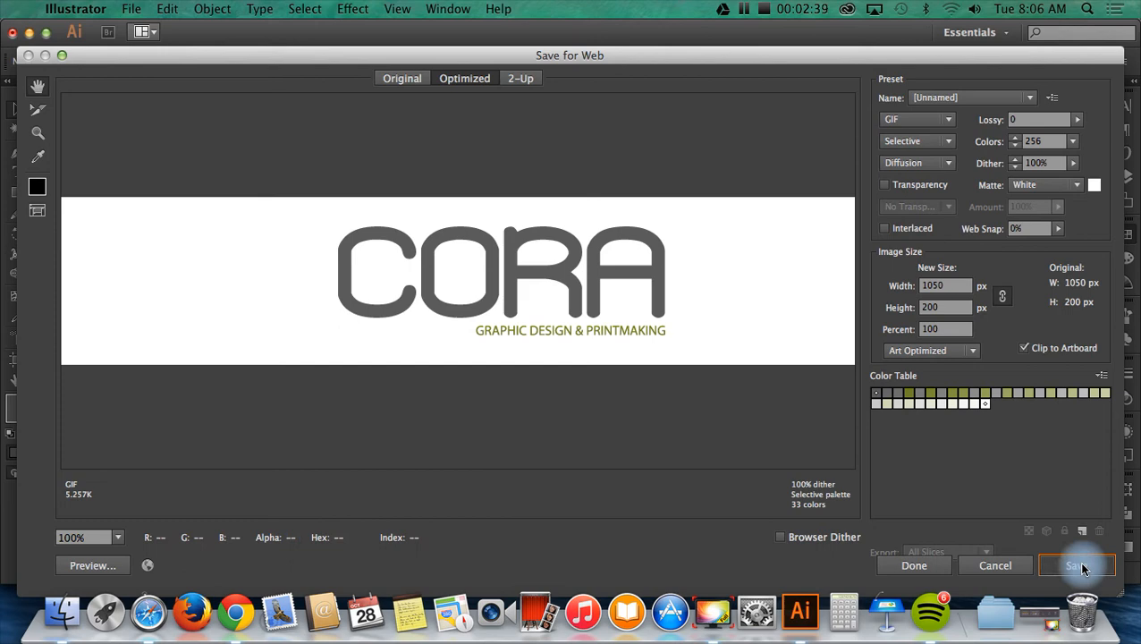
click(1076, 565)
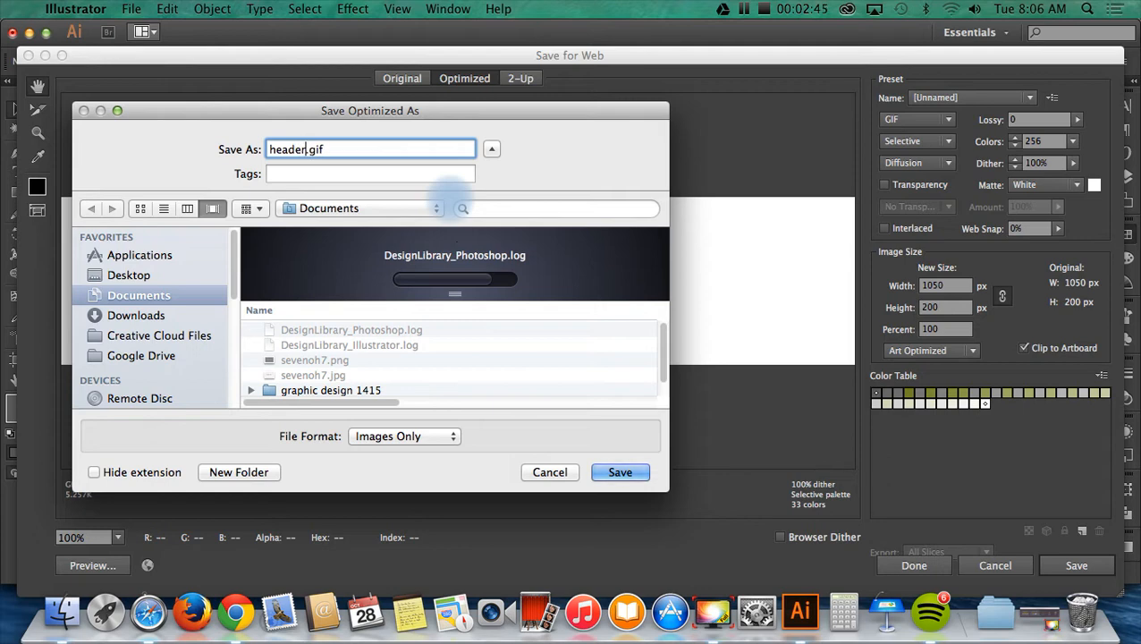
click(129, 275)
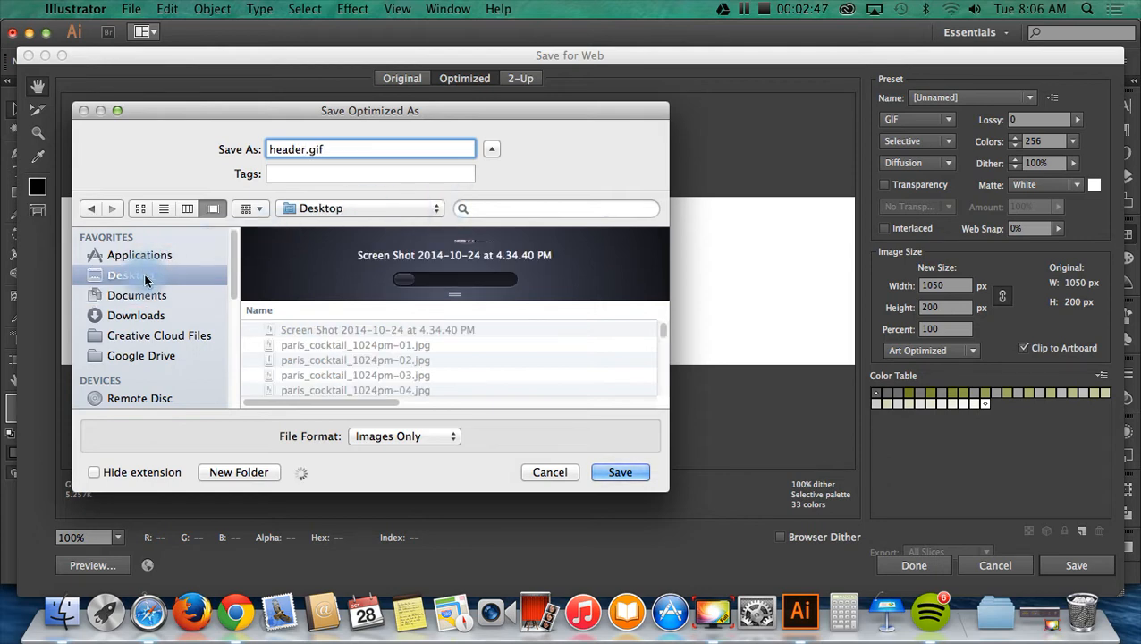
click(117, 369)
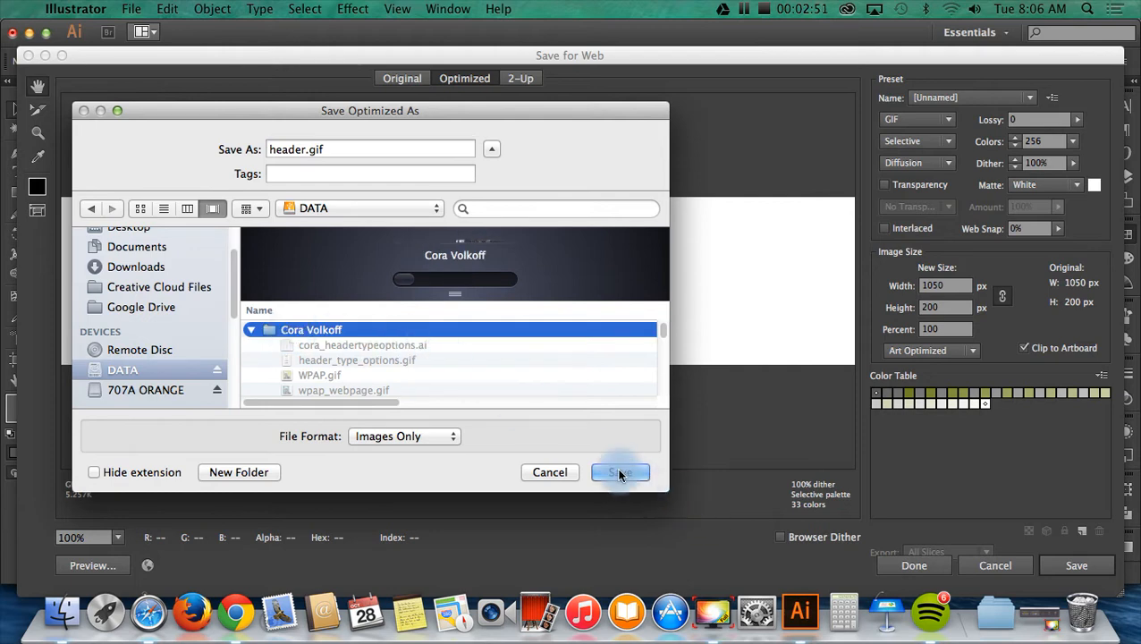
click(618, 472)
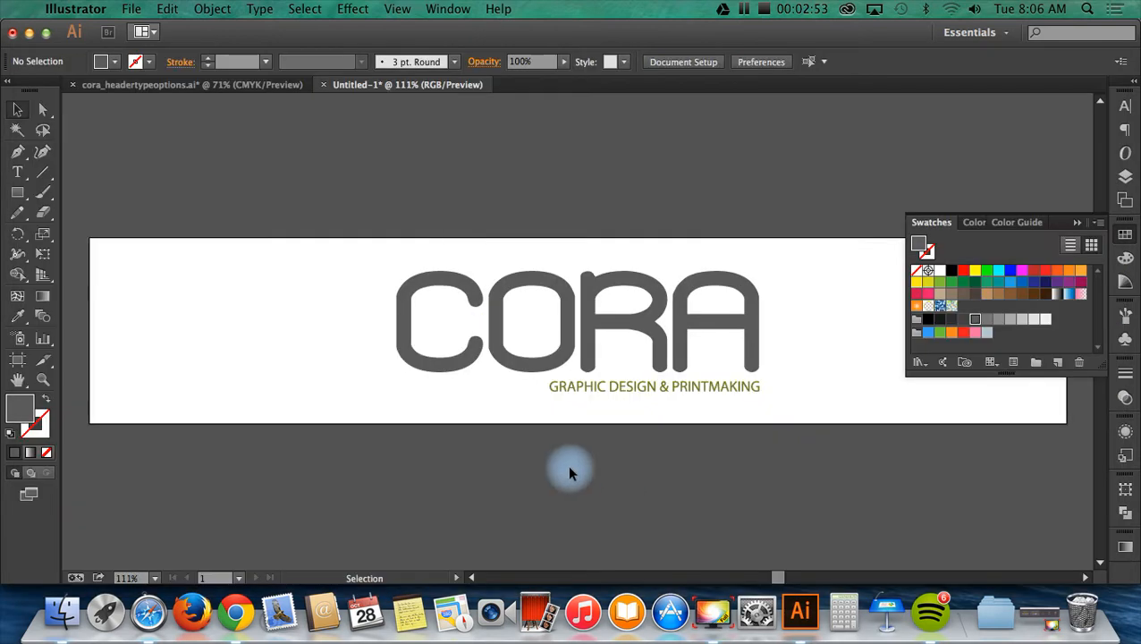
In Safari, go to the blog's Design dashboard and its Layout page
click(148, 612)
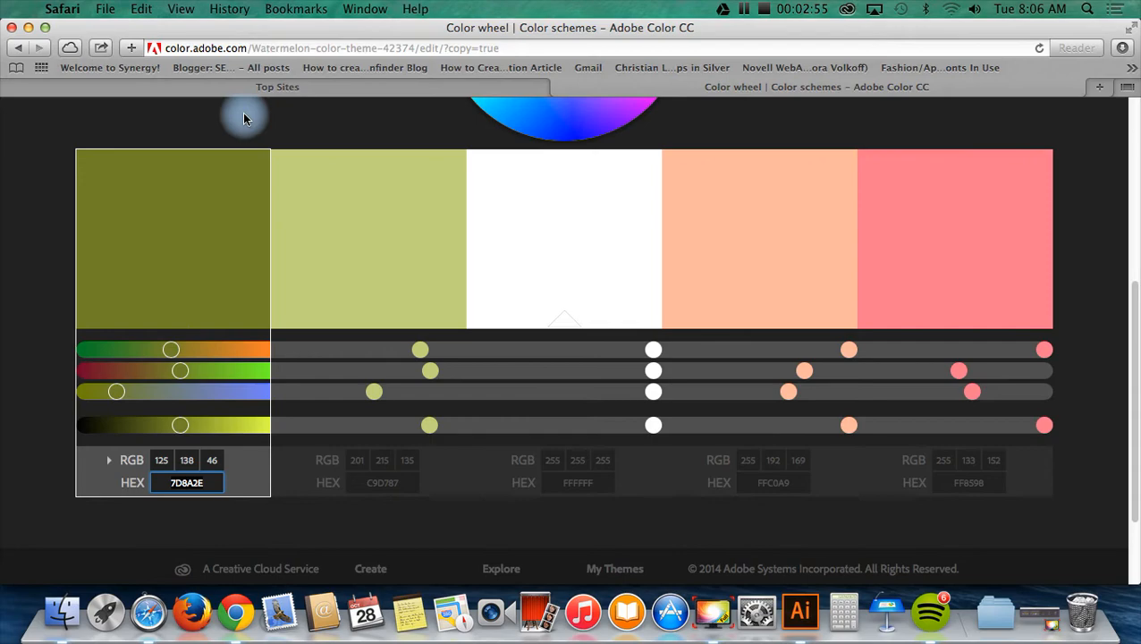
click(277, 85)
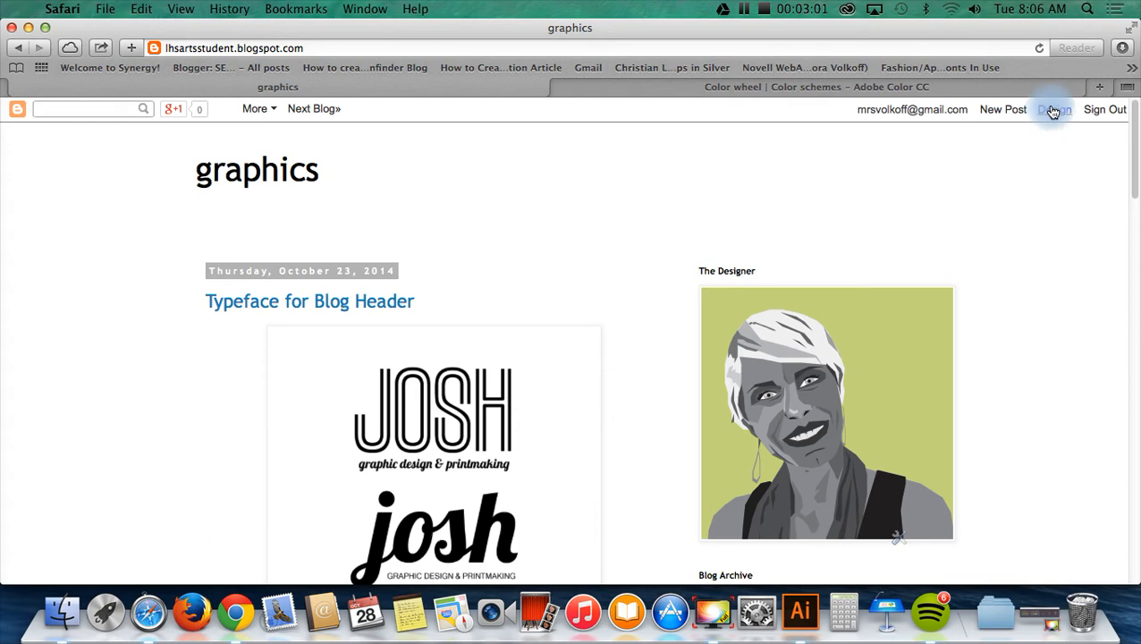
click(1053, 109)
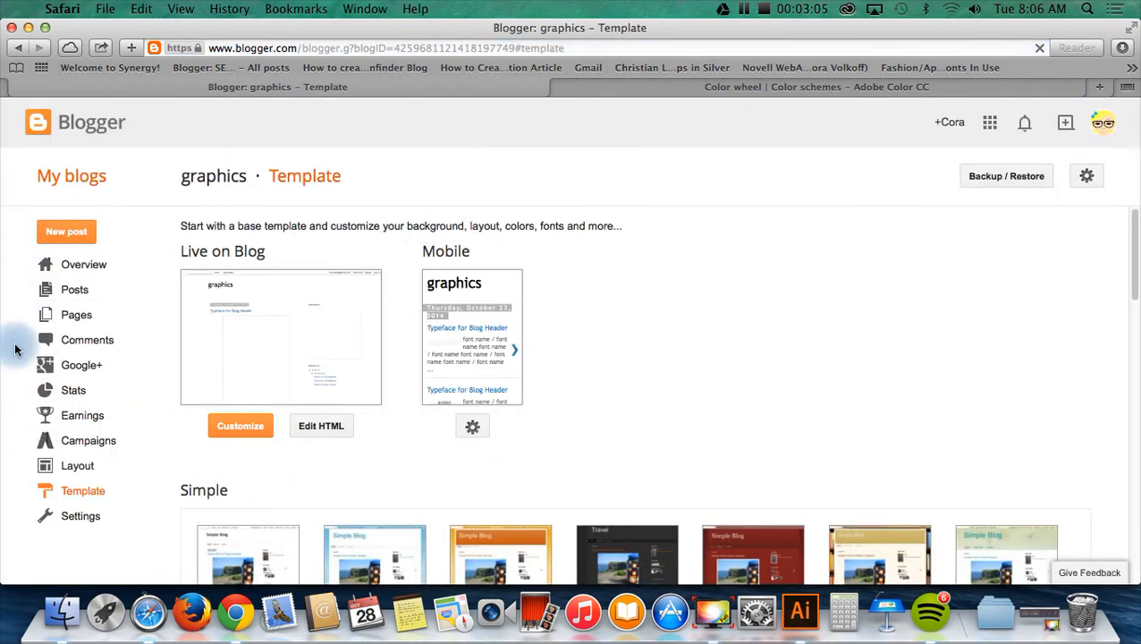
click(77, 465)
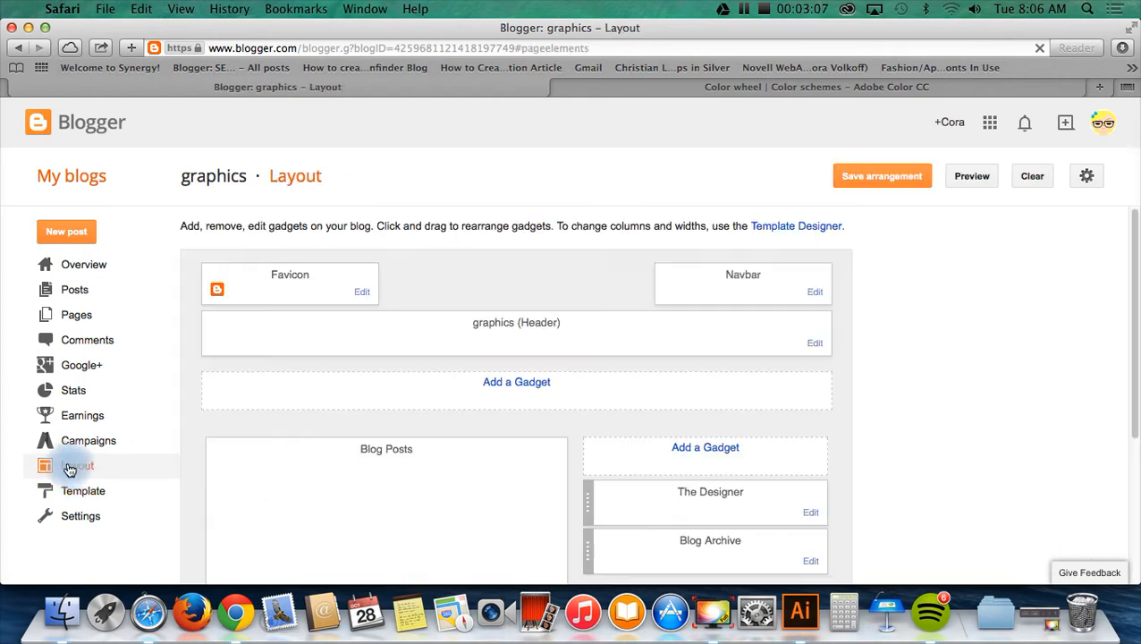
click(77, 465)
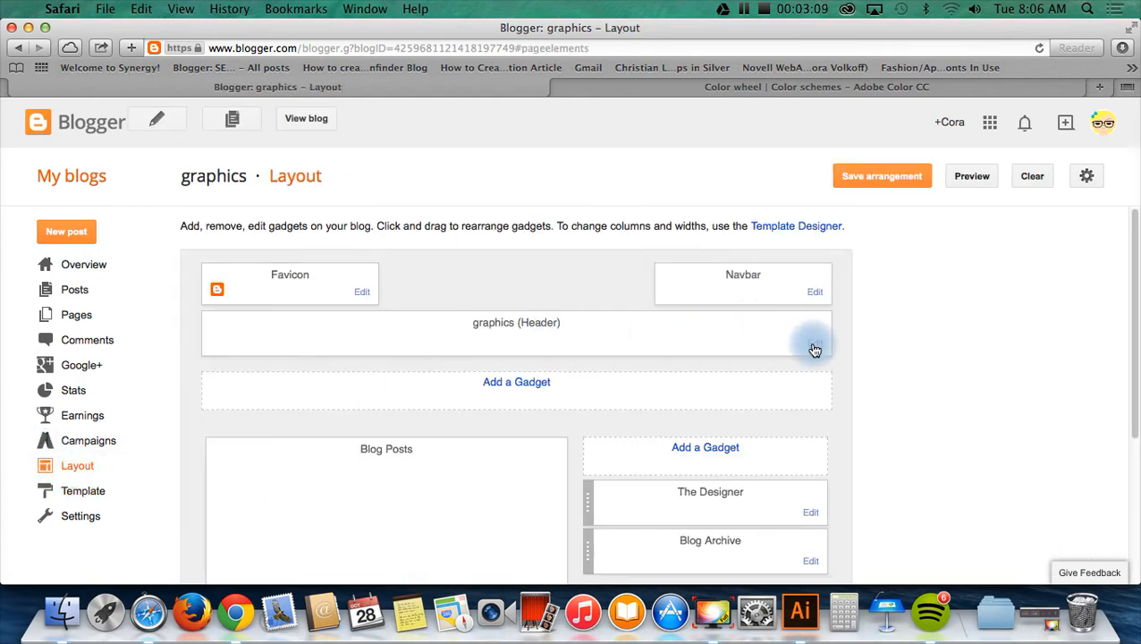
Edit the header gadget: title 'Cora V', image placed instead of title and description
click(515, 335)
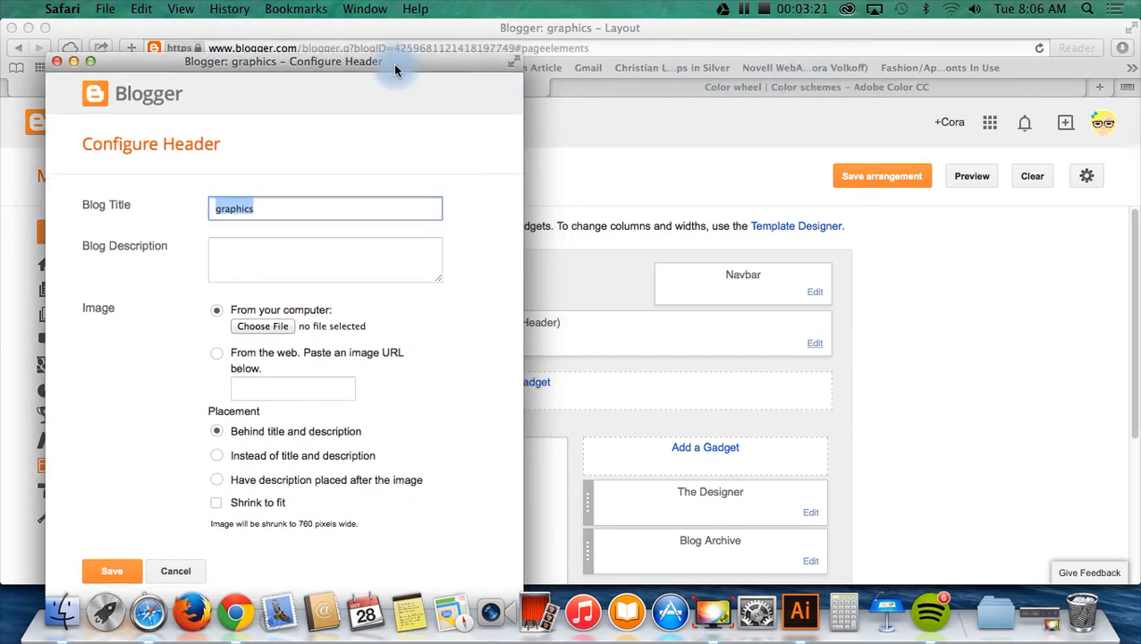
text(Cora)
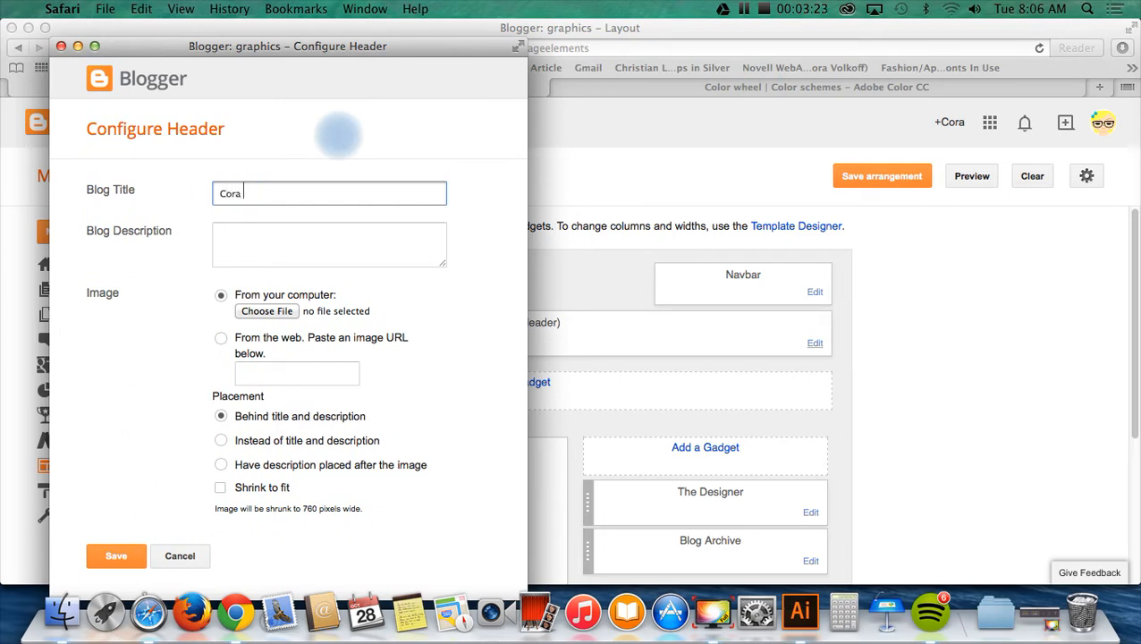
text(V)
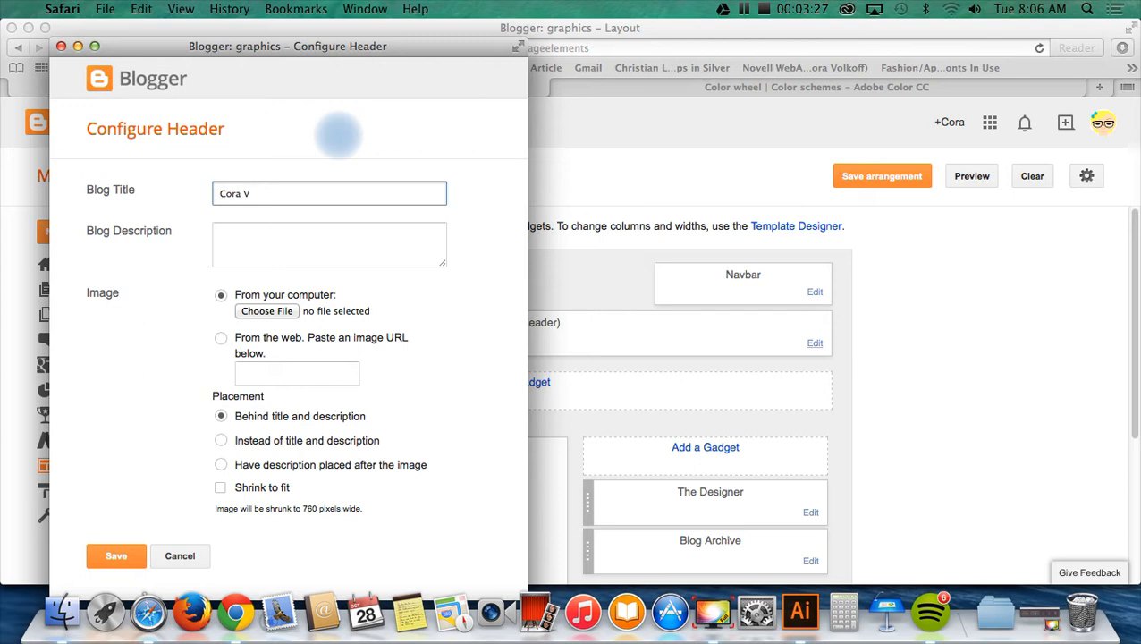
mouse_move(840, 102)
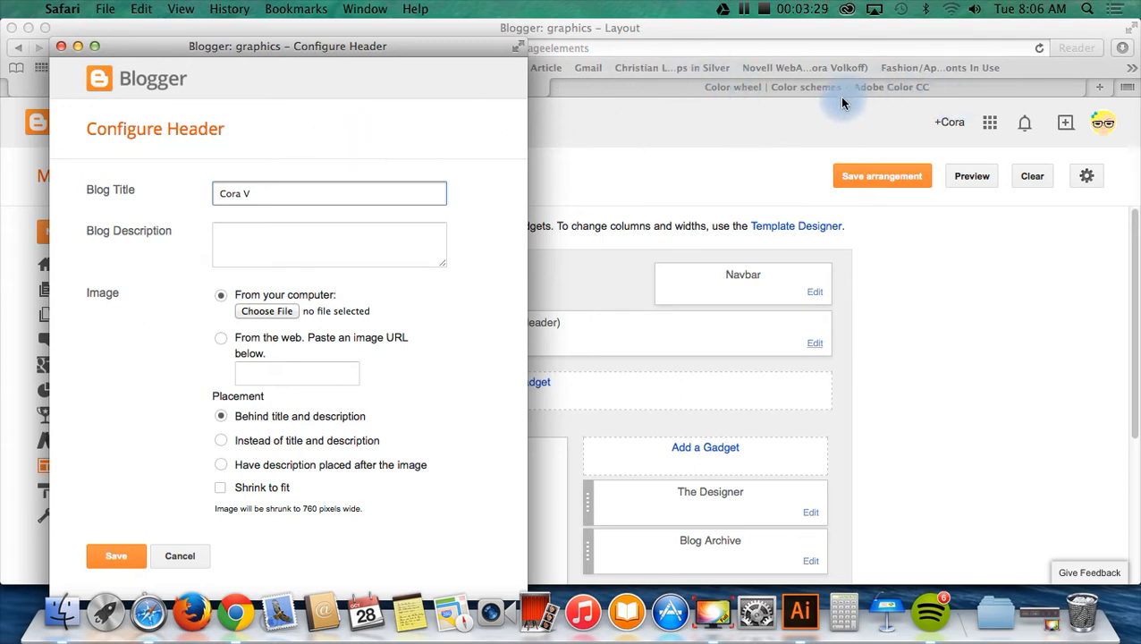
mouse_move(791, 132)
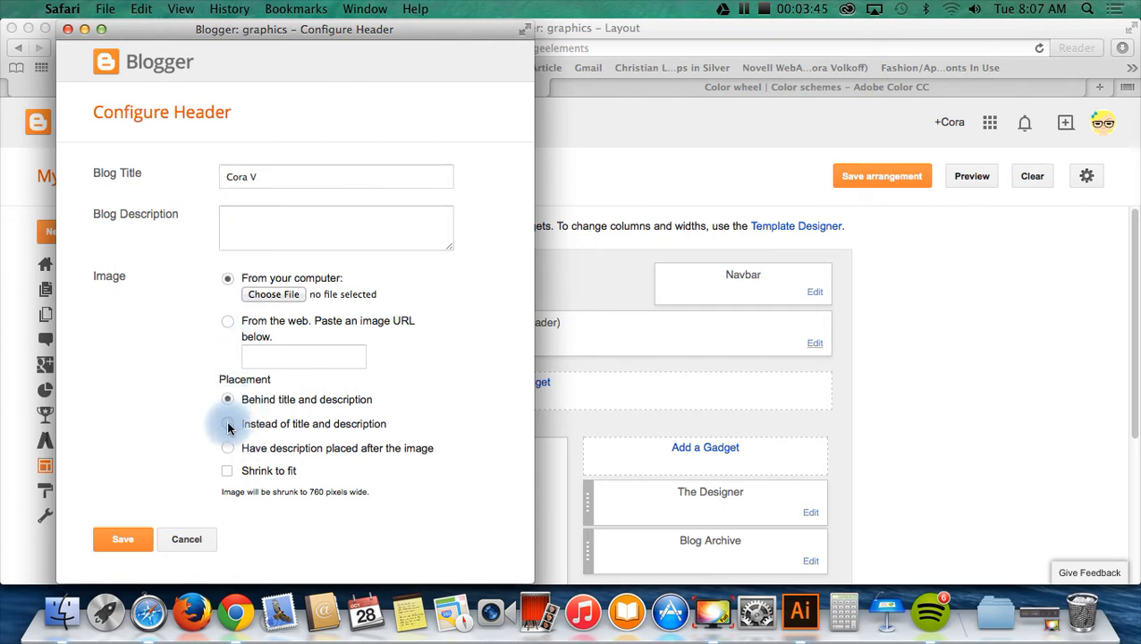
click(227, 422)
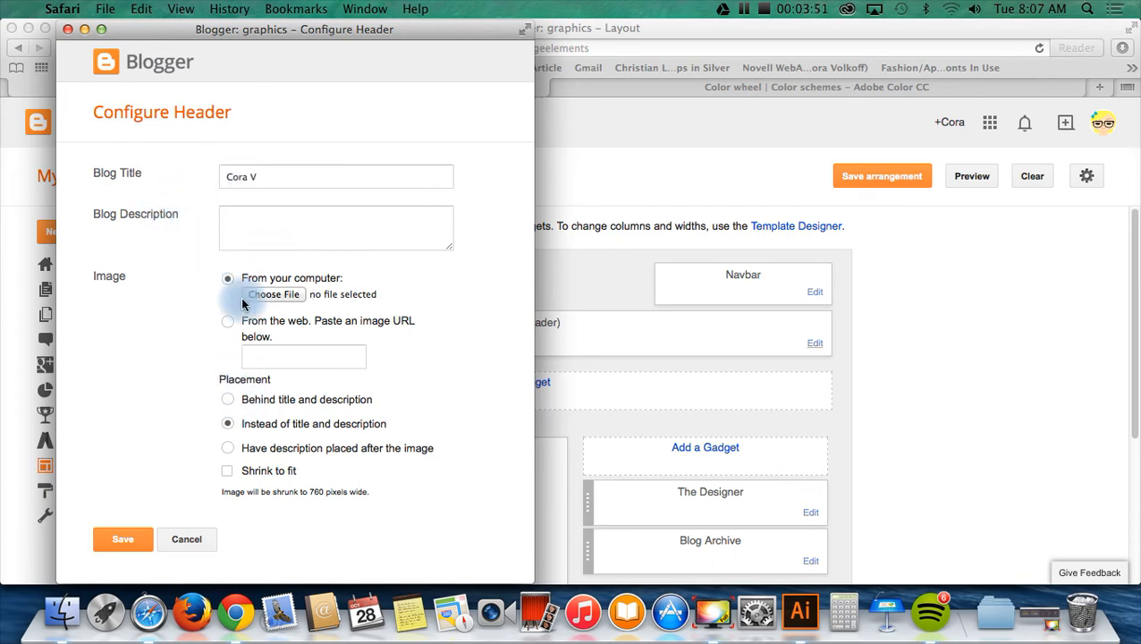
Choose header.gif from the DATA drive as the header image file
click(274, 293)
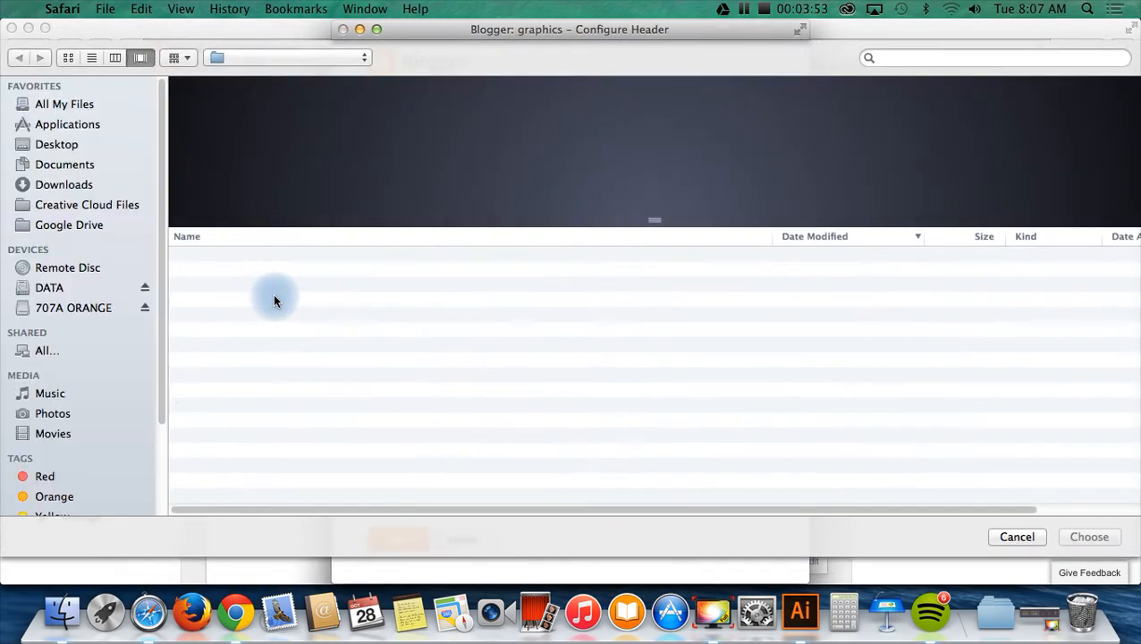
click(86, 204)
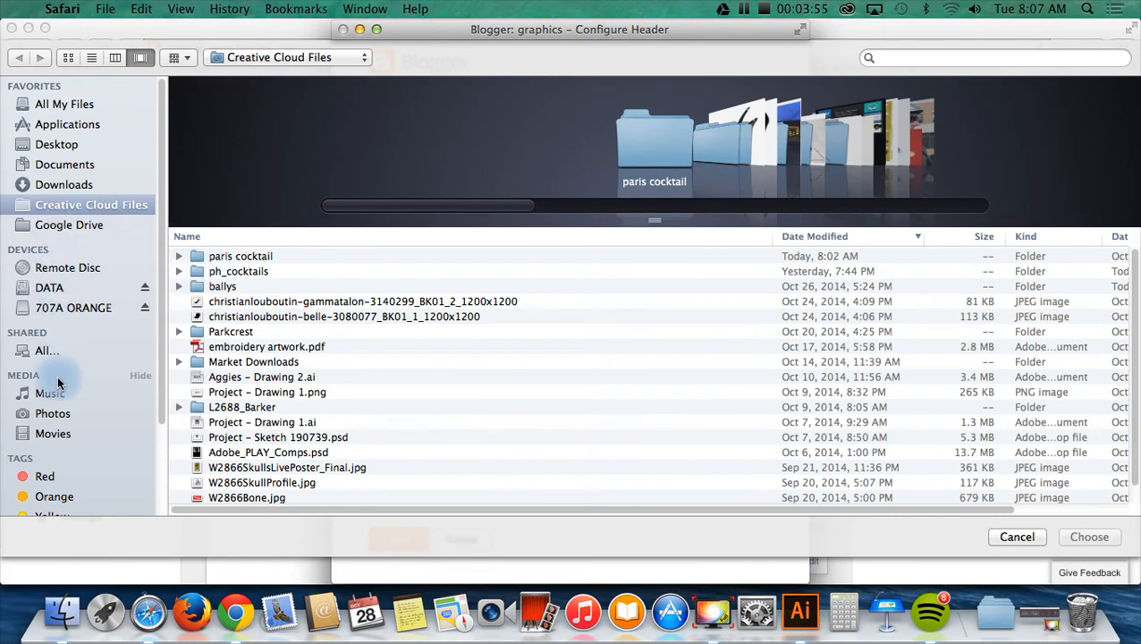
click(68, 225)
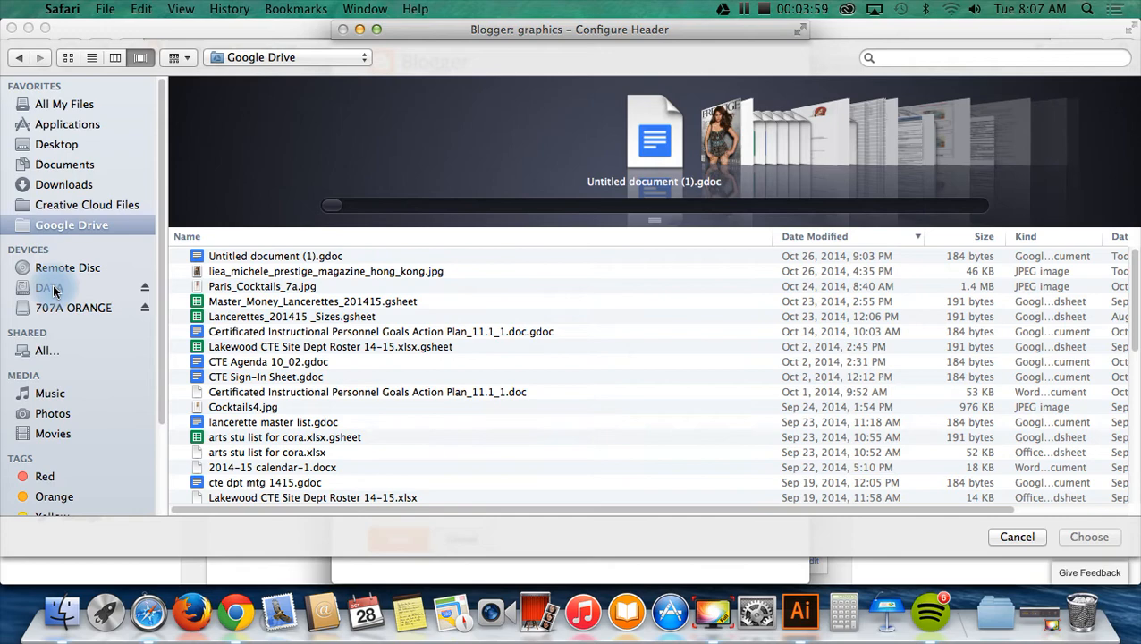
click(51, 286)
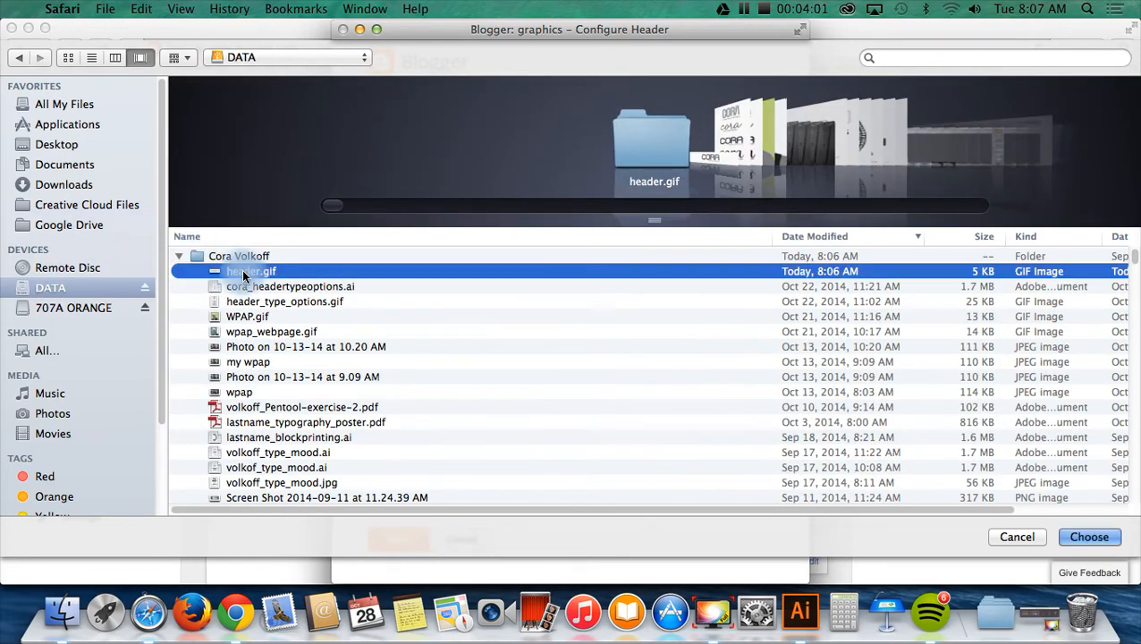
click(1089, 536)
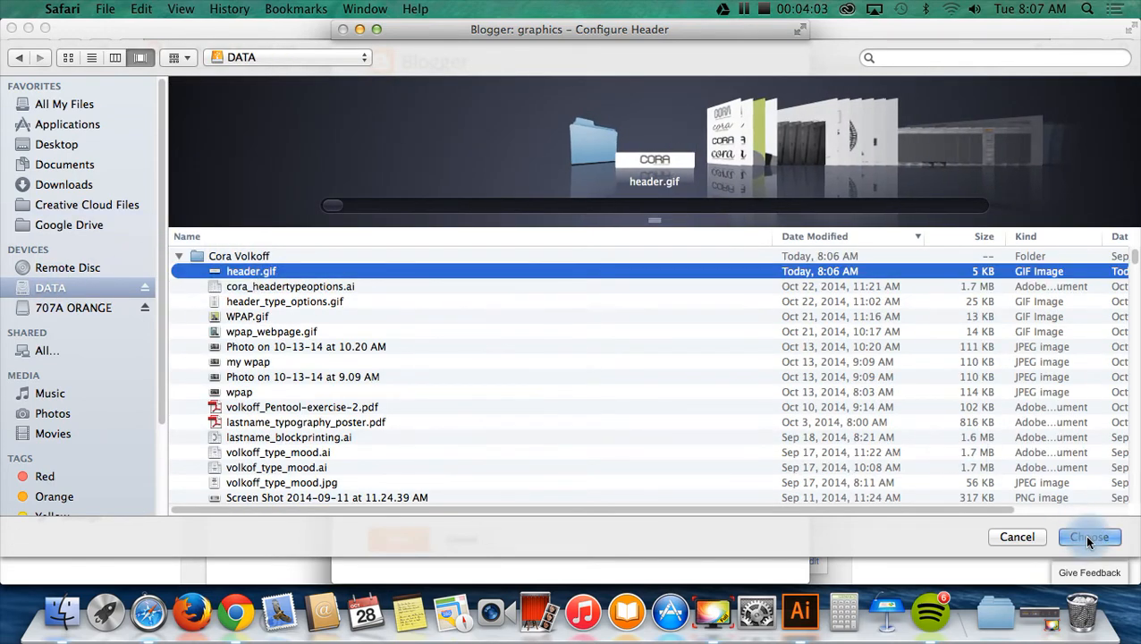
click(1087, 536)
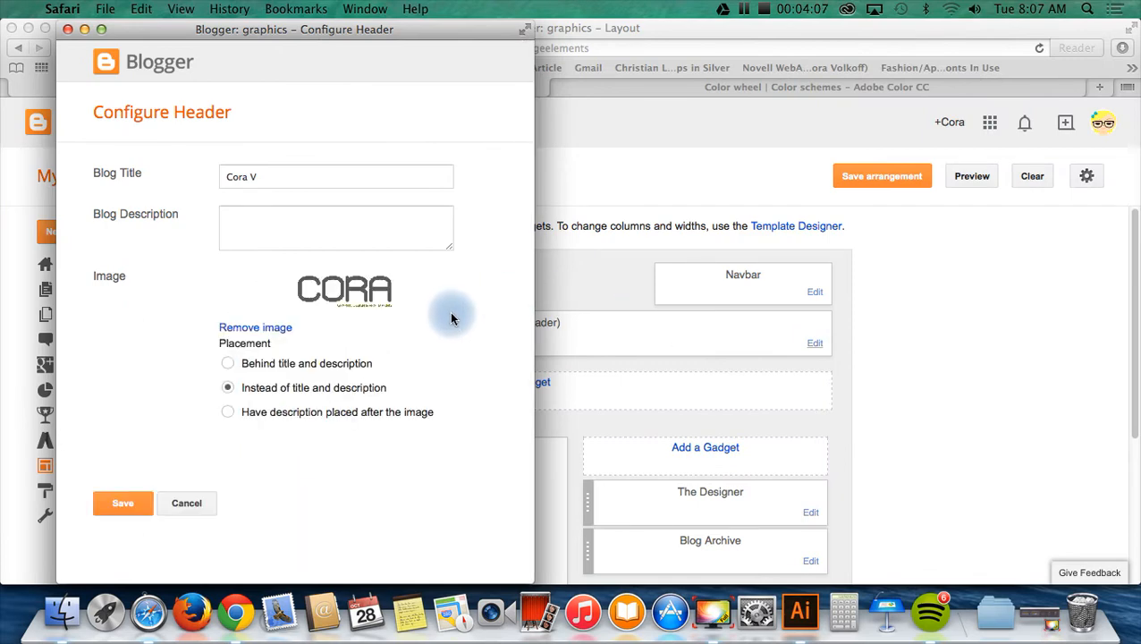
Save the header with the uploaded CORA image and view the live blog
click(122, 502)
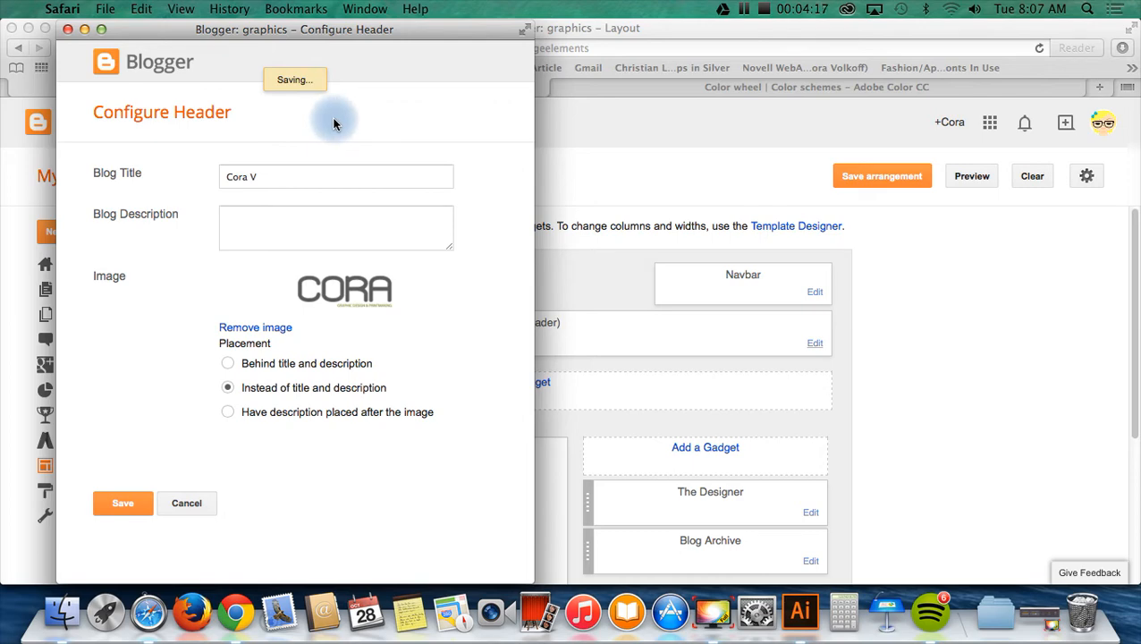
click(122, 502)
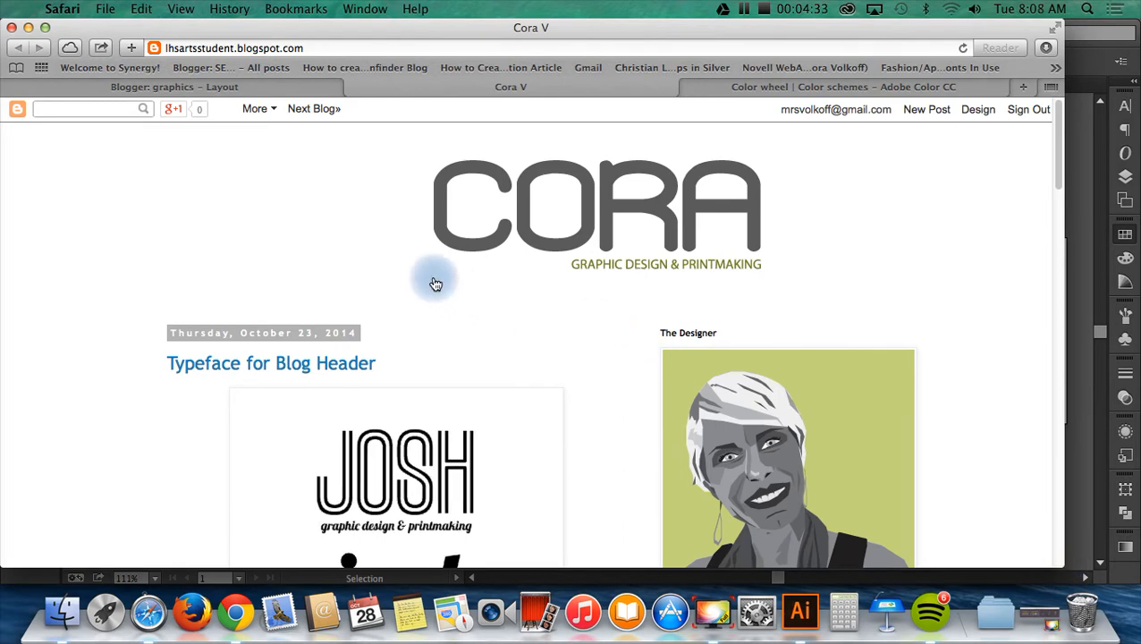
Go from Layout to Template and start customizing the live Simple template
click(175, 86)
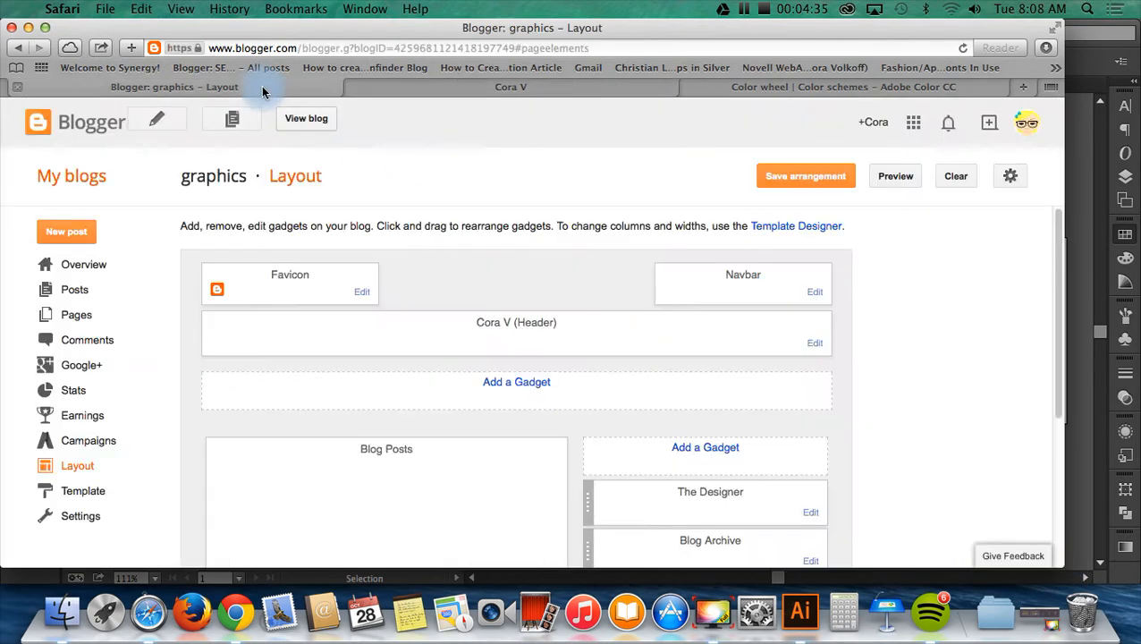
mouse_move(82, 490)
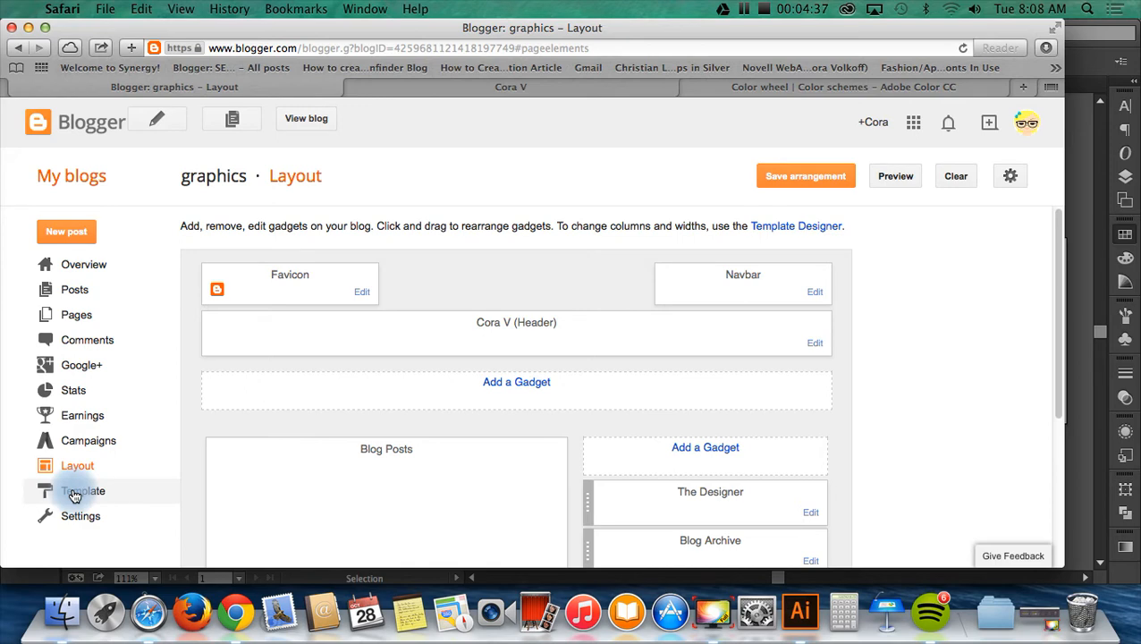
click(84, 490)
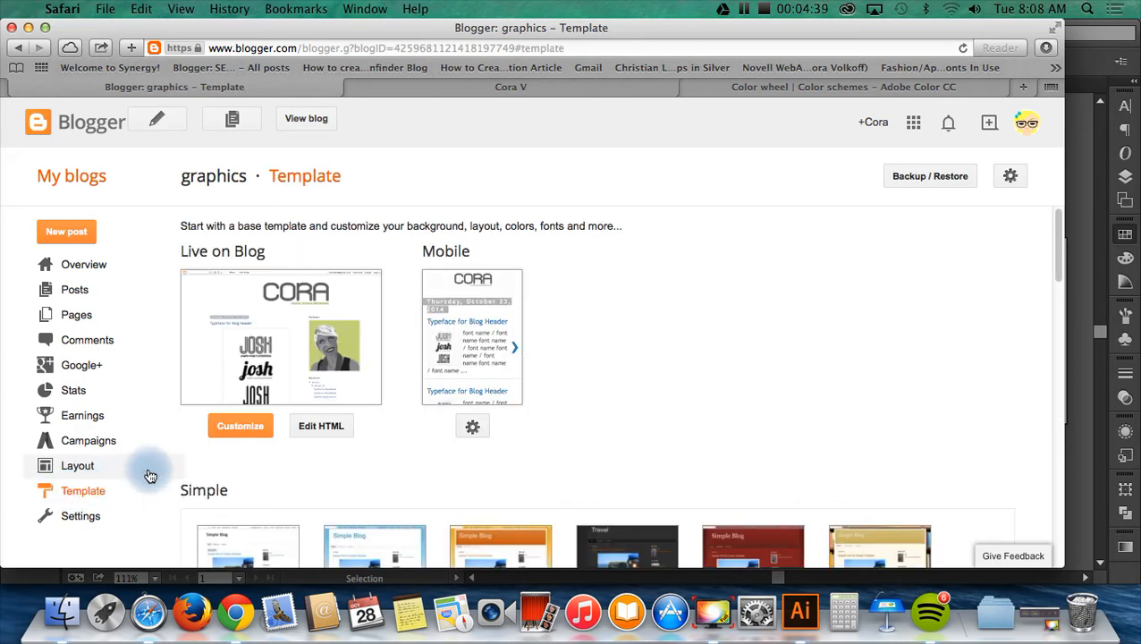
click(240, 426)
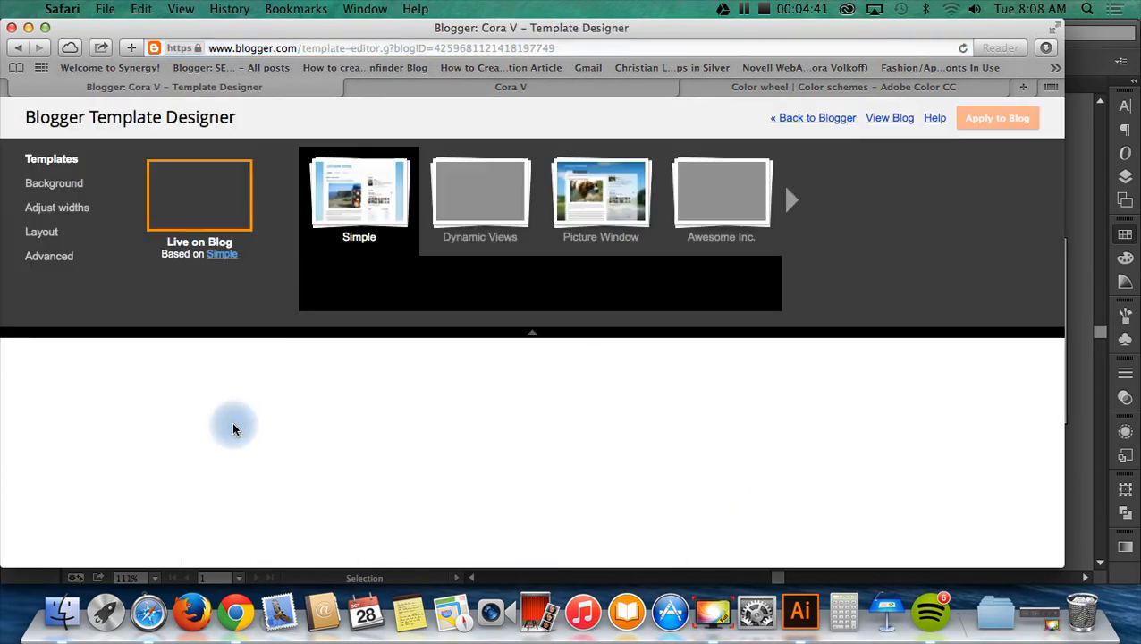
Under Adjust widths set Entire blog to 1050 px, apply it and check the live blog
click(60, 208)
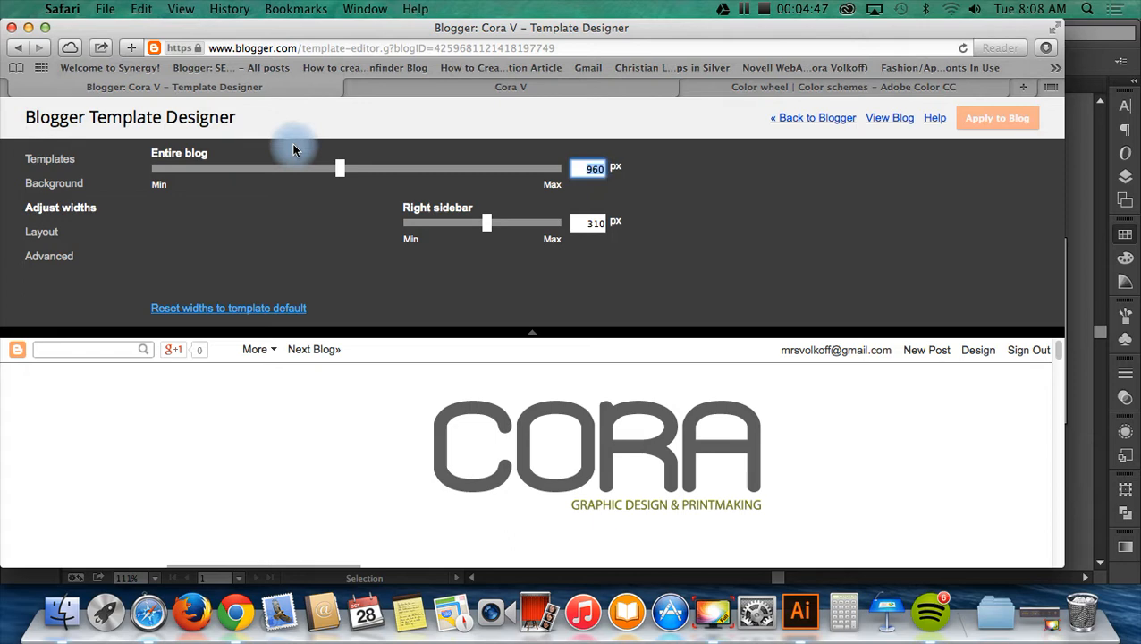
mouse_move(635, 172)
text(1050)
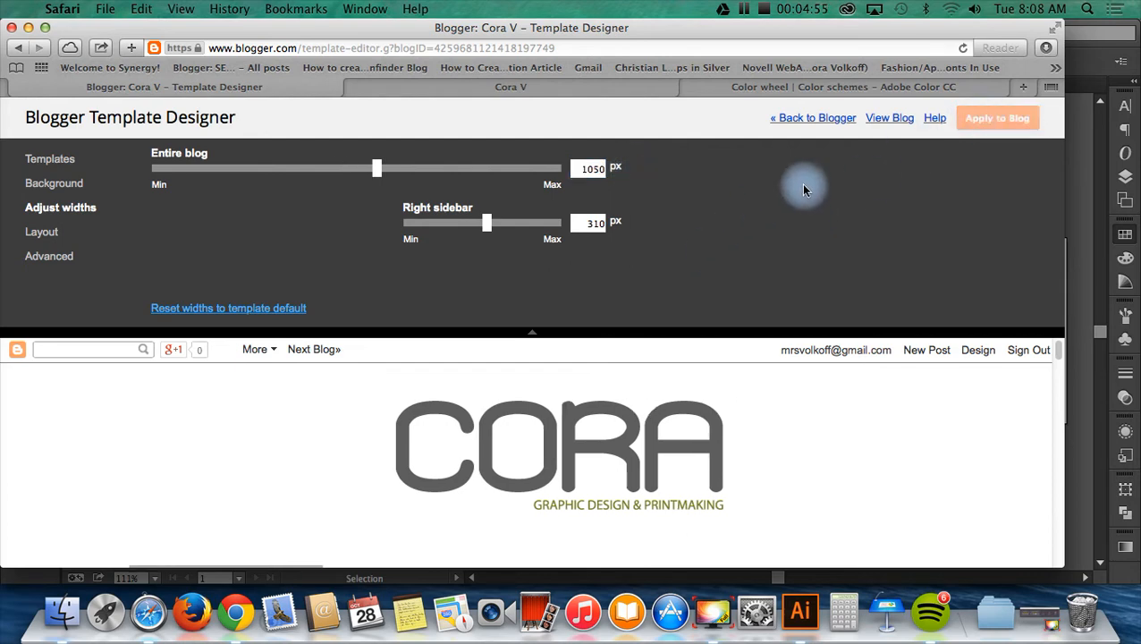
click(998, 118)
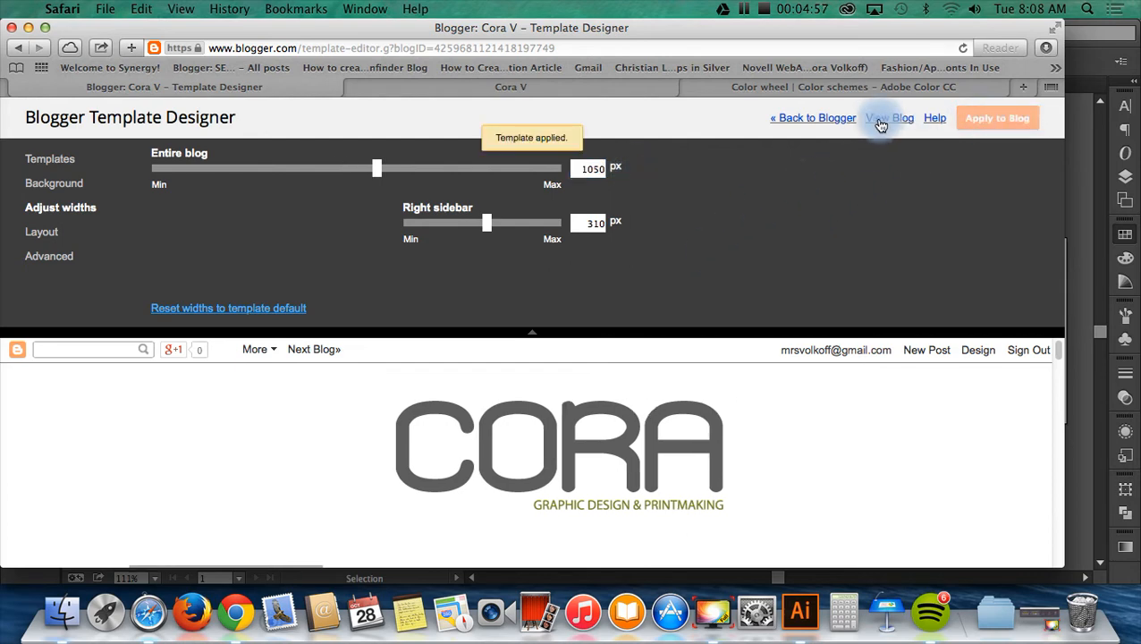
click(890, 118)
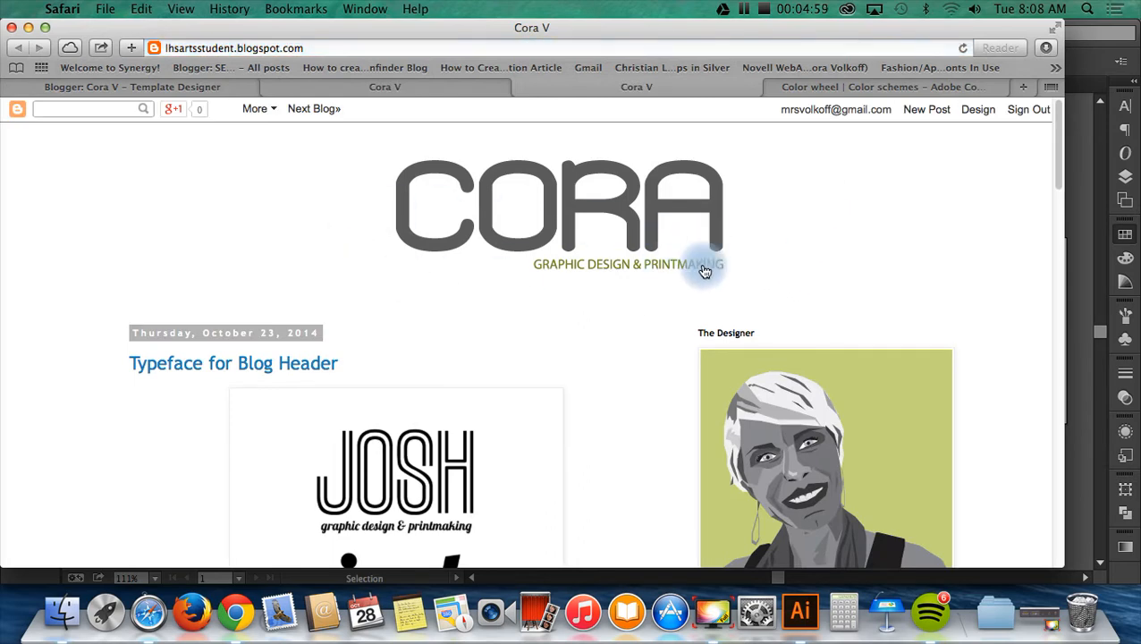
scroll(down, 3)
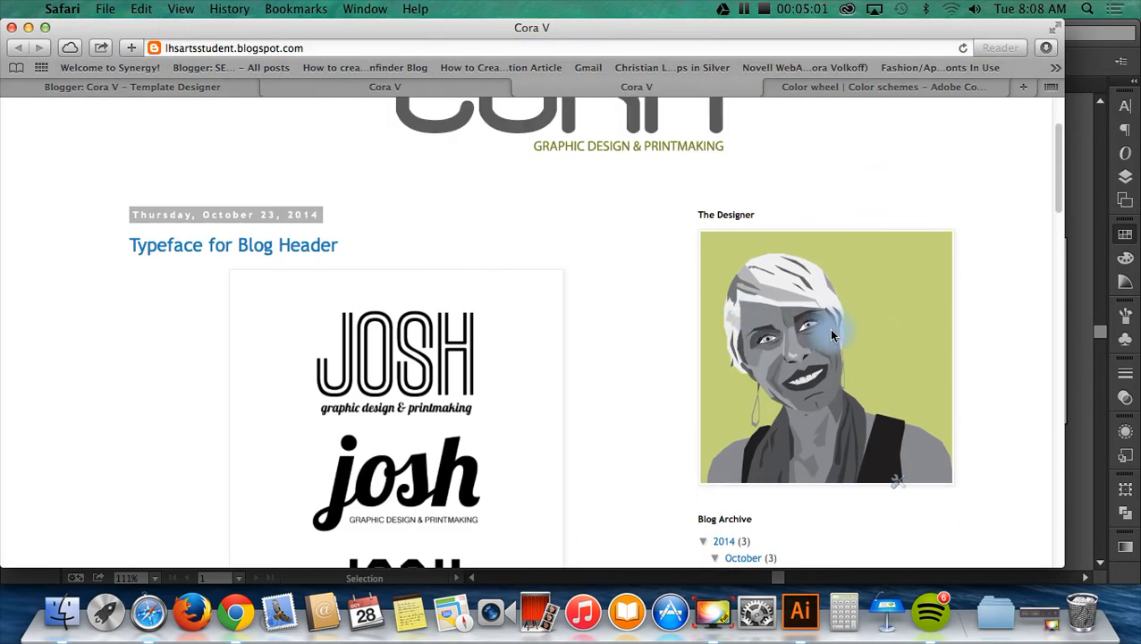
mouse_move(801, 425)
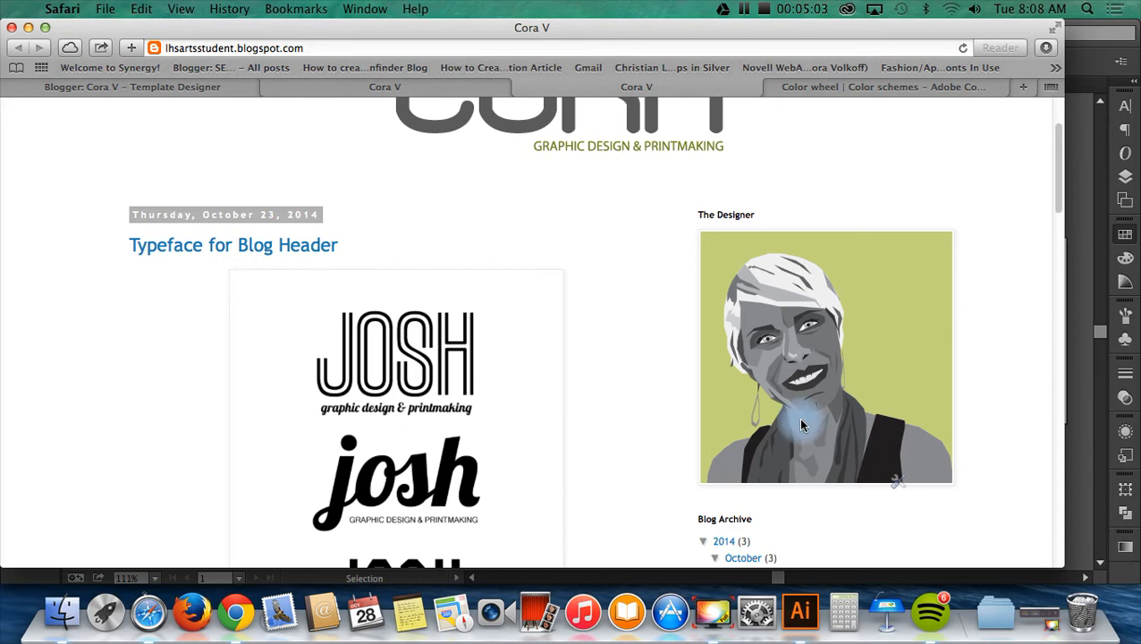
Apply the 200 px right sidebar width and review the live blog layout
click(132, 86)
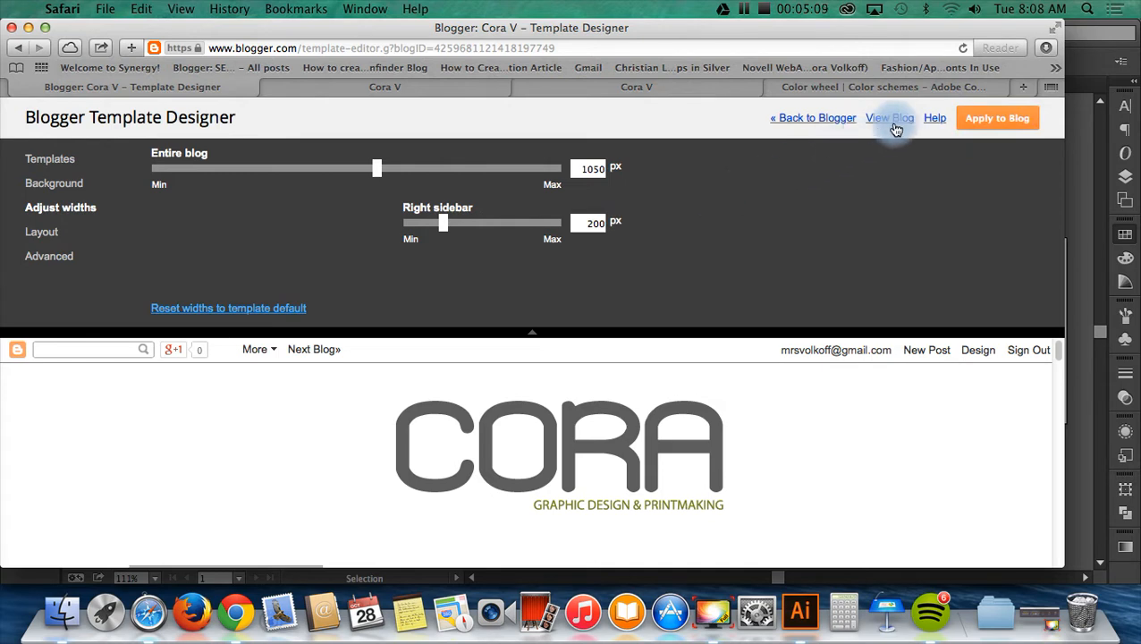
mouse_move(688, 268)
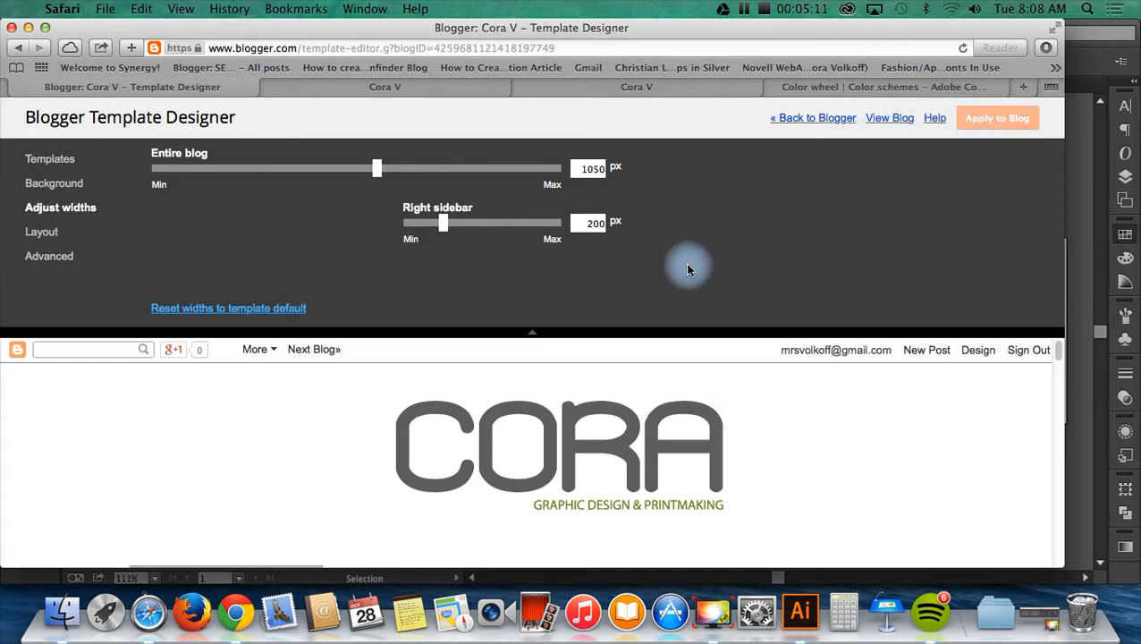
click(998, 118)
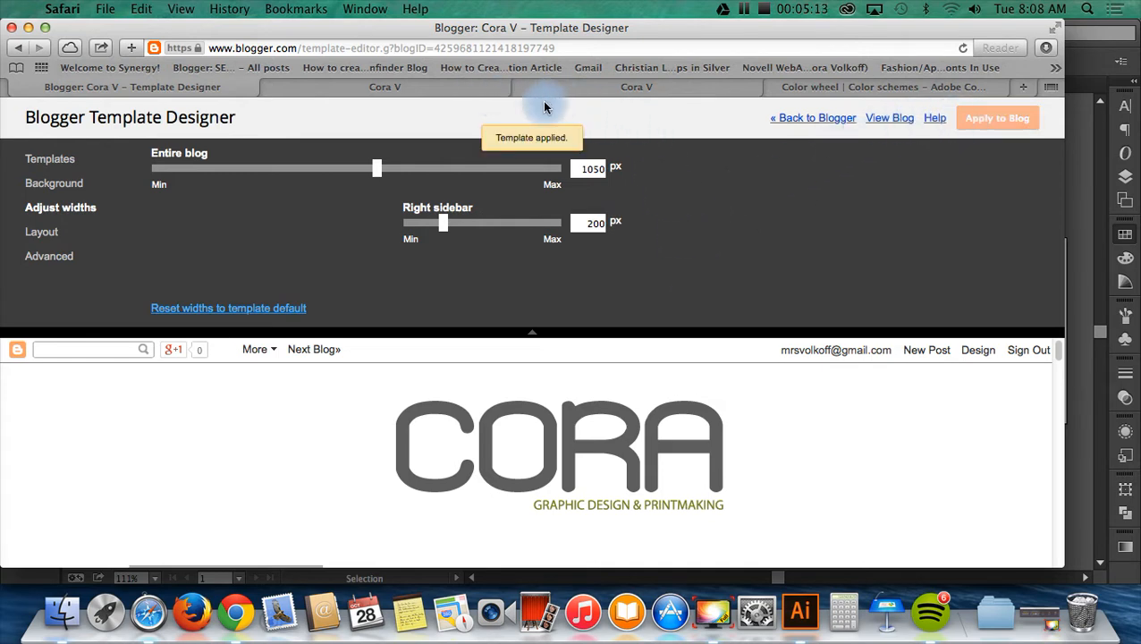
click(636, 85)
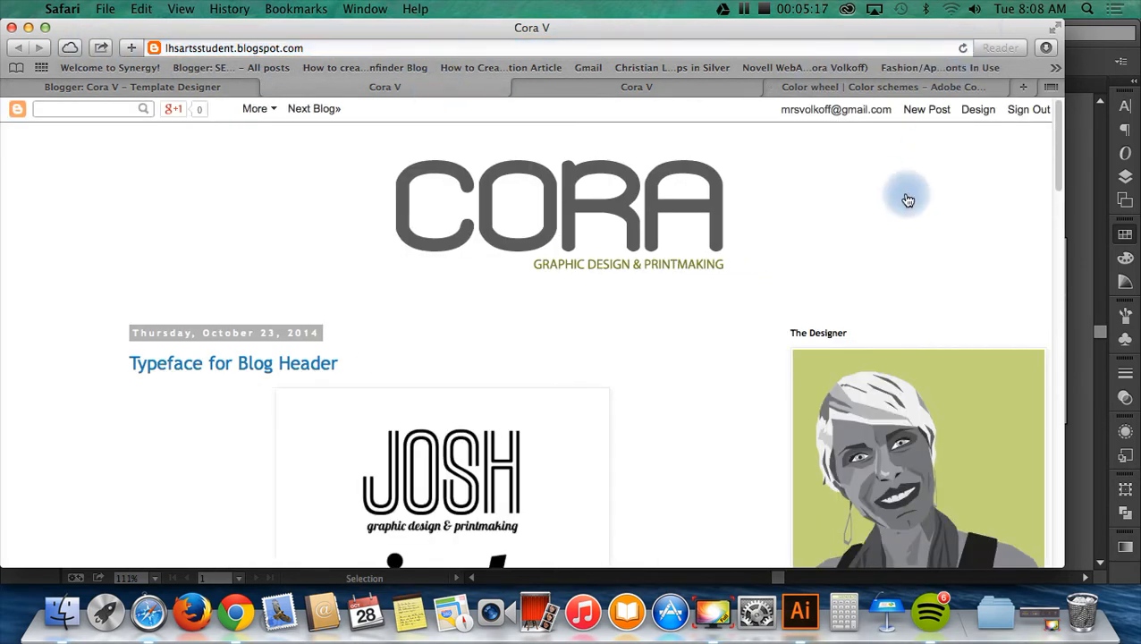
scroll(down, 3)
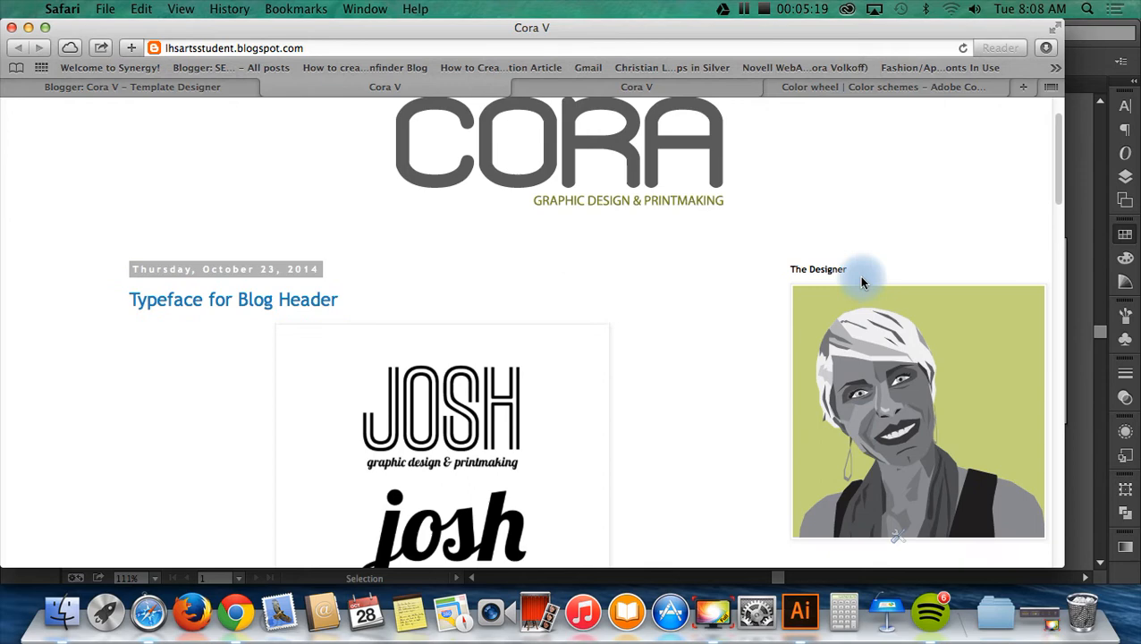
scroll(down, 3)
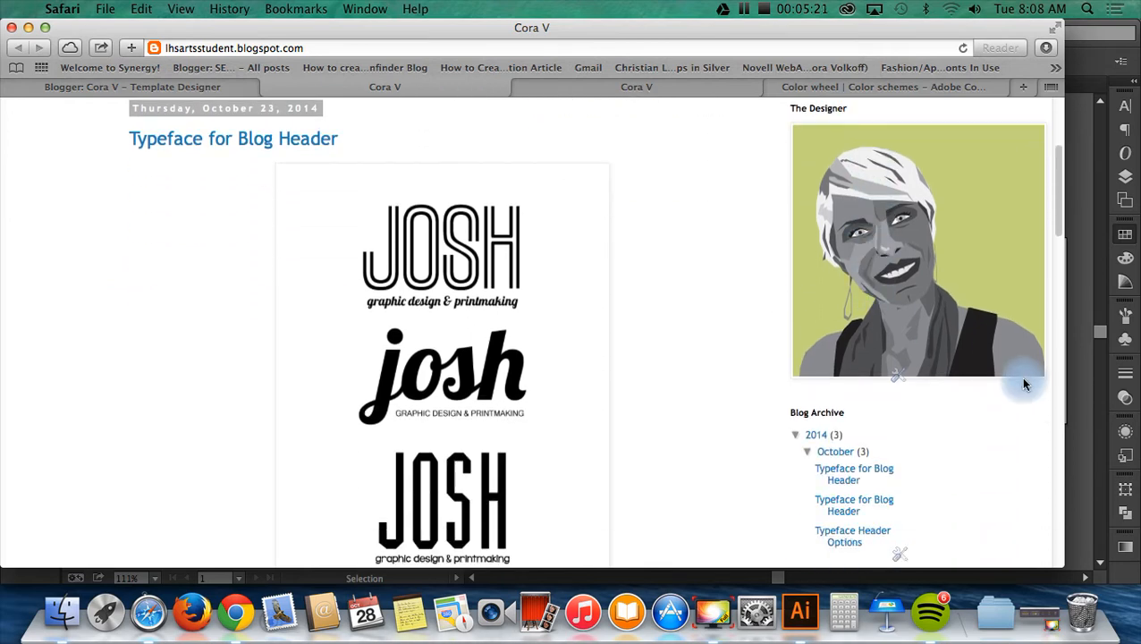
scroll(up, 3)
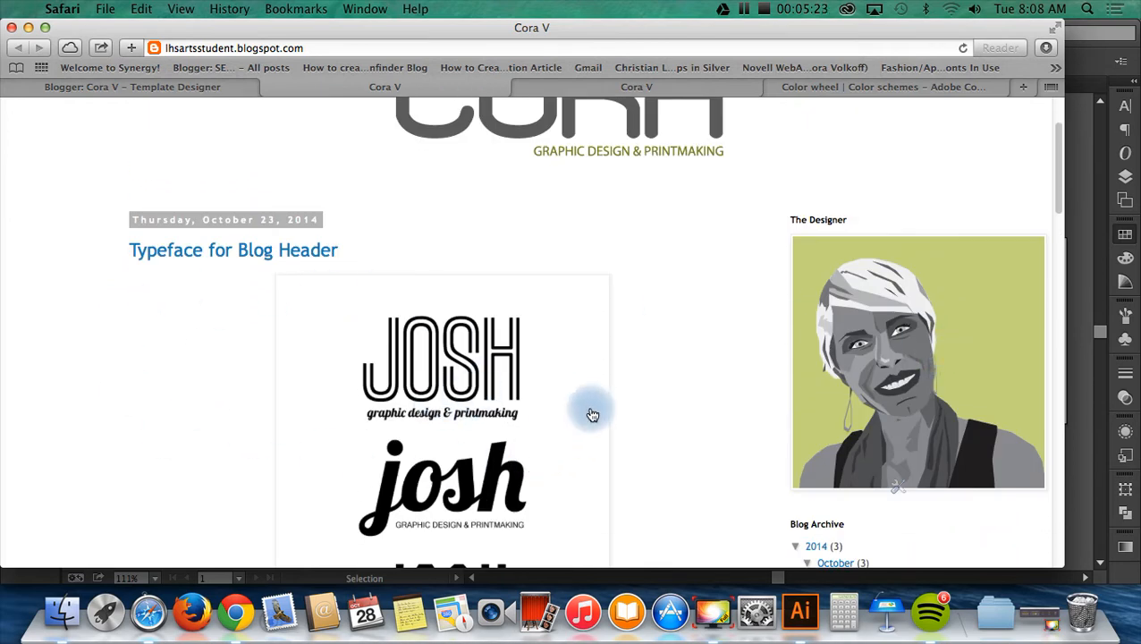
mouse_move(252, 197)
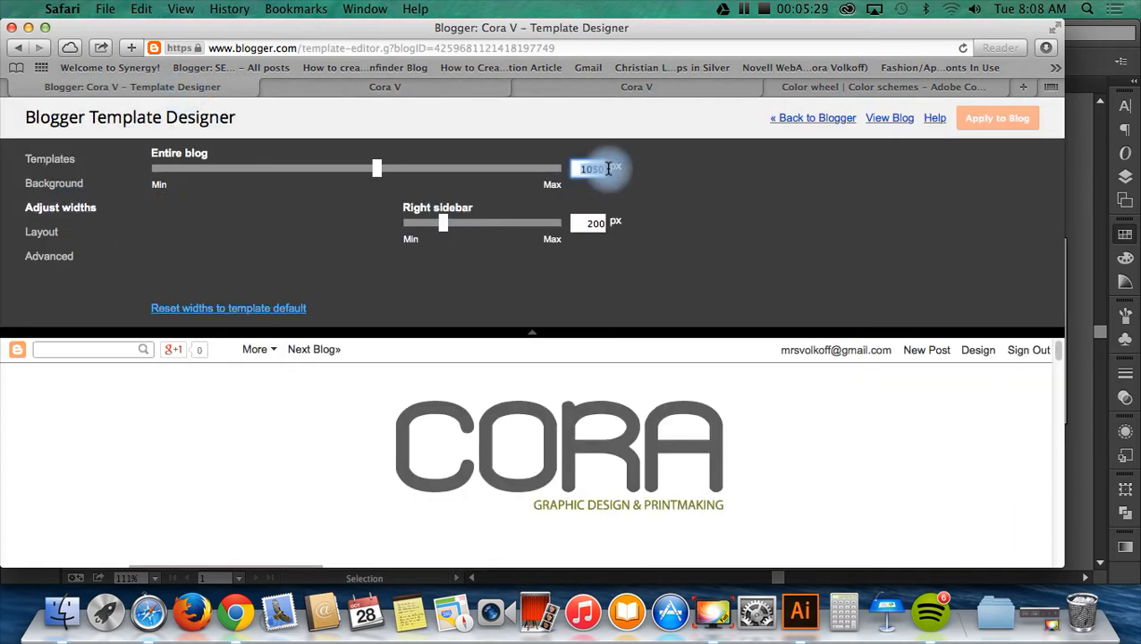
Recheck the 1050 px blog width, then bring up the Advanced page-text settings
click(593, 221)
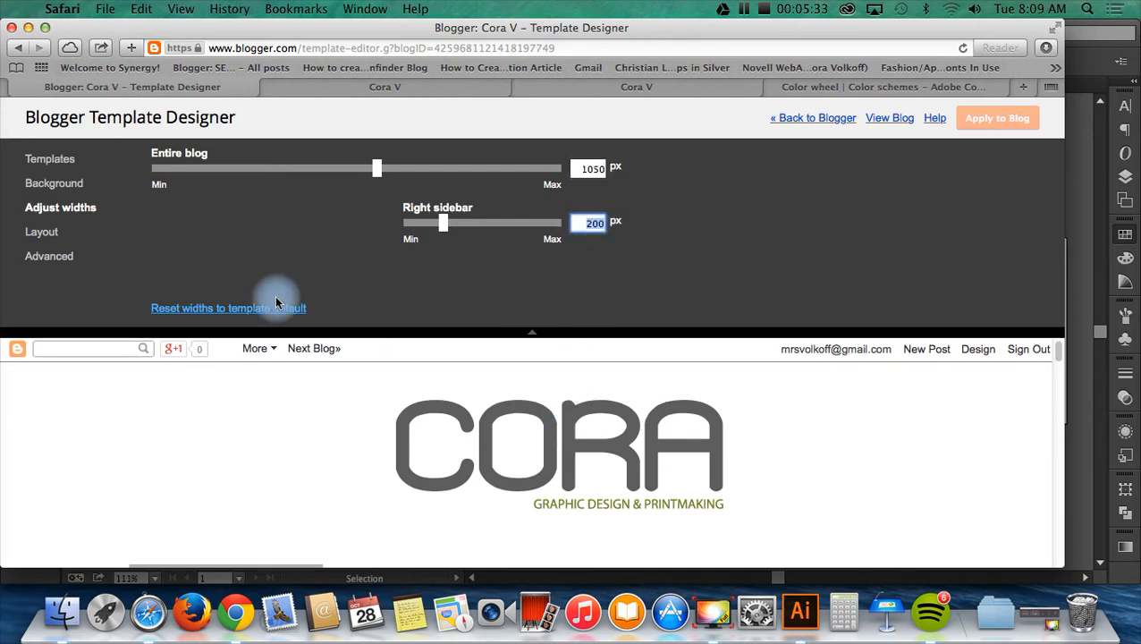
click(48, 256)
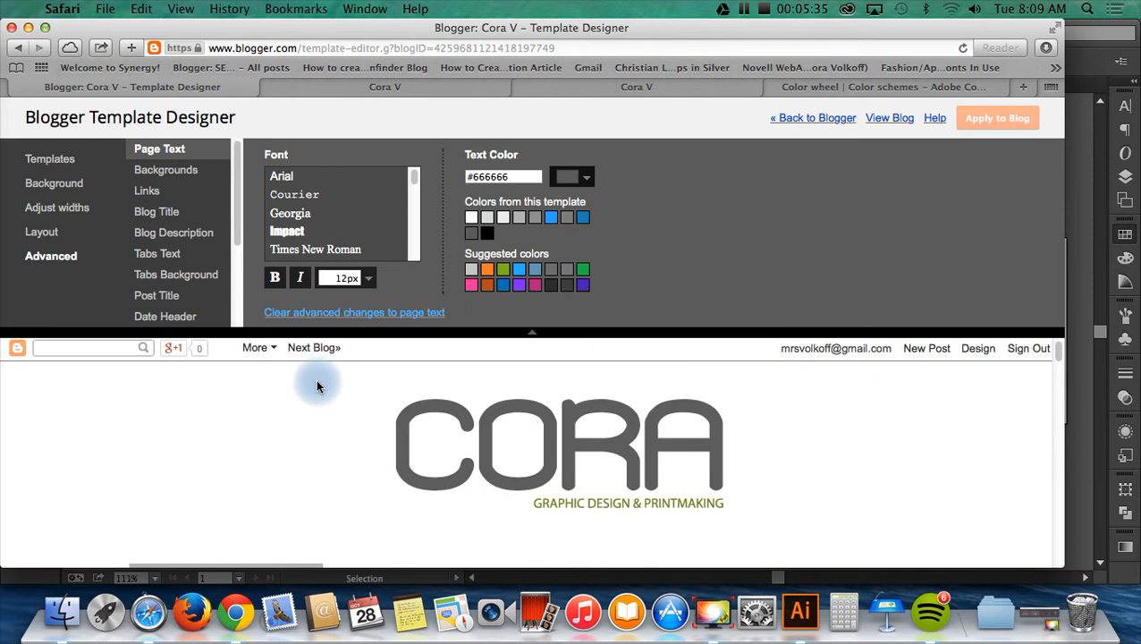
Review the Backgrounds colour settings, then show the Links colour settings
scroll(down, 3)
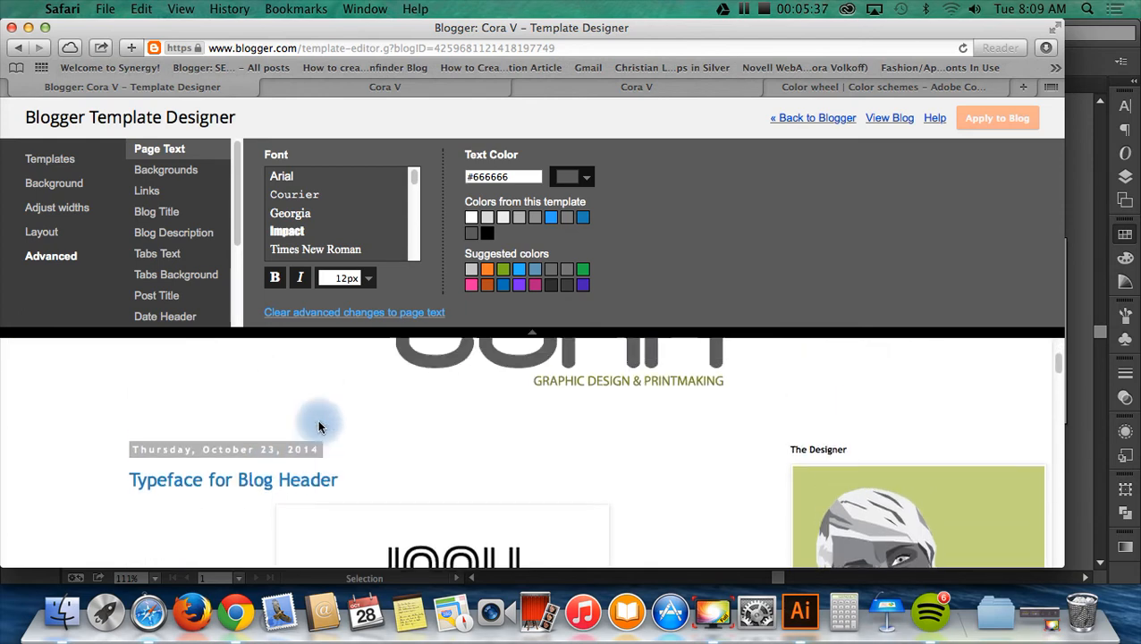
mouse_move(250, 450)
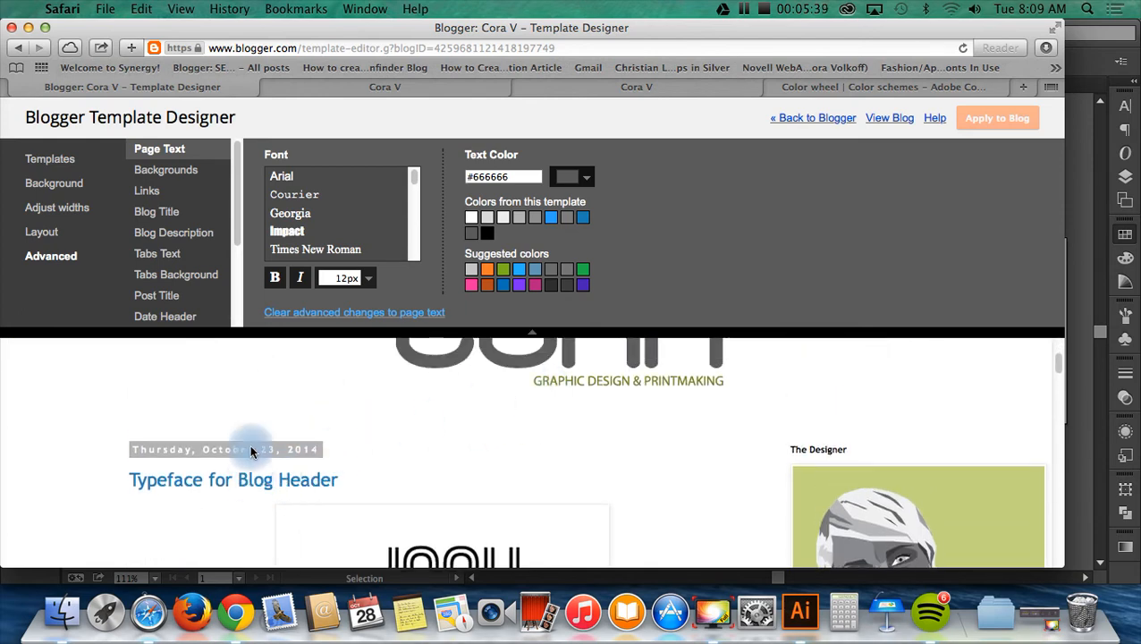
mouse_move(365, 400)
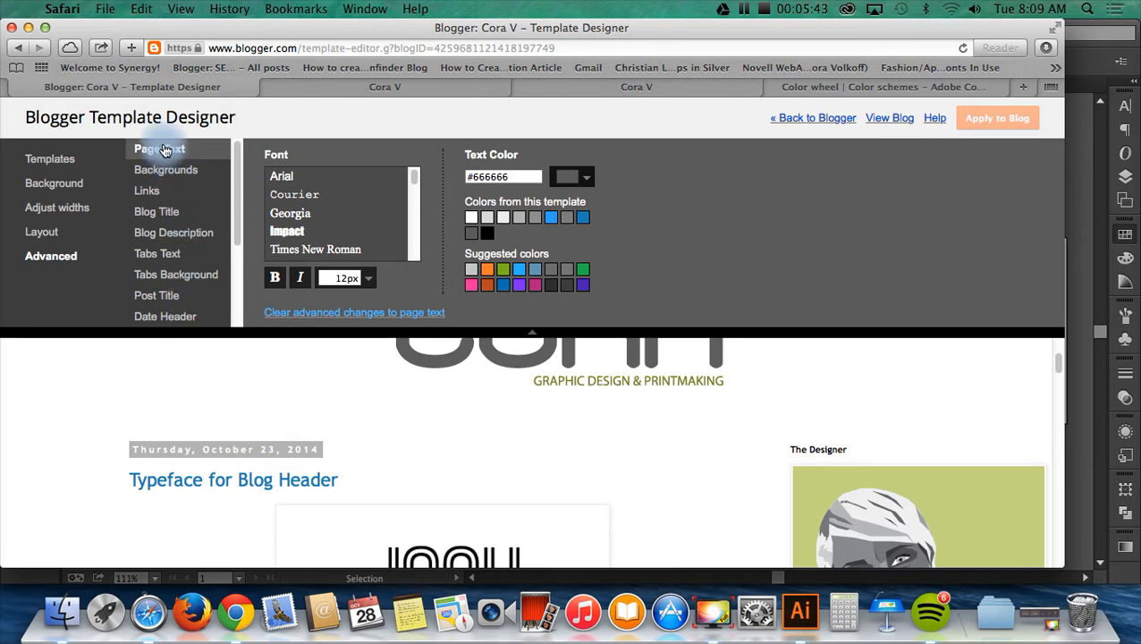
scroll(down, 3)
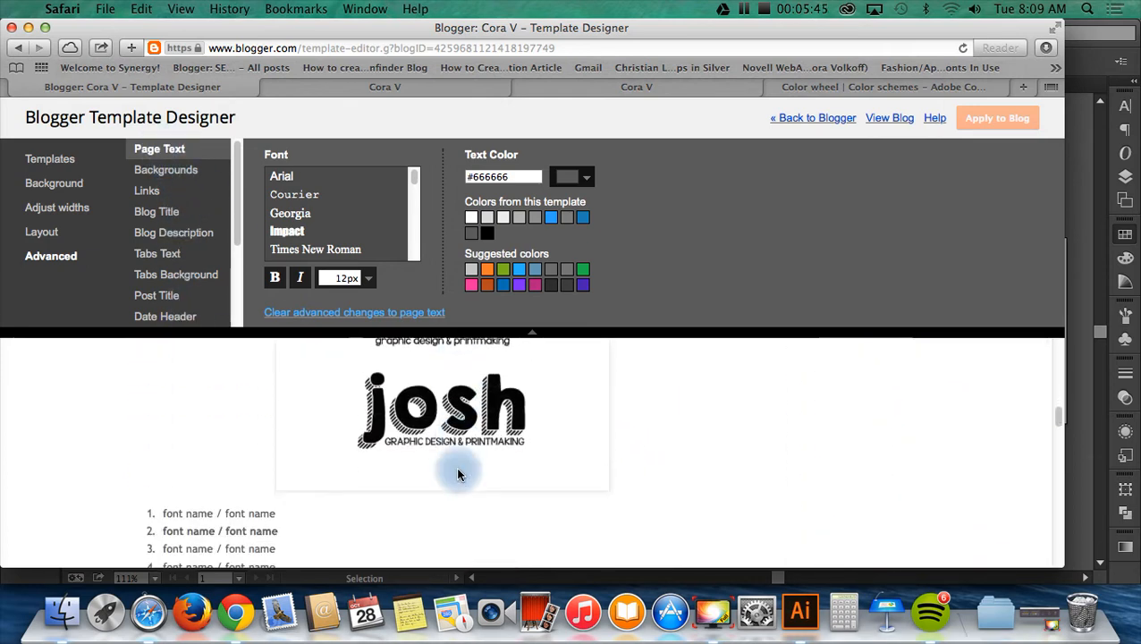
scroll(down, 3)
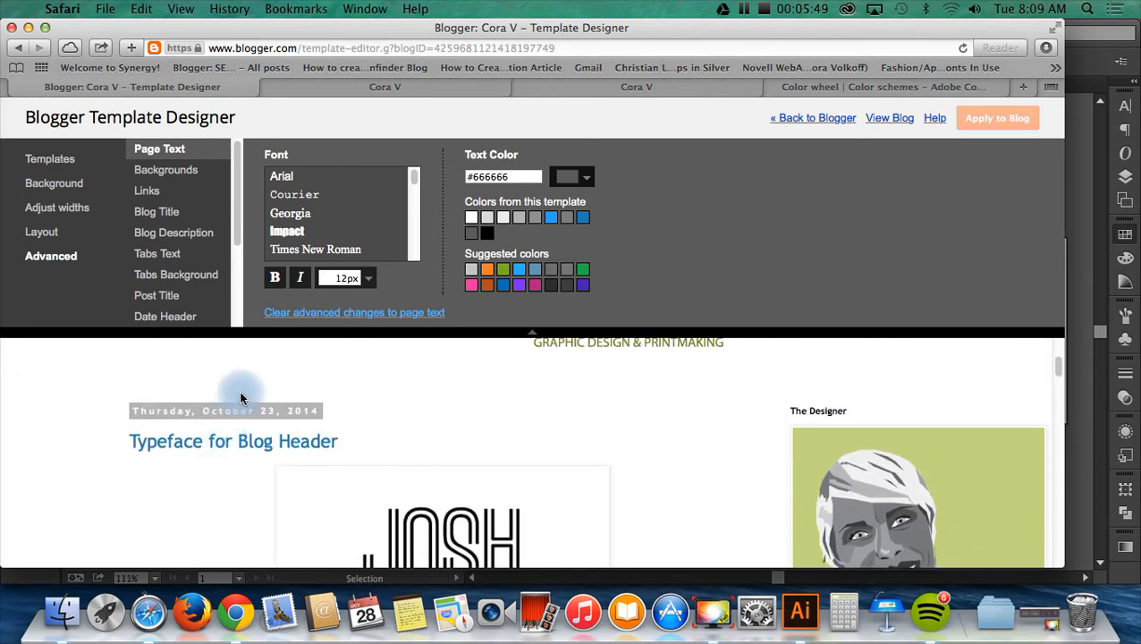
click(168, 168)
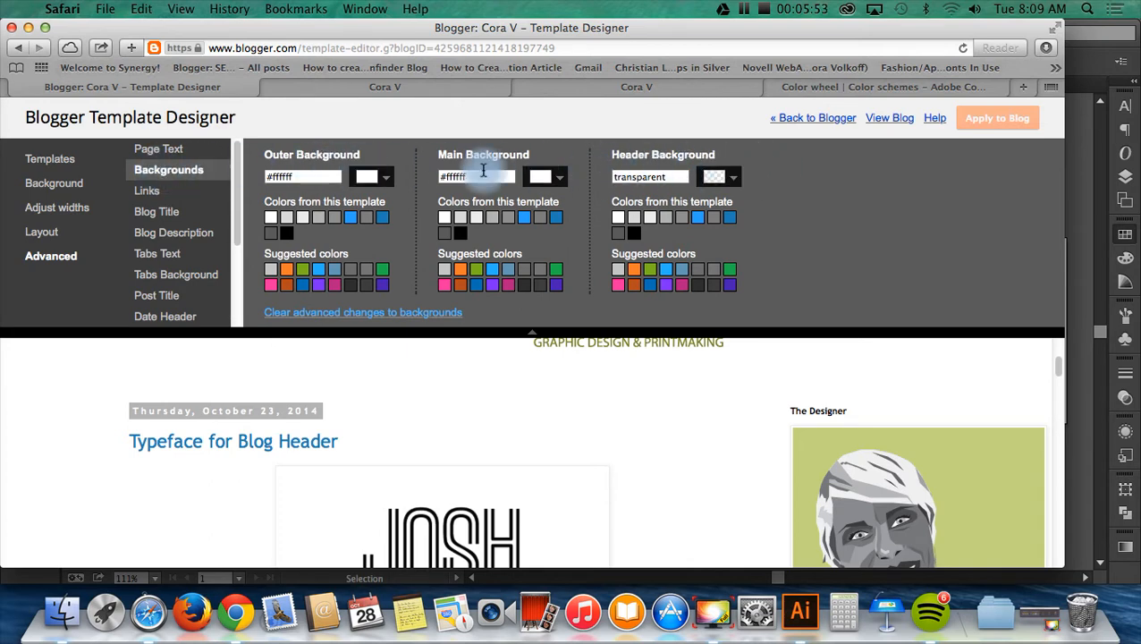
mouse_move(763, 179)
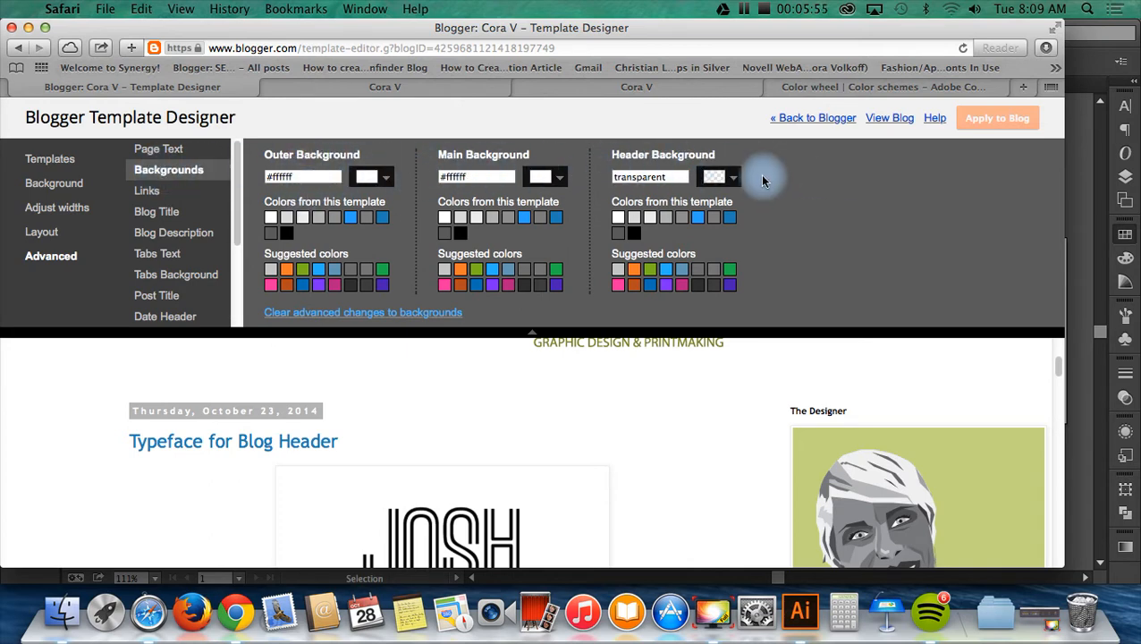
click(147, 189)
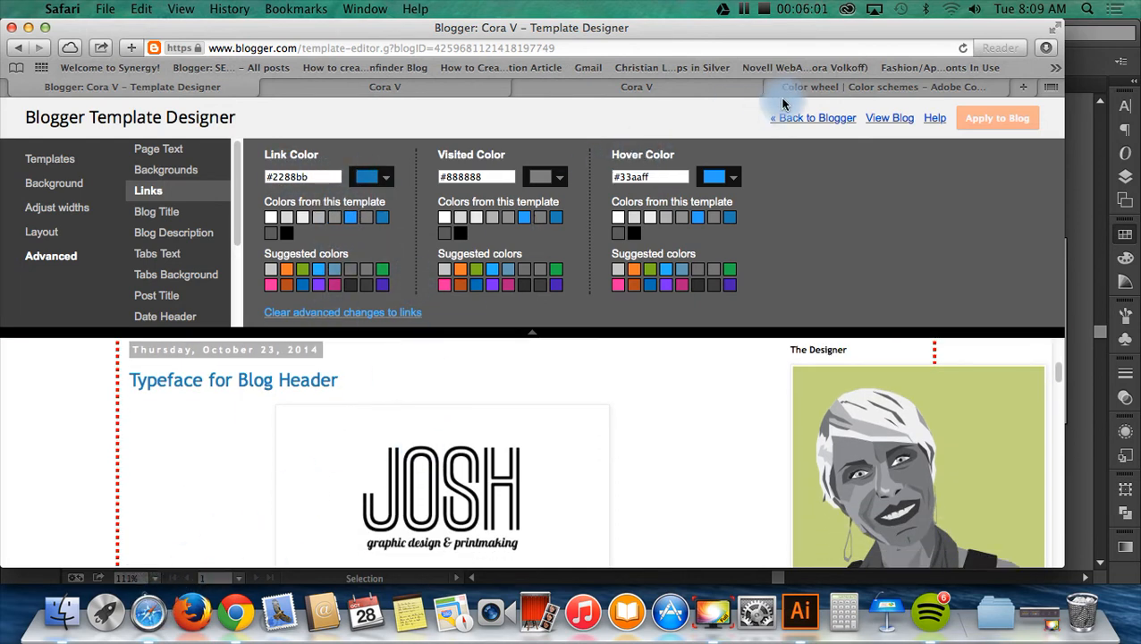
Copy pink FF8598 from the Adobe Color Watermelon scheme into Link Color, turning the post title pink
click(880, 86)
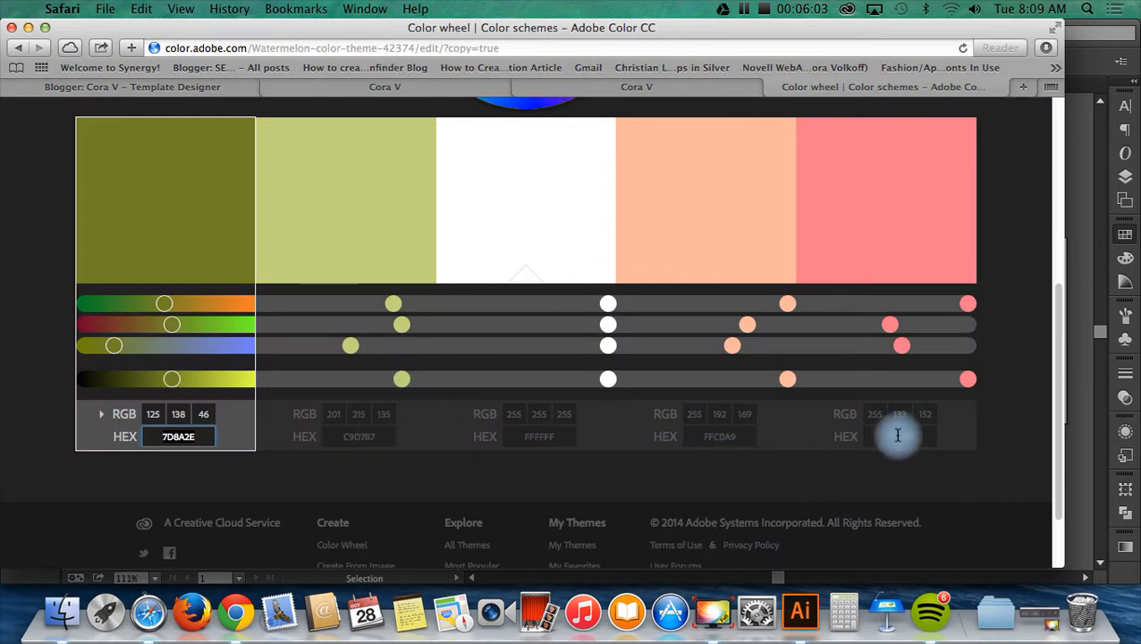
click(885, 200)
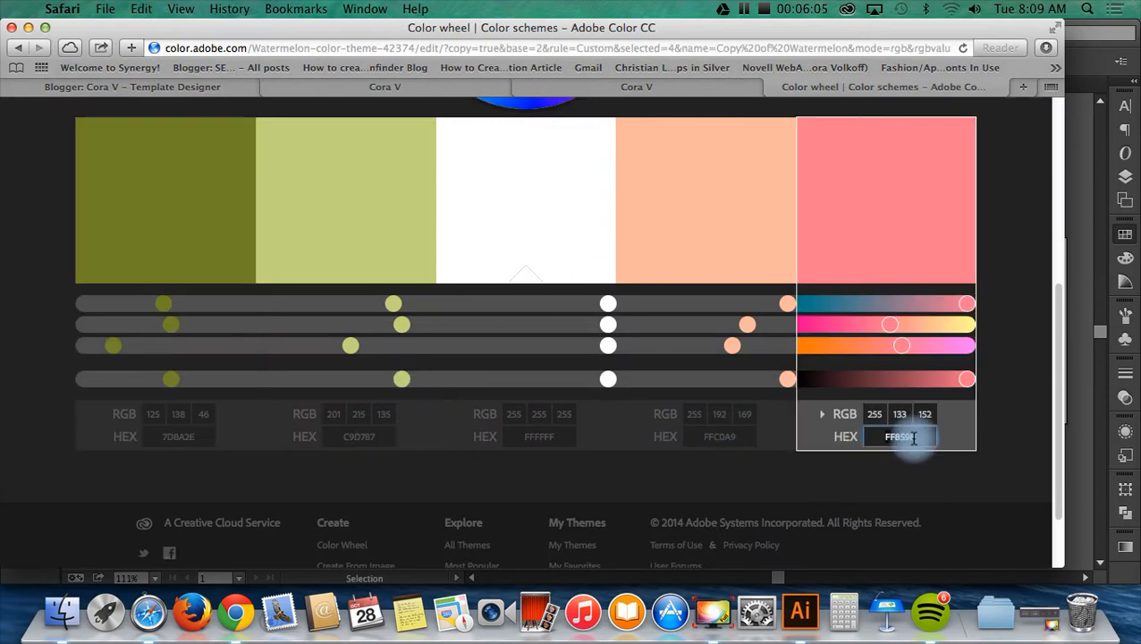
click(133, 85)
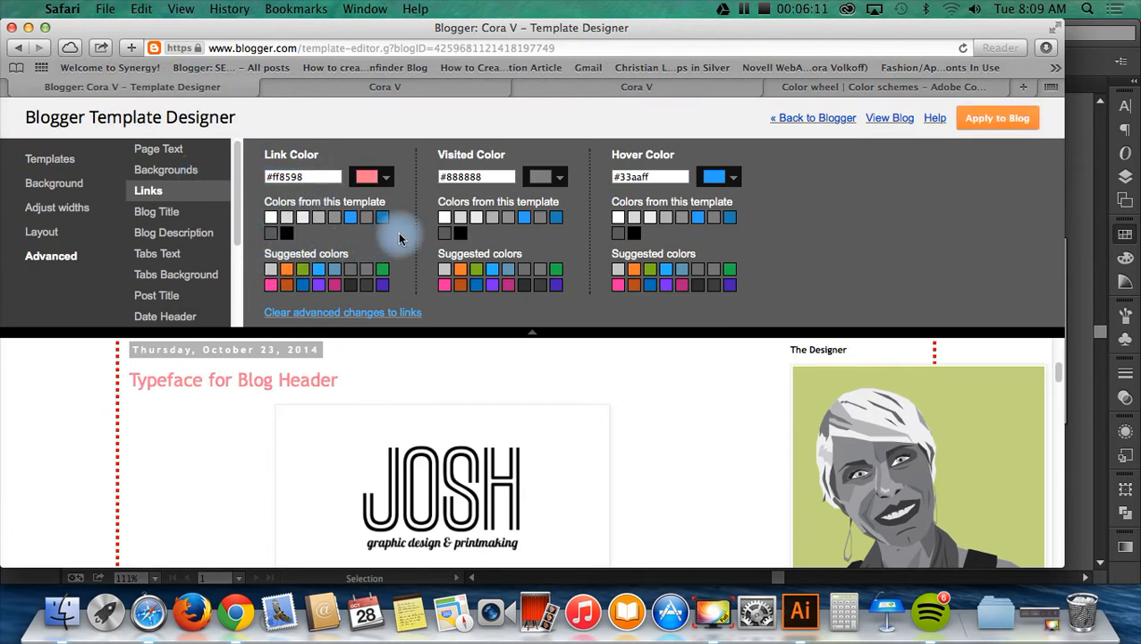
mouse_move(284, 389)
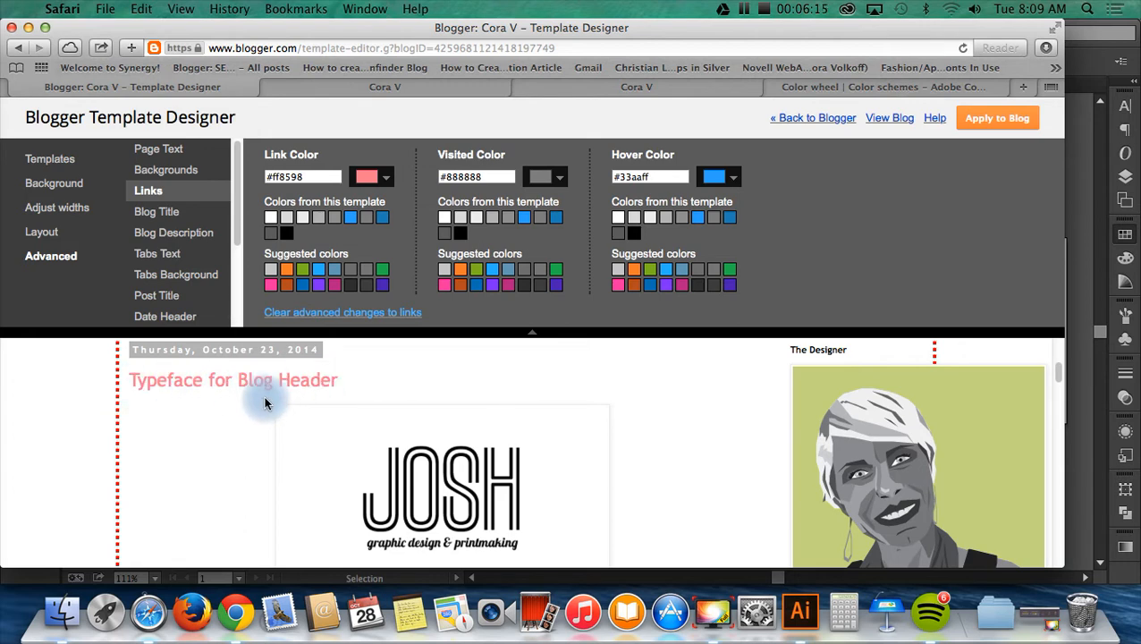
scroll(down, 3)
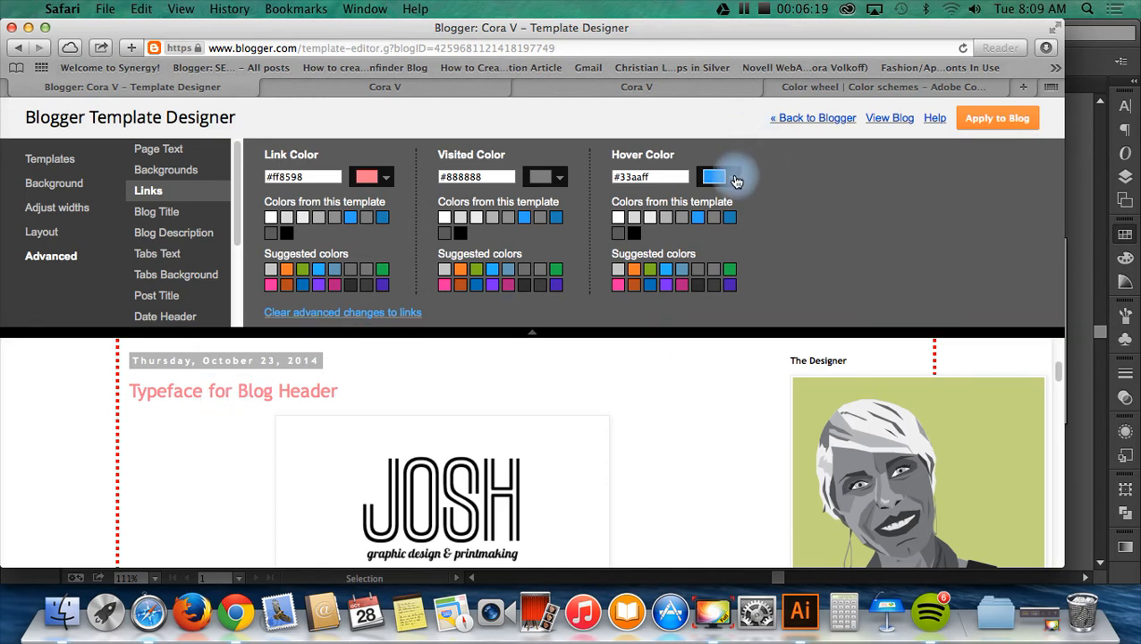
mouse_move(504, 486)
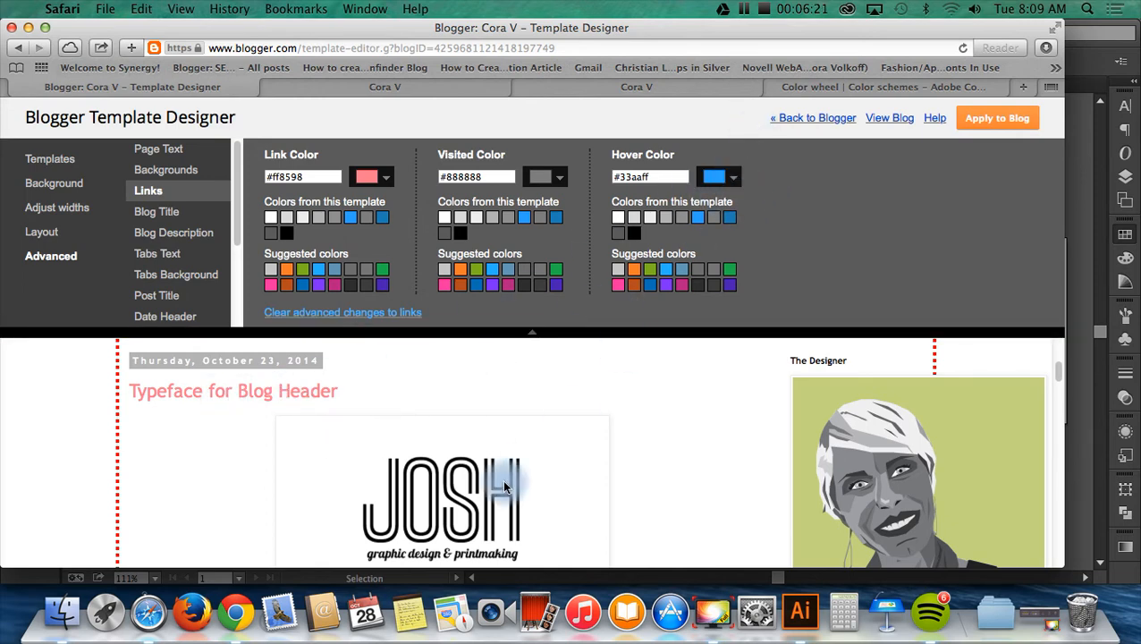
mouse_move(148, 612)
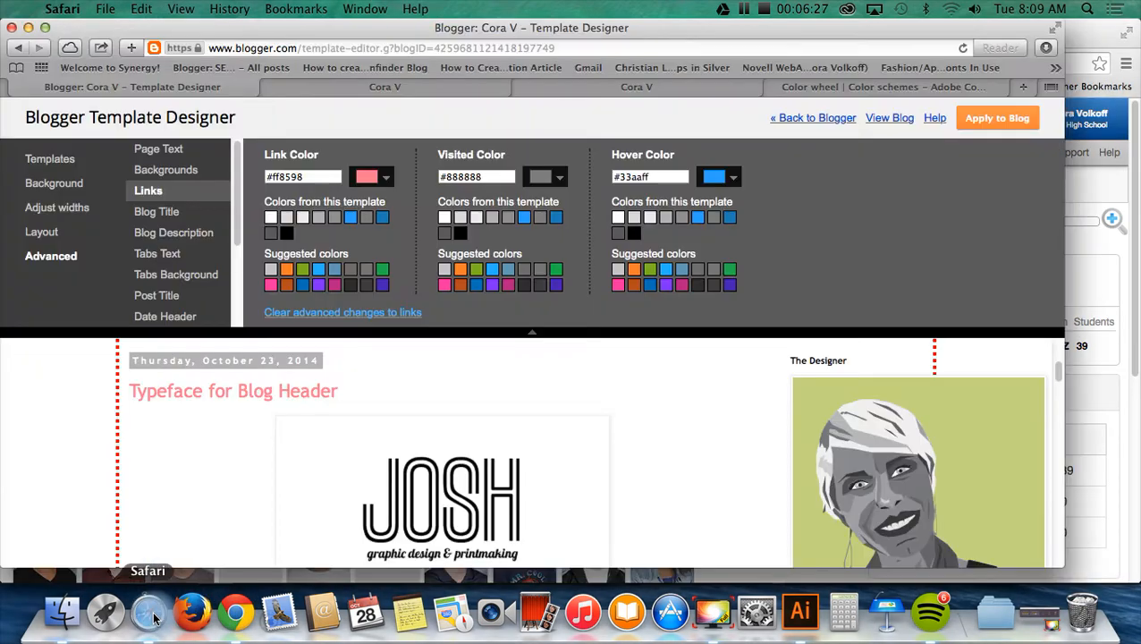
Copy light green C9D787 from Adobe Color into Hover Color, then move on to Blog Title
click(879, 86)
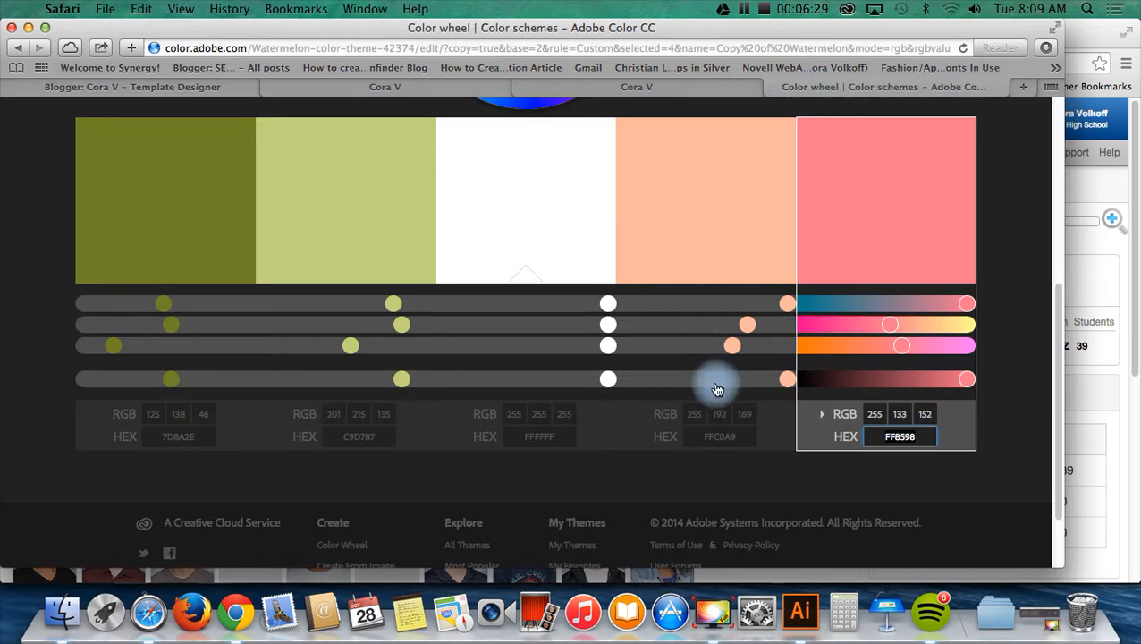
click(345, 200)
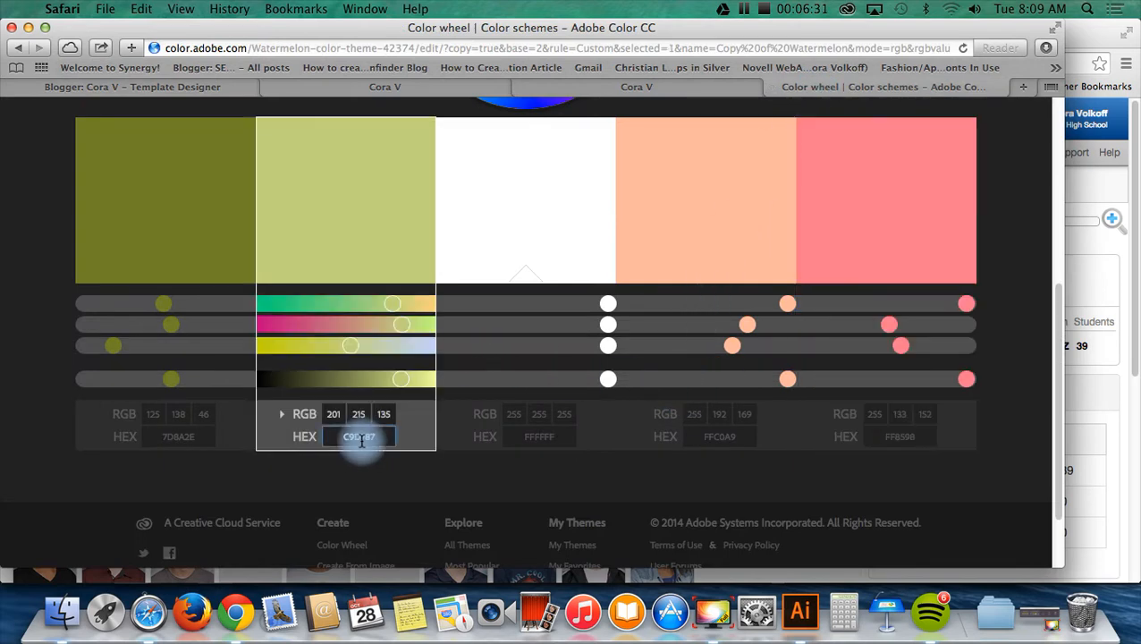
click(133, 86)
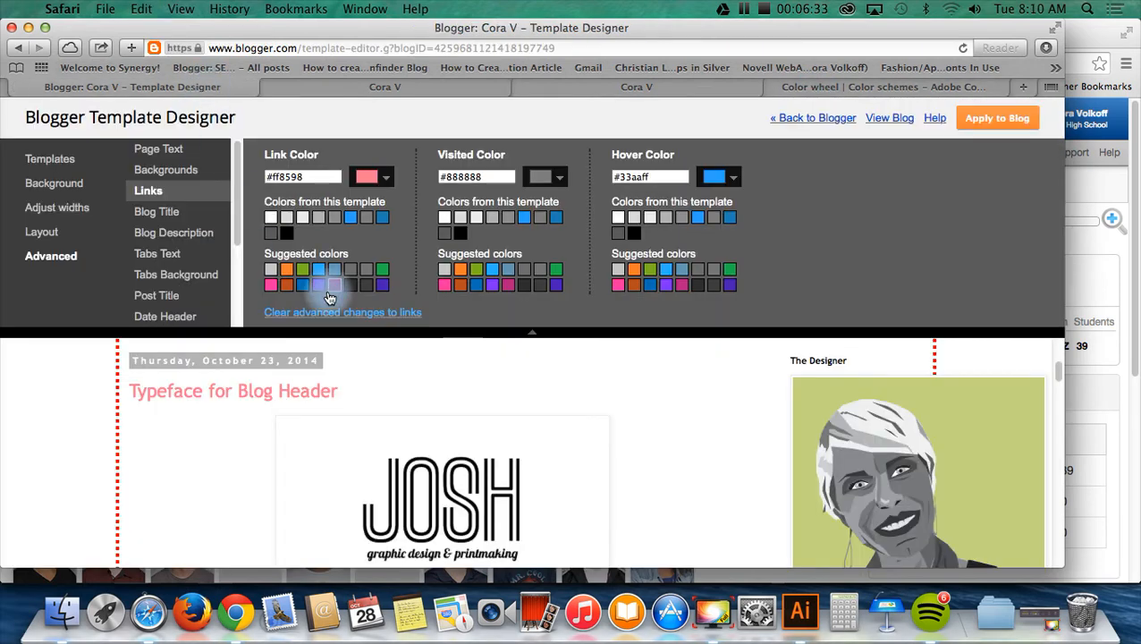
click(651, 177)
text(#c9d787)
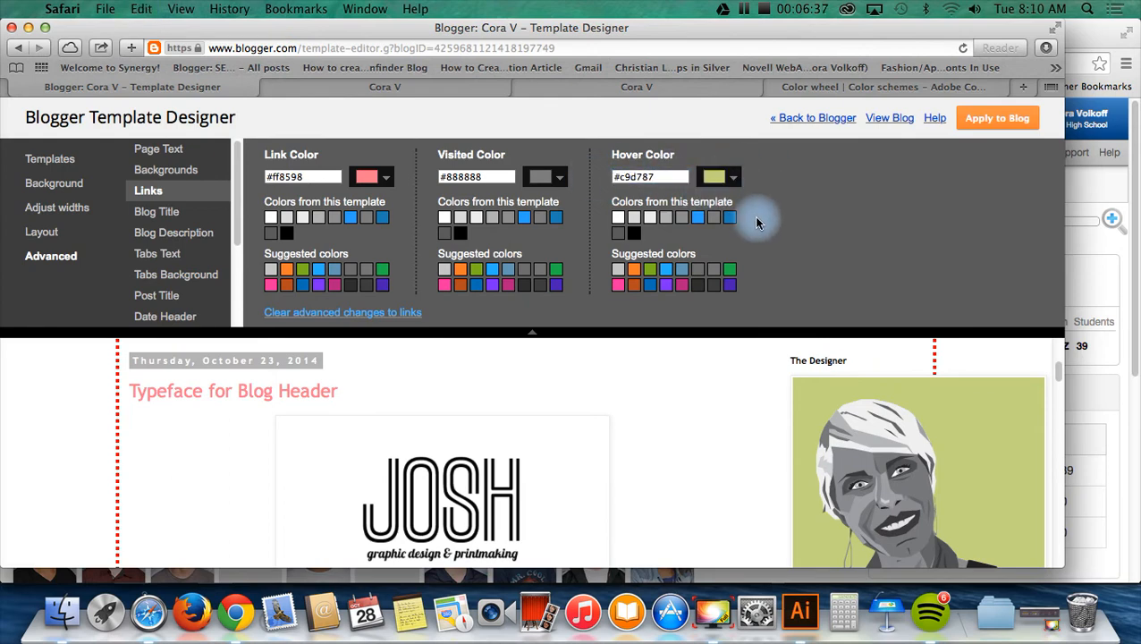
scroll(down, 3)
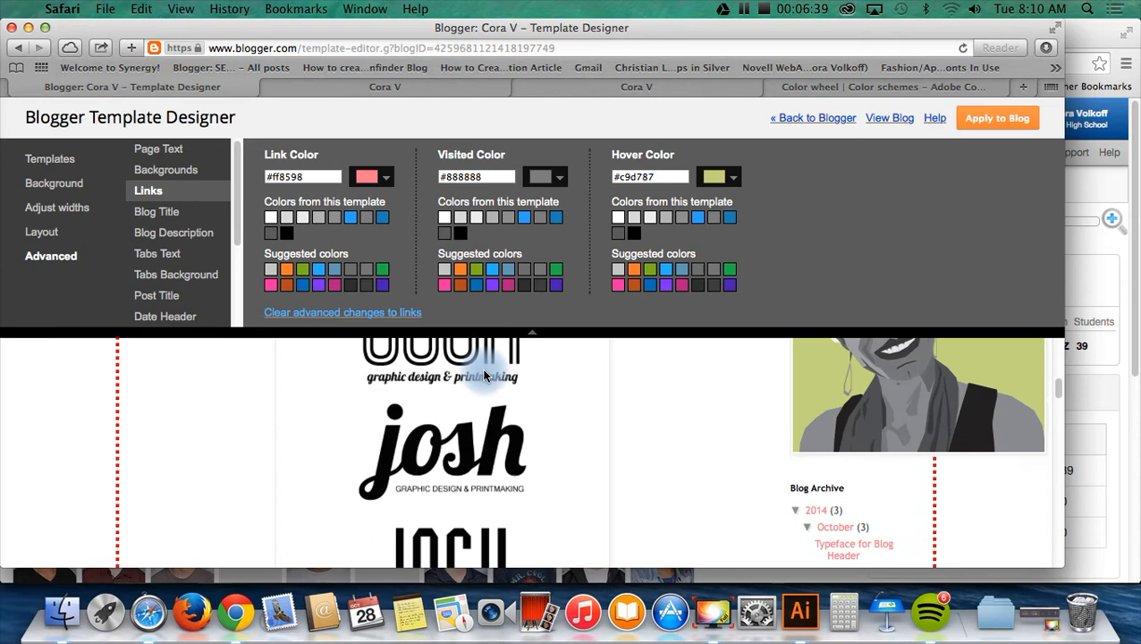
click(157, 211)
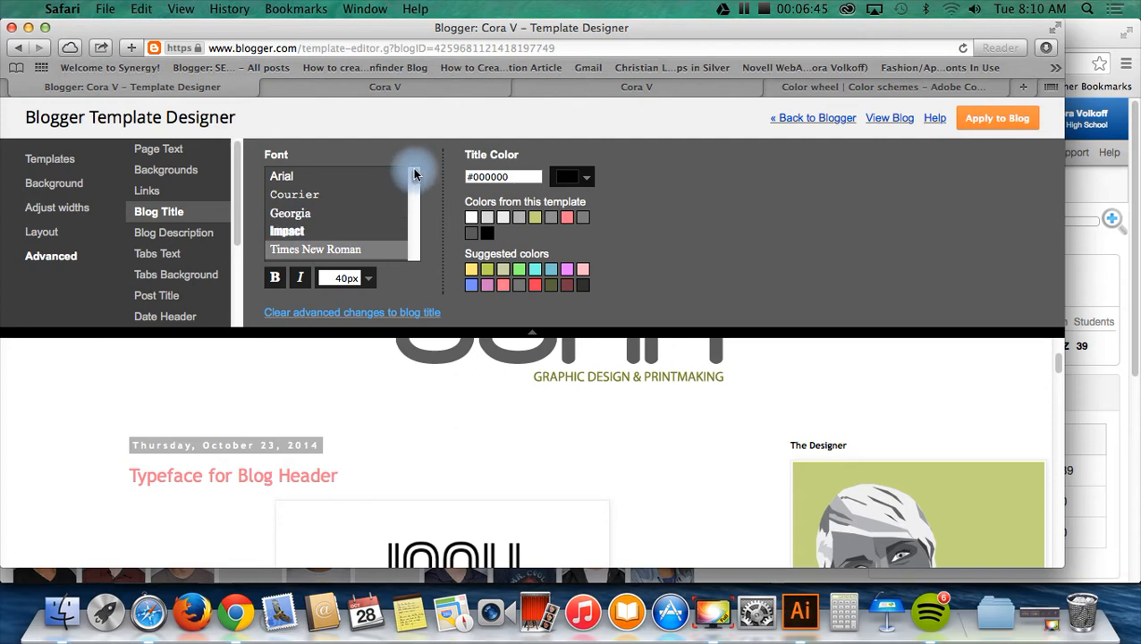
Pick a new post title font from the list (Cantarell / Cherry Cream Soda)
scroll(up, 3)
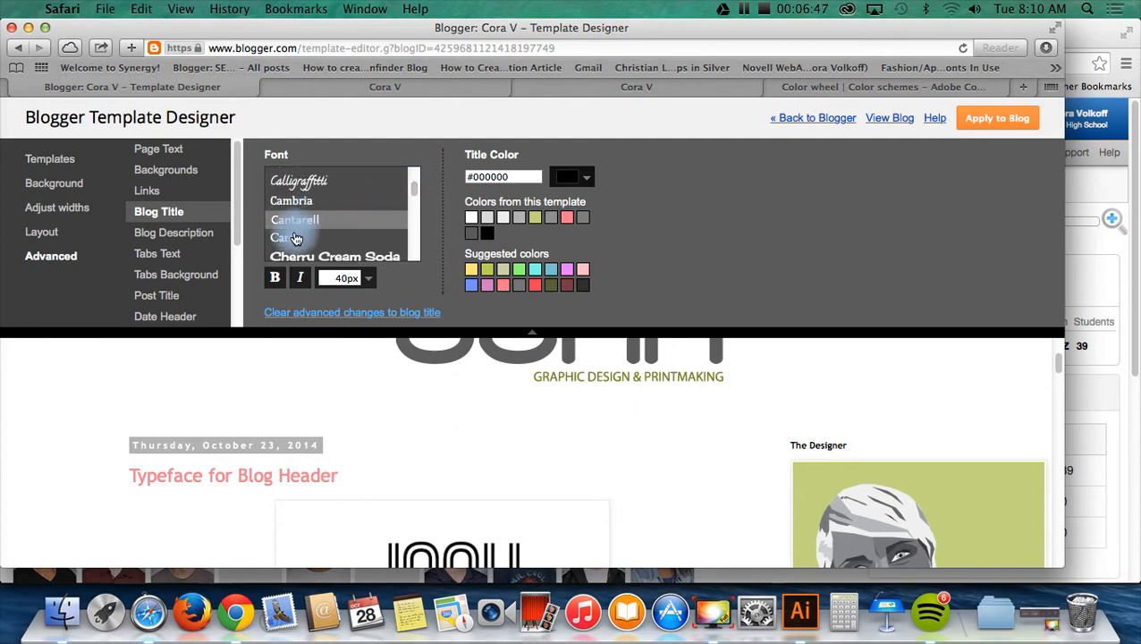
click(286, 236)
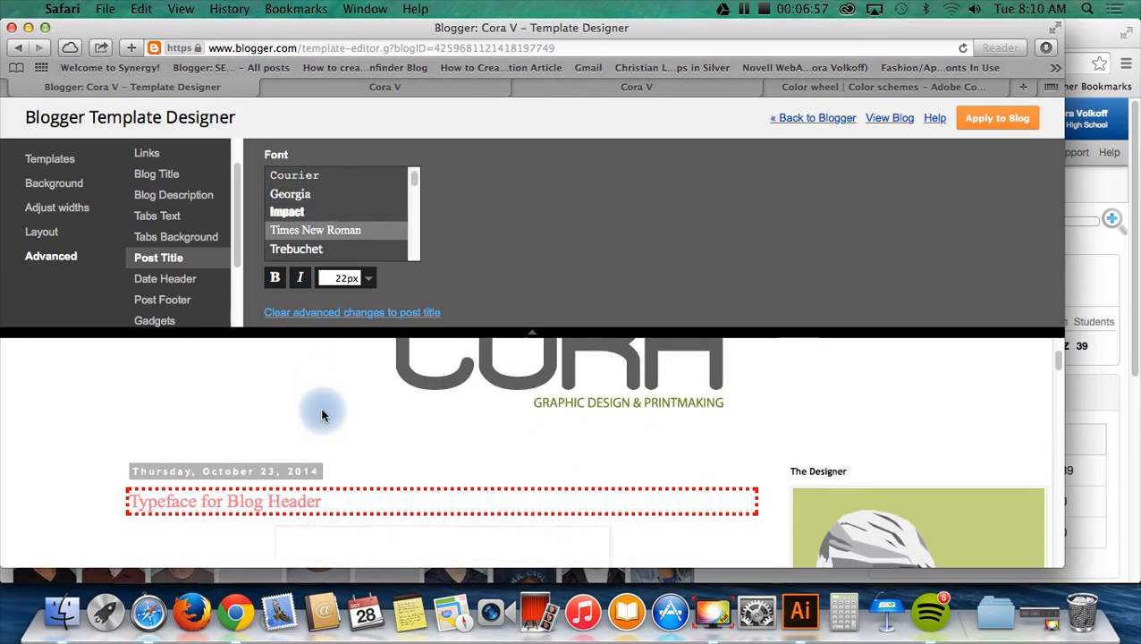
scroll(up, 3)
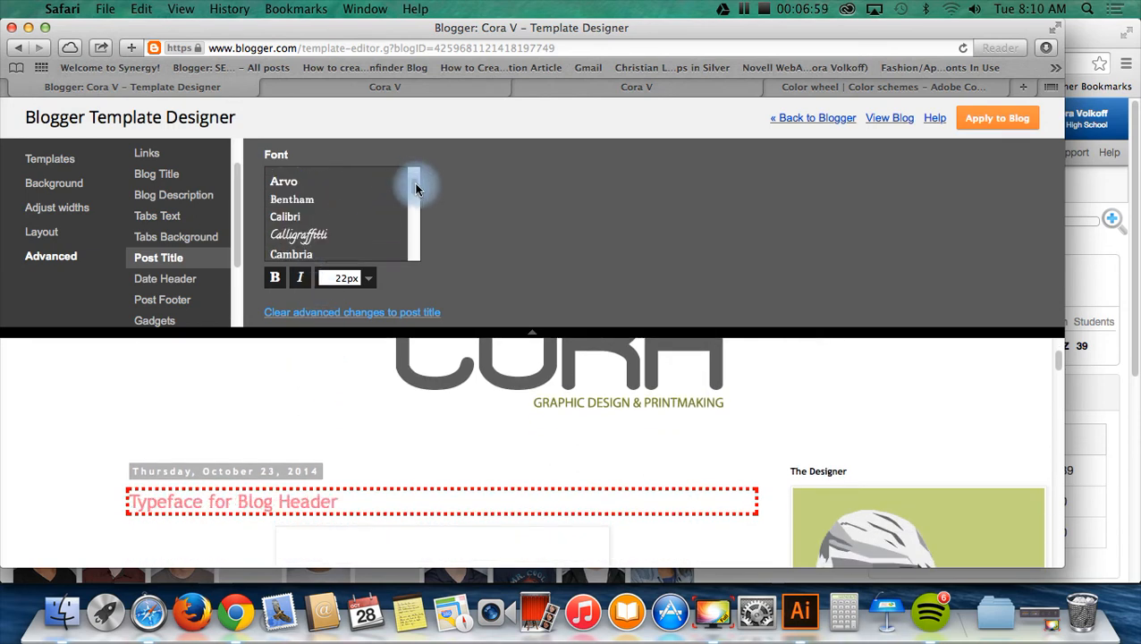
scroll(down, 3)
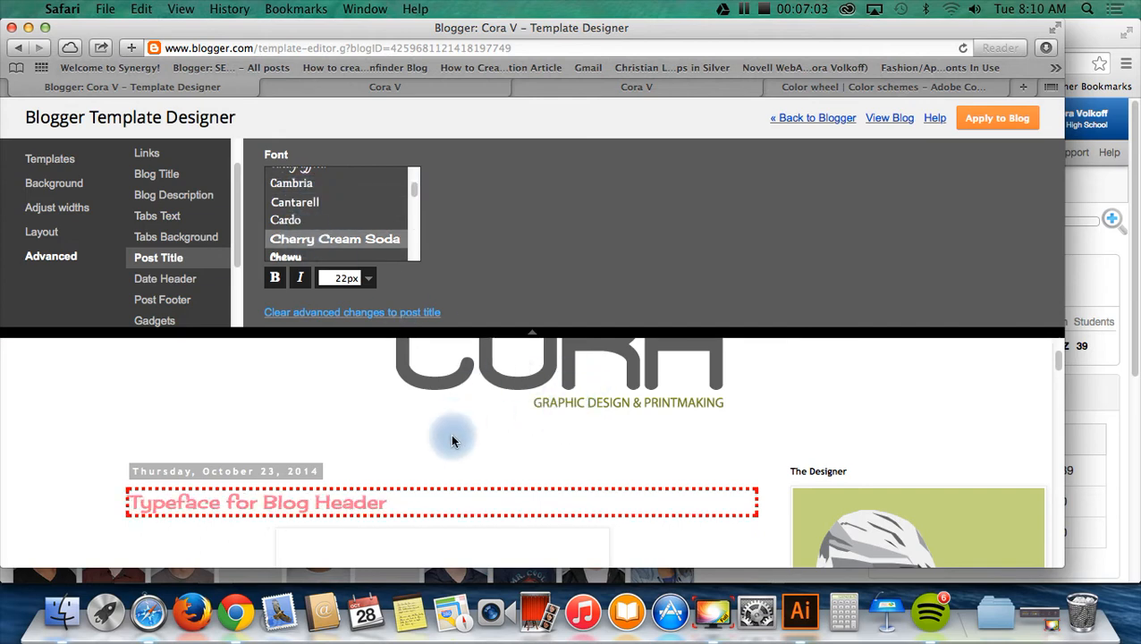
mouse_move(447, 379)
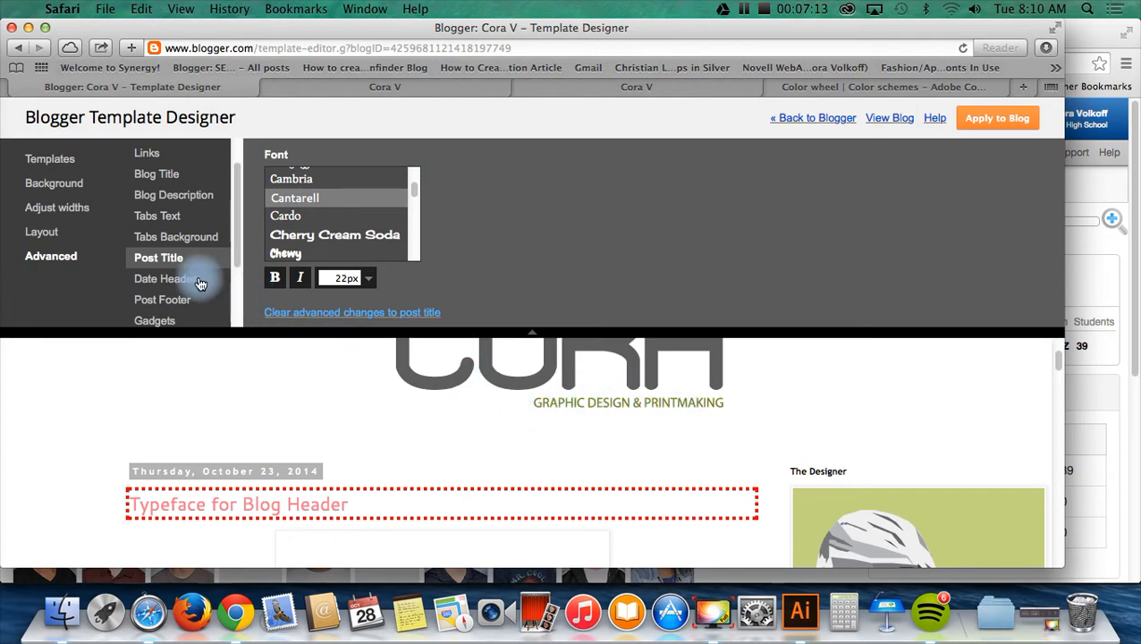
Try swatches on Date Header, settling on grey 666666 text on white, then move to Post Footer
click(164, 279)
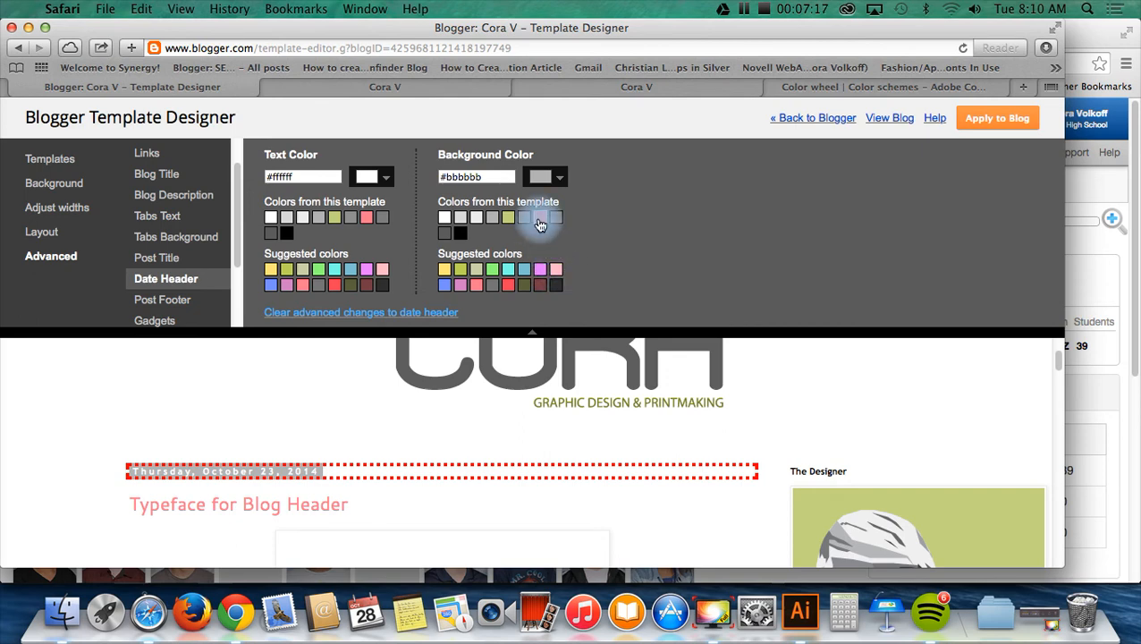
click(508, 218)
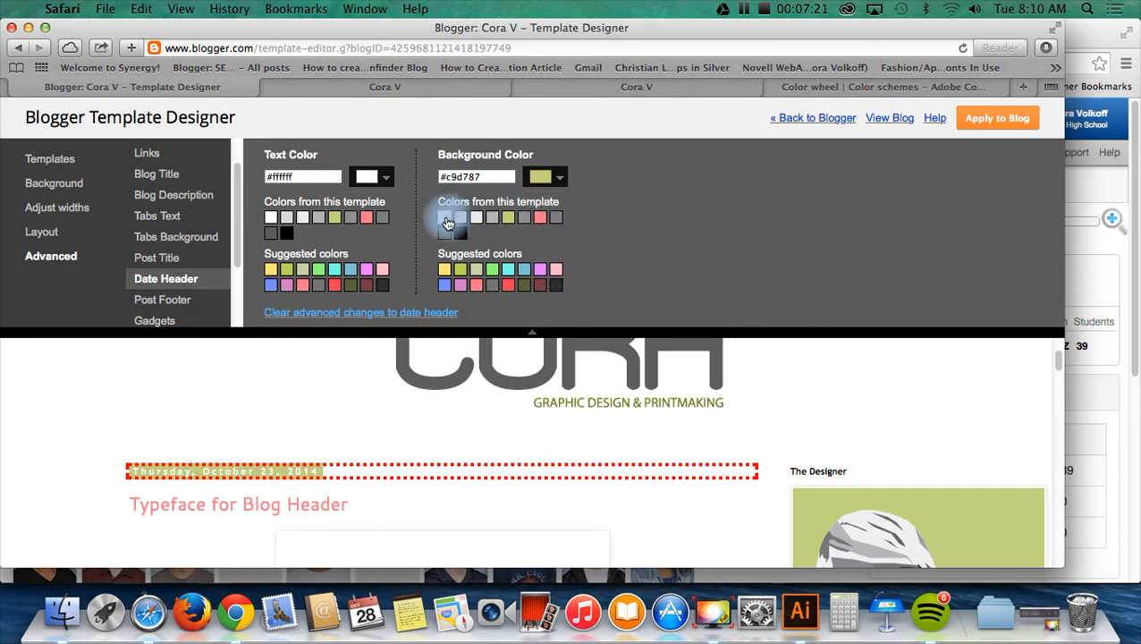
click(365, 222)
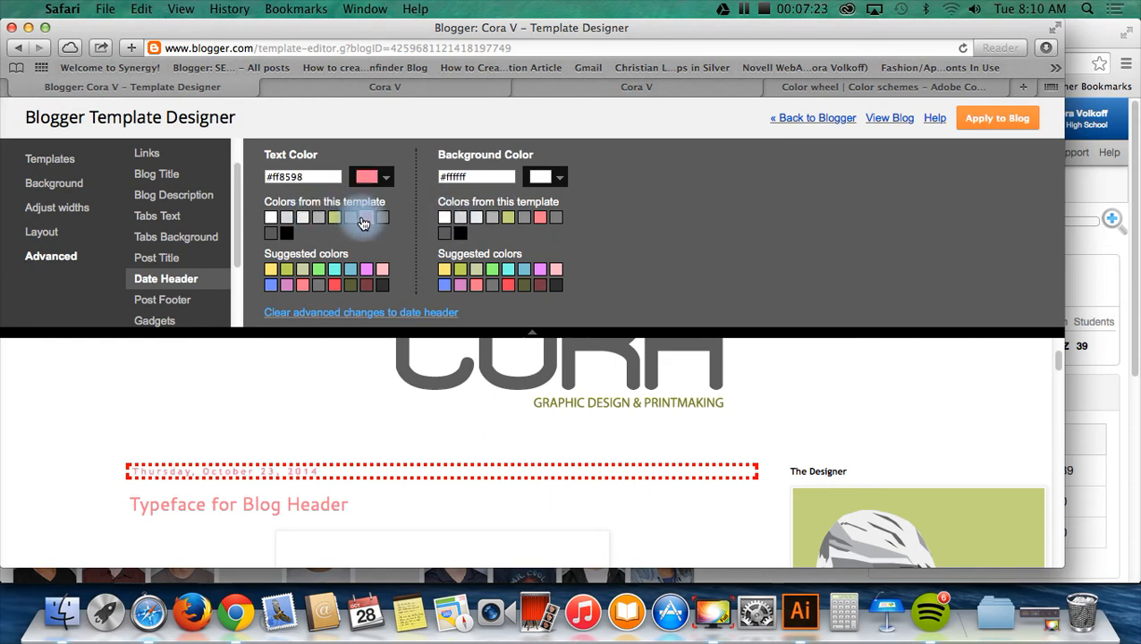
click(271, 217)
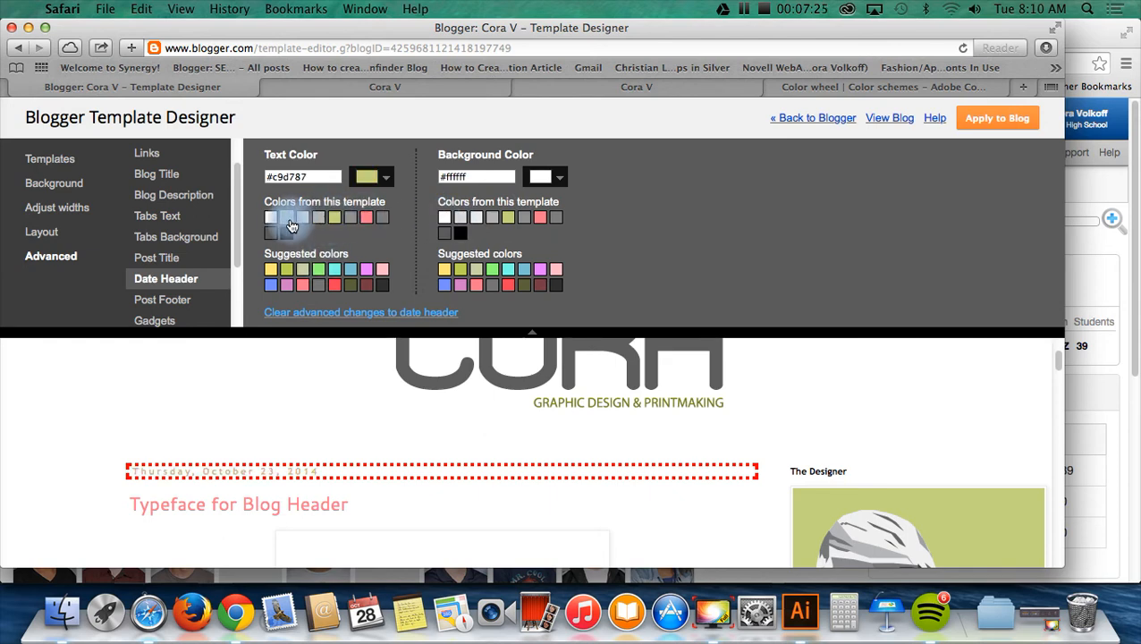
click(272, 218)
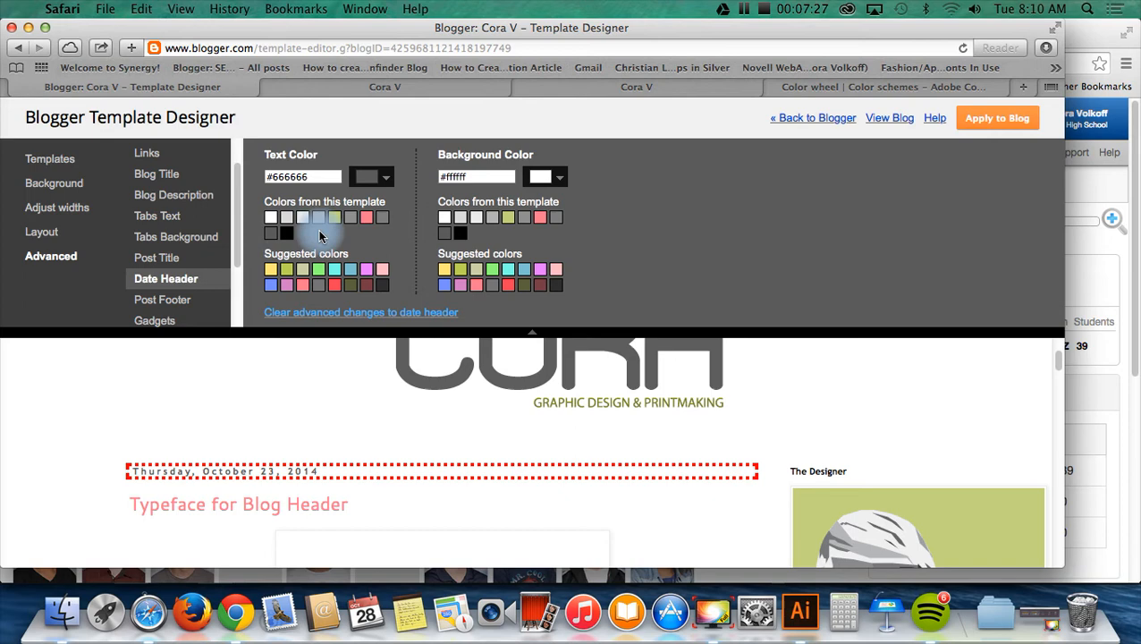
mouse_move(179, 268)
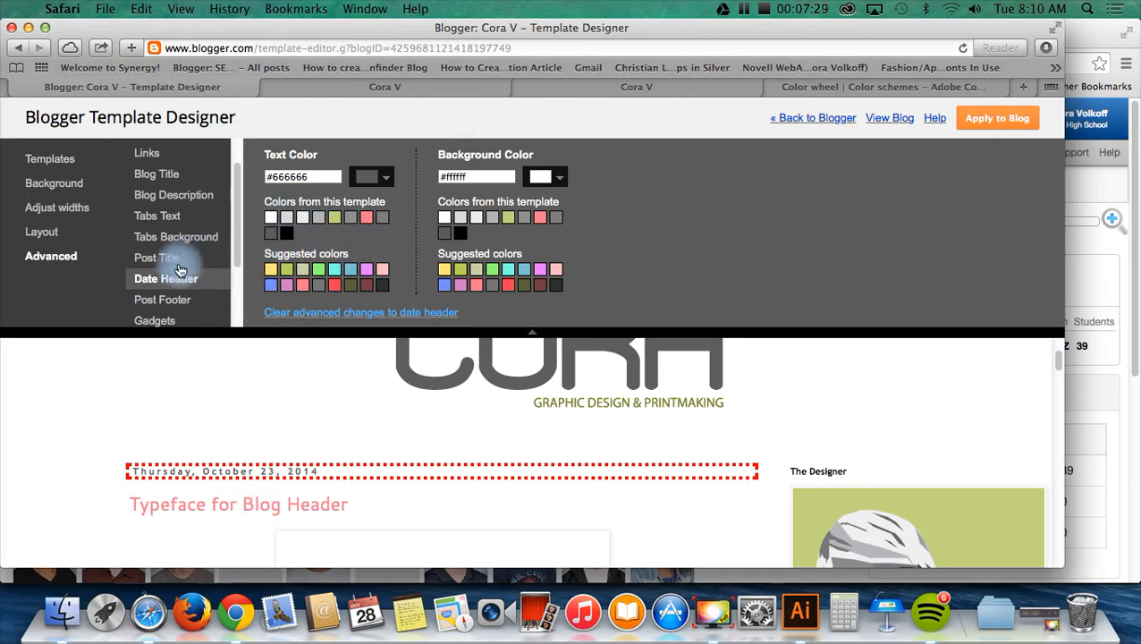
click(164, 298)
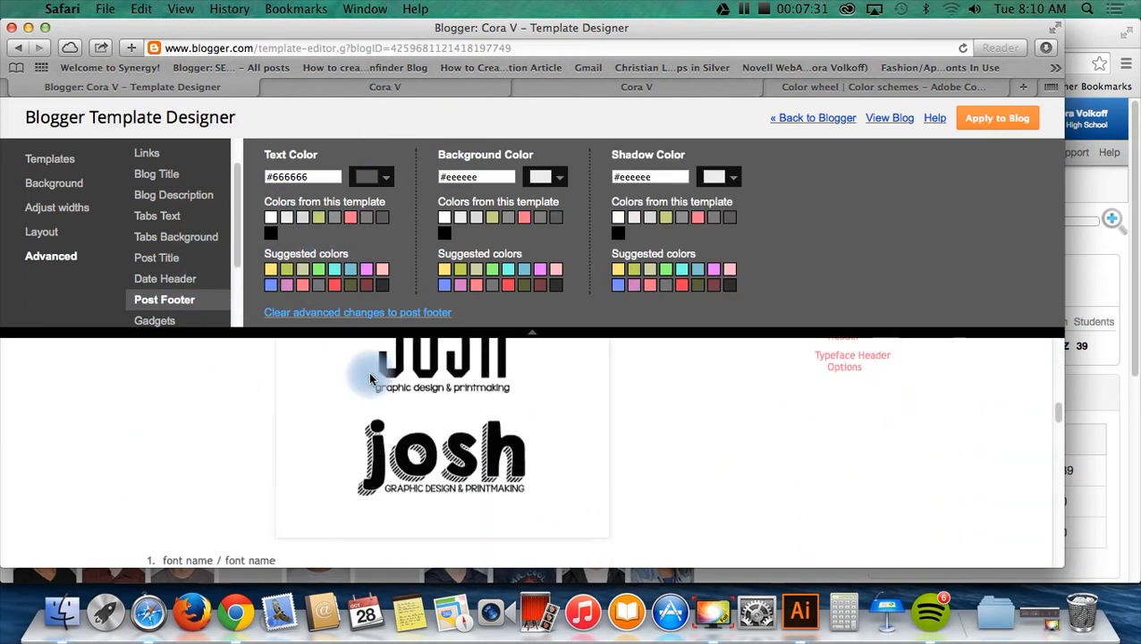
Set gadget title size to 14px and glance at the Images settings
scroll(down, 3)
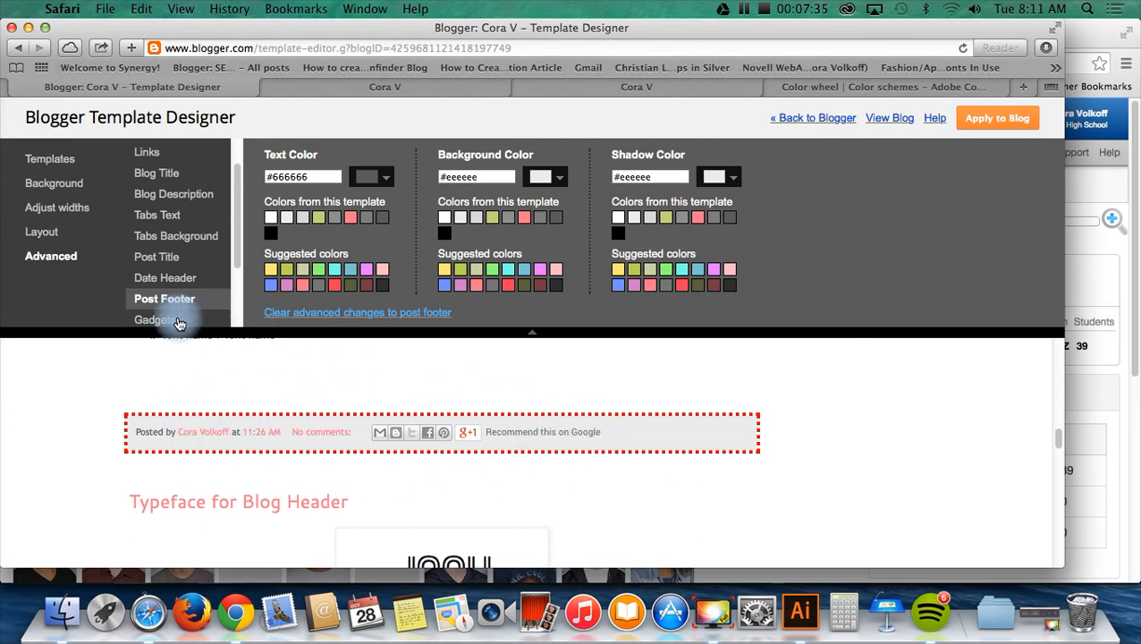
click(156, 320)
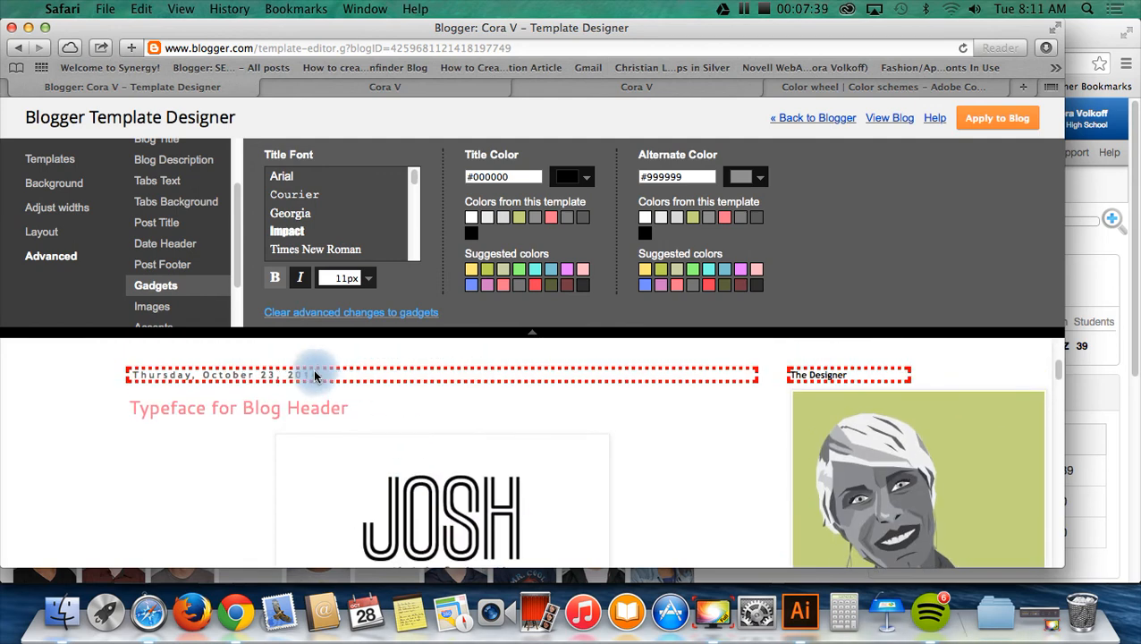
mouse_move(773, 404)
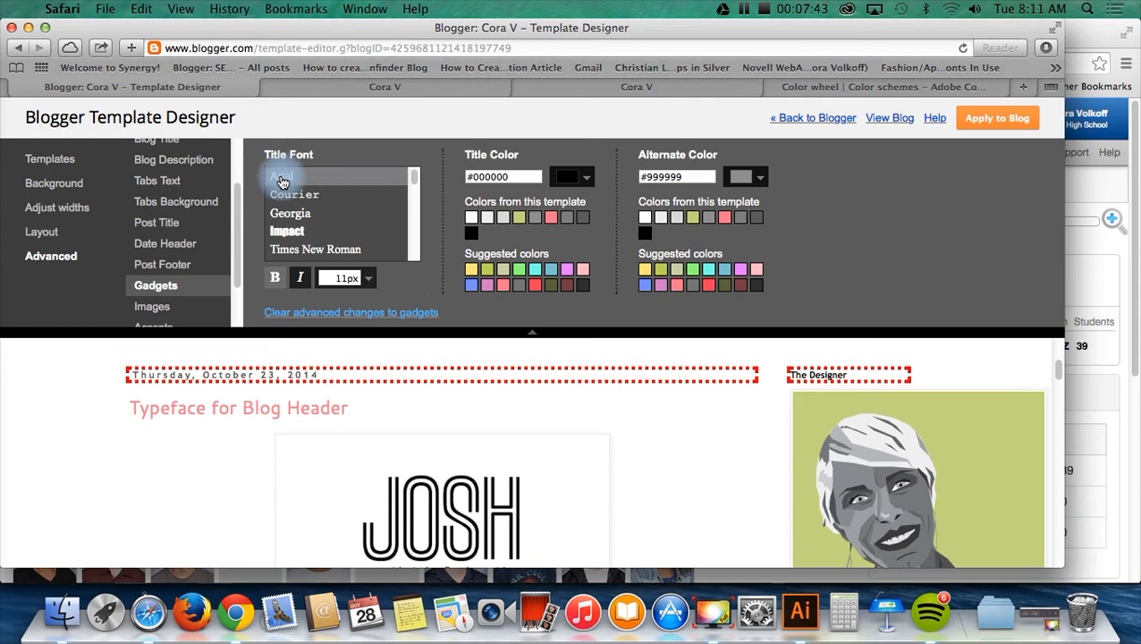
click(366, 279)
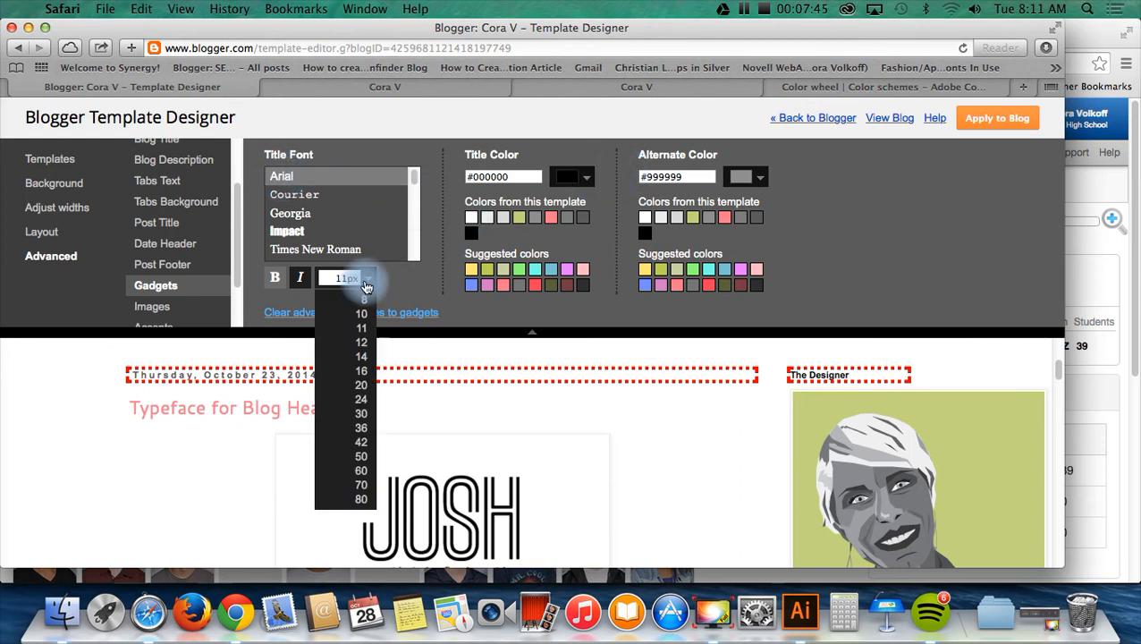
click(361, 386)
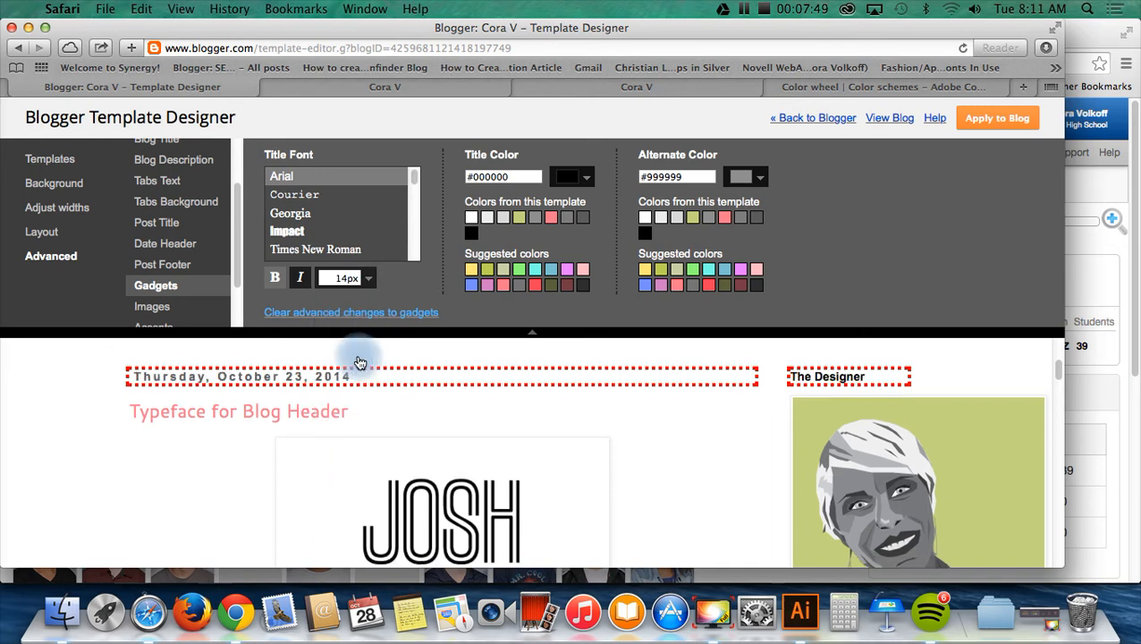
mouse_move(490, 321)
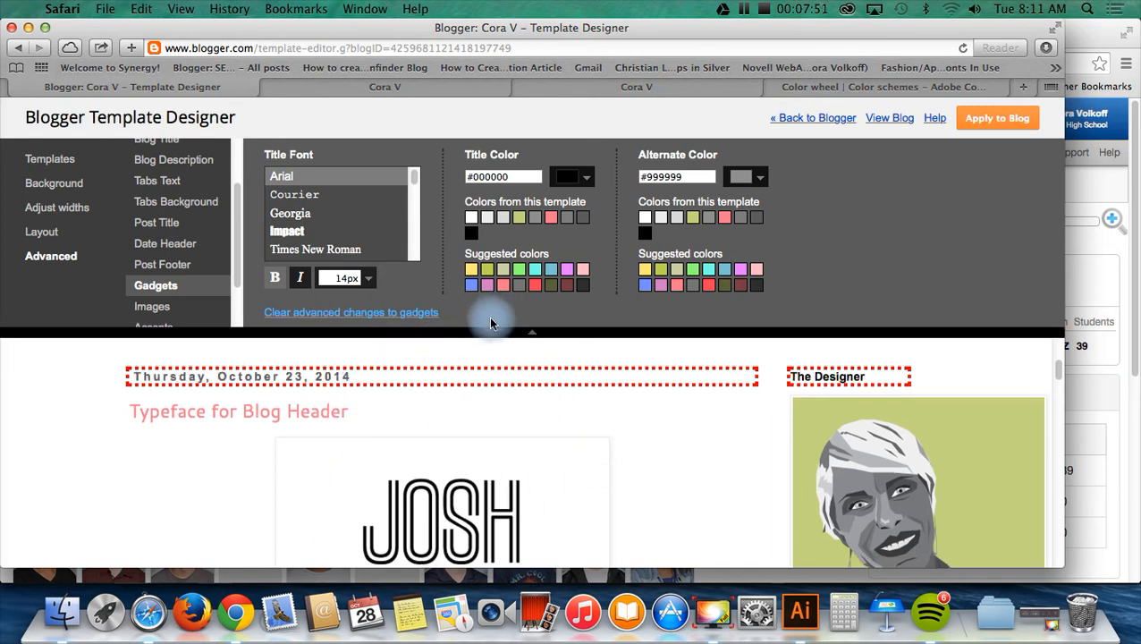
scroll(down, 3)
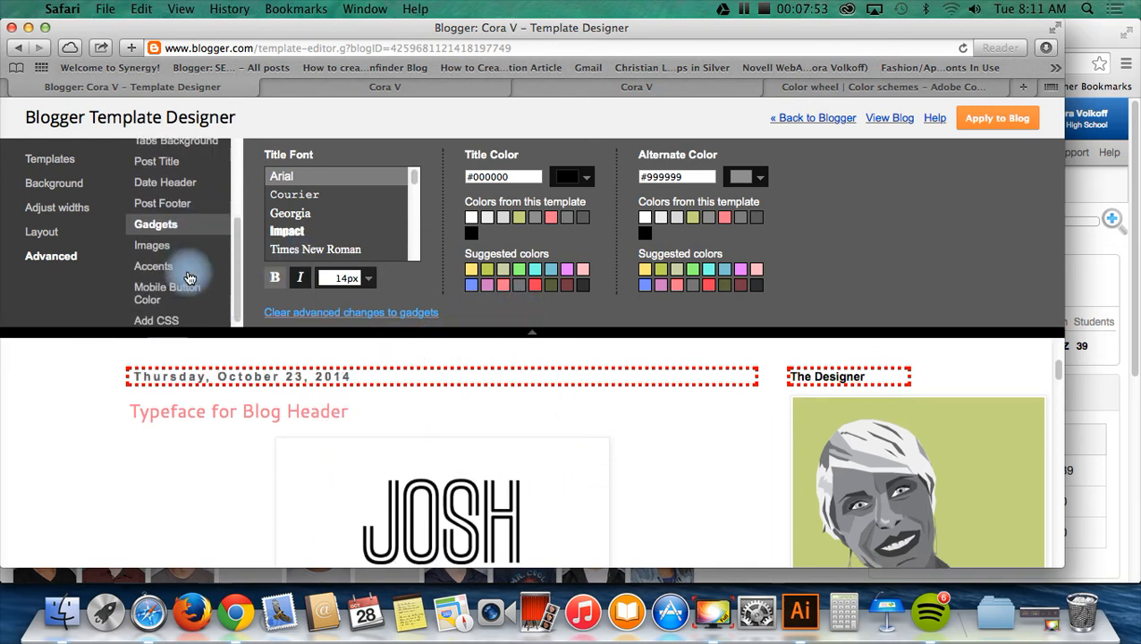
click(152, 245)
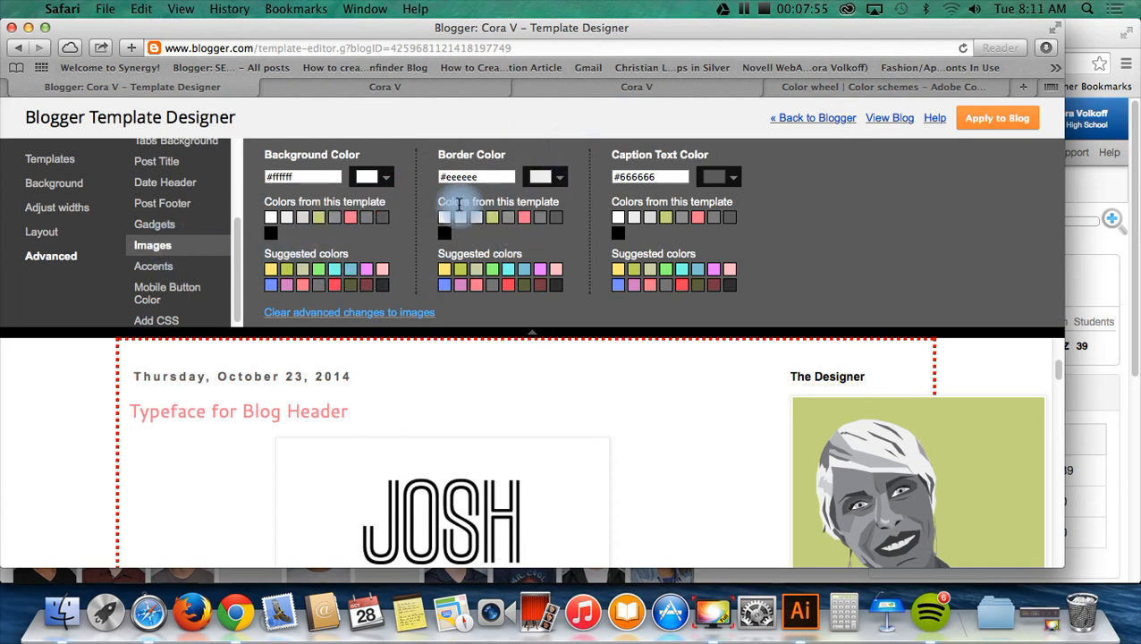
mouse_move(326, 241)
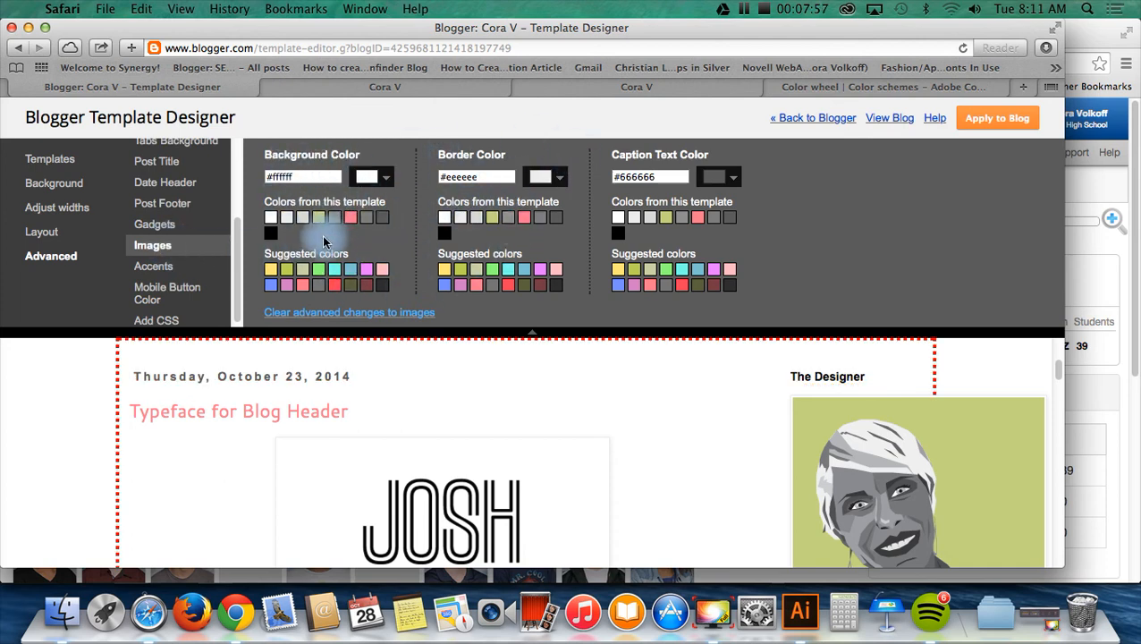
Under Accents make the separator lines light green C9D787, then move to Mobile Button Color
click(156, 265)
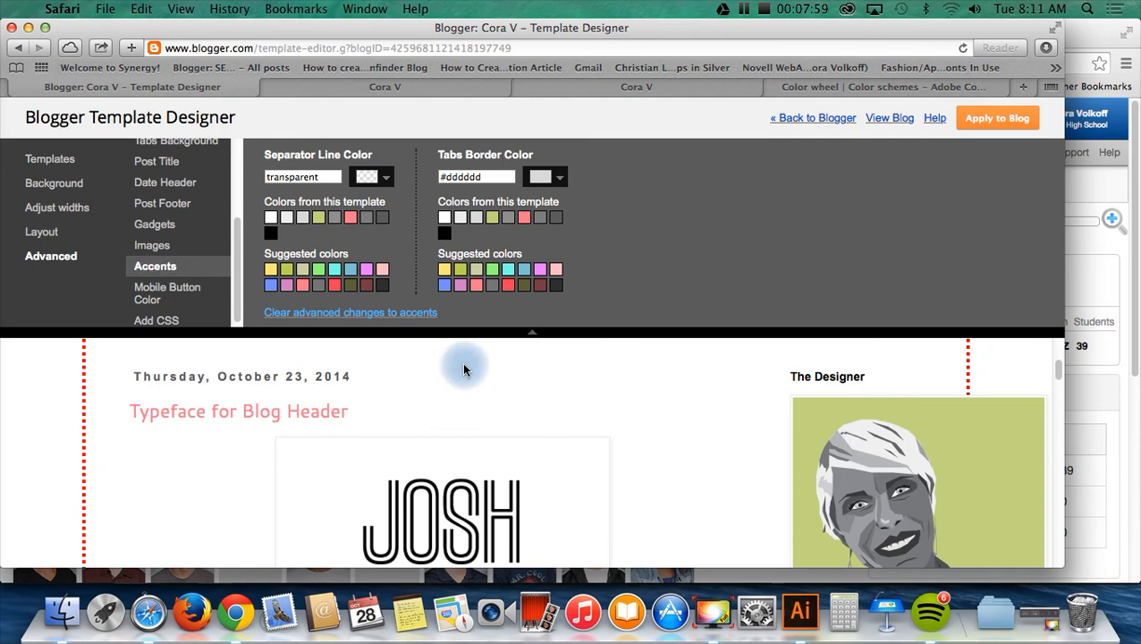
mouse_move(366, 253)
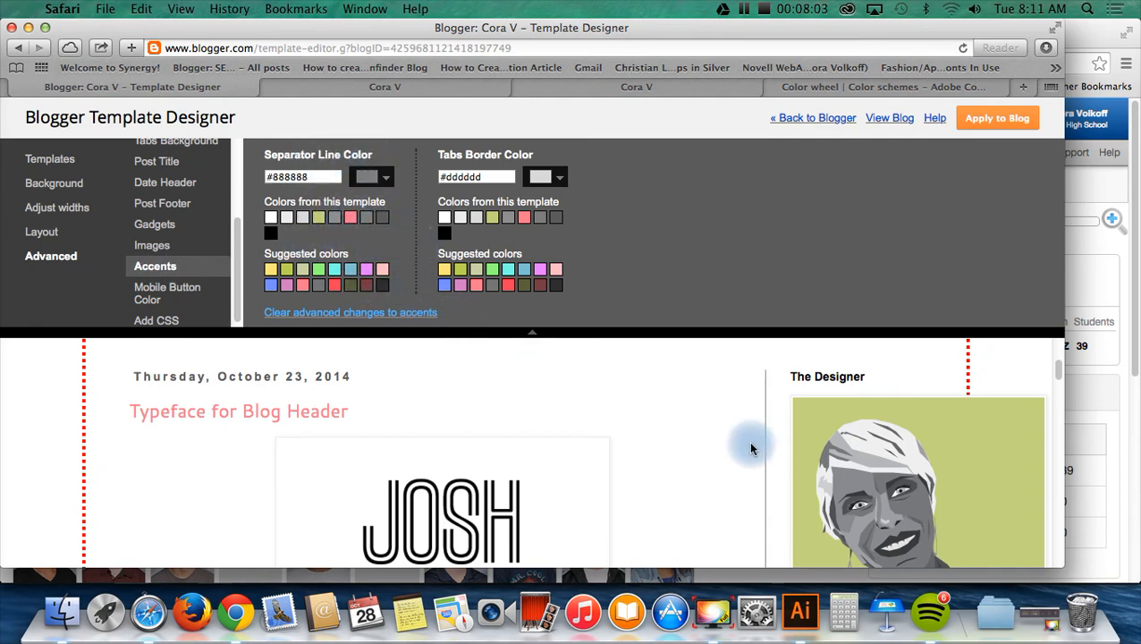
scroll(down, 3)
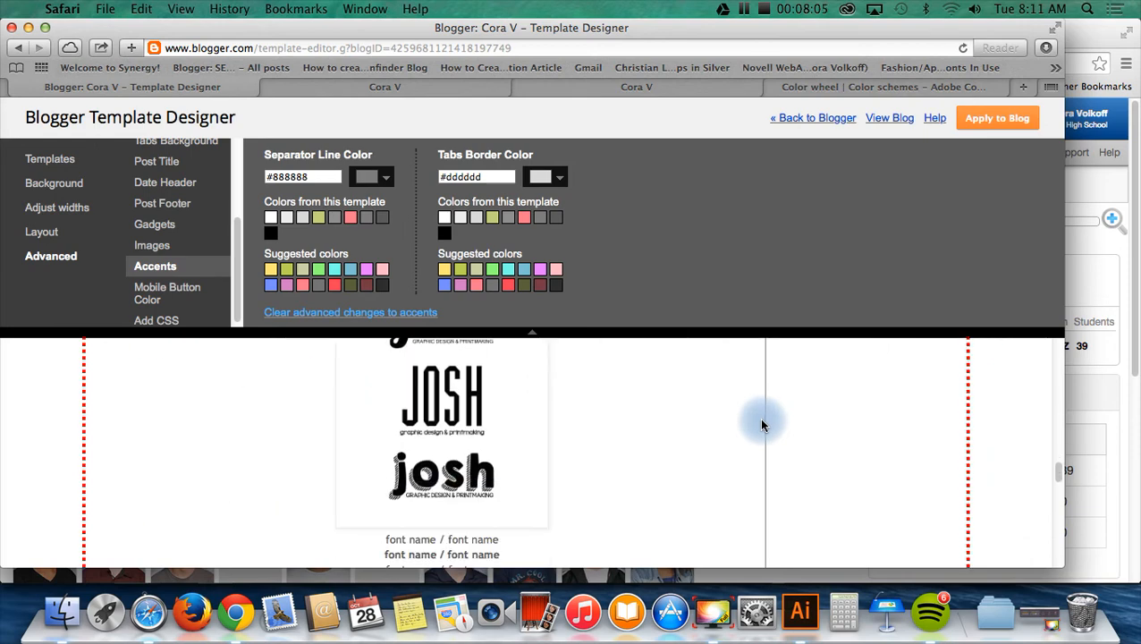
scroll(down, 3)
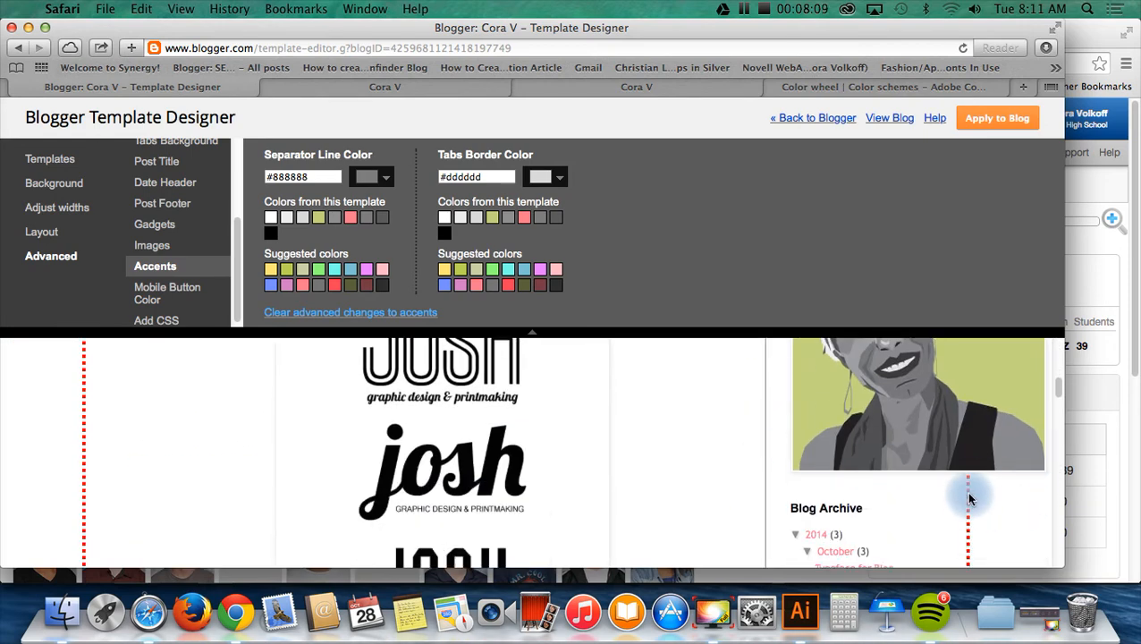
mouse_move(766, 422)
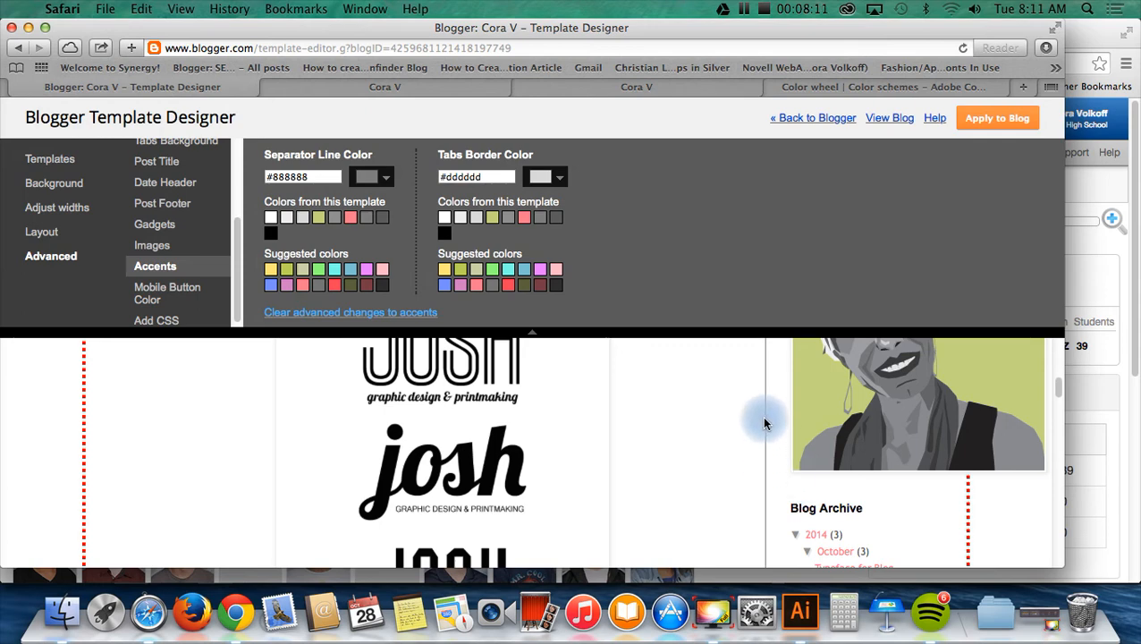
mouse_move(213, 242)
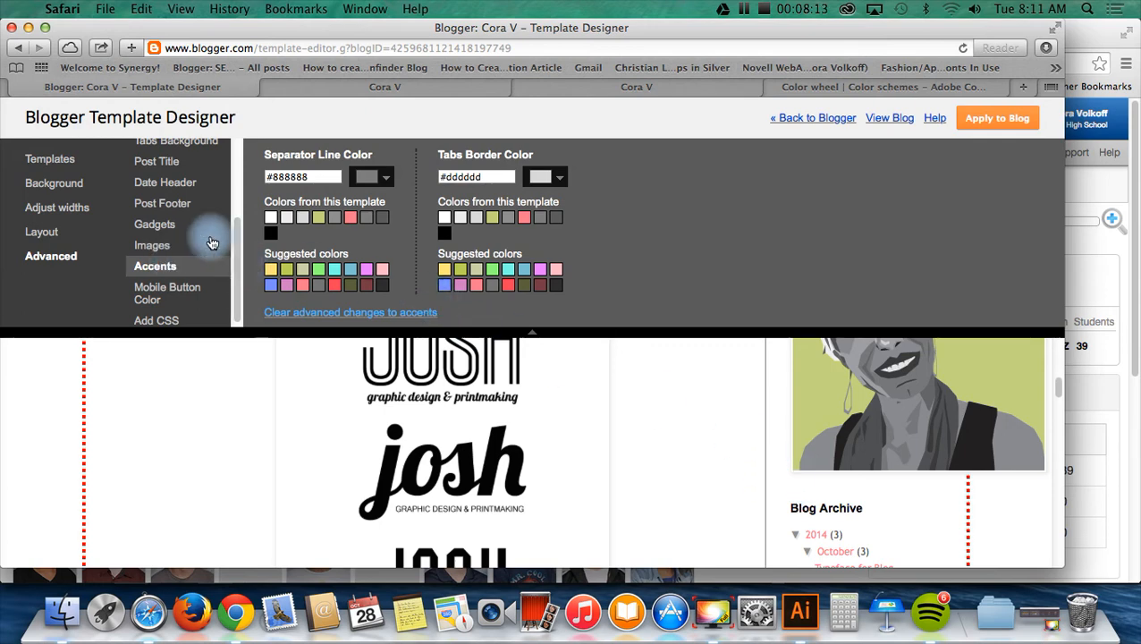
click(365, 268)
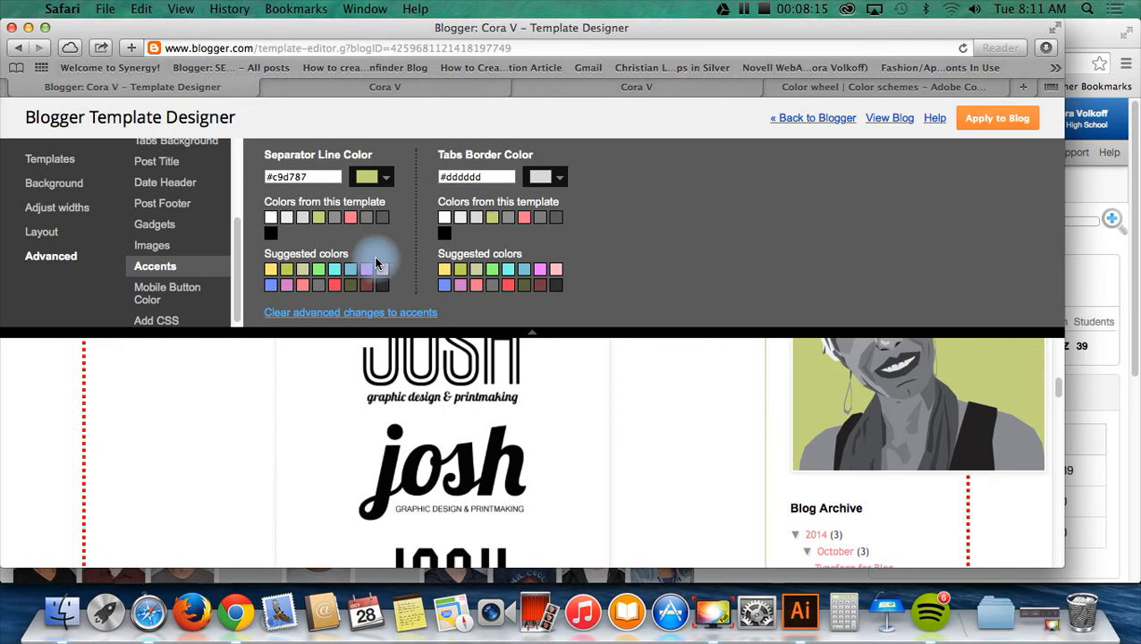
click(170, 293)
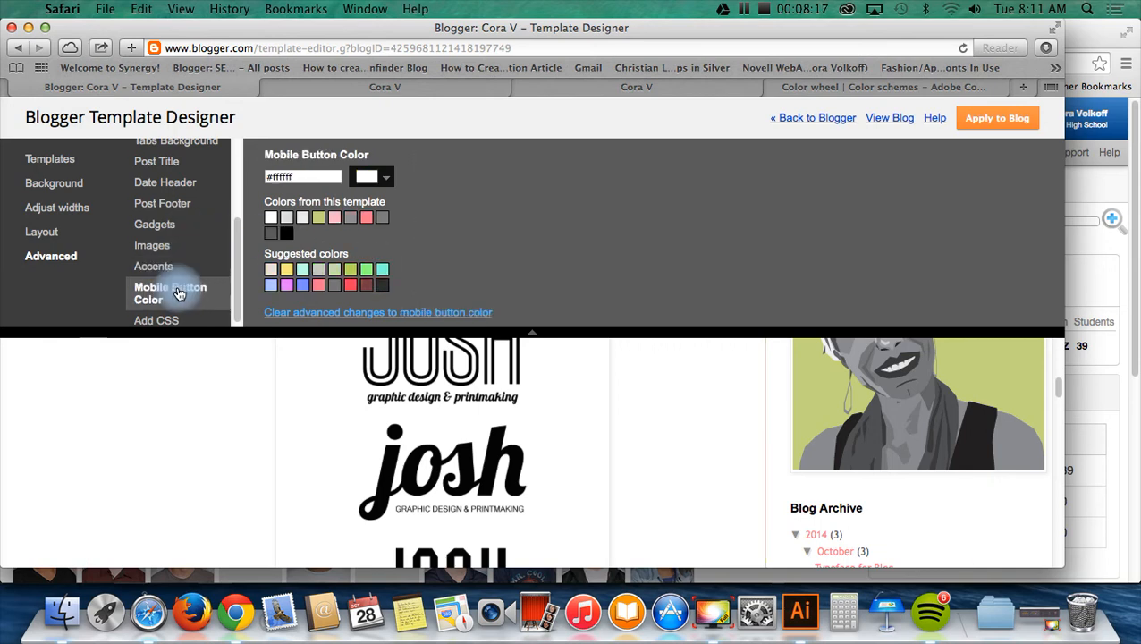
Check the restyled live Cora V blog, then switch to the CORA header document in Illustrator
click(158, 317)
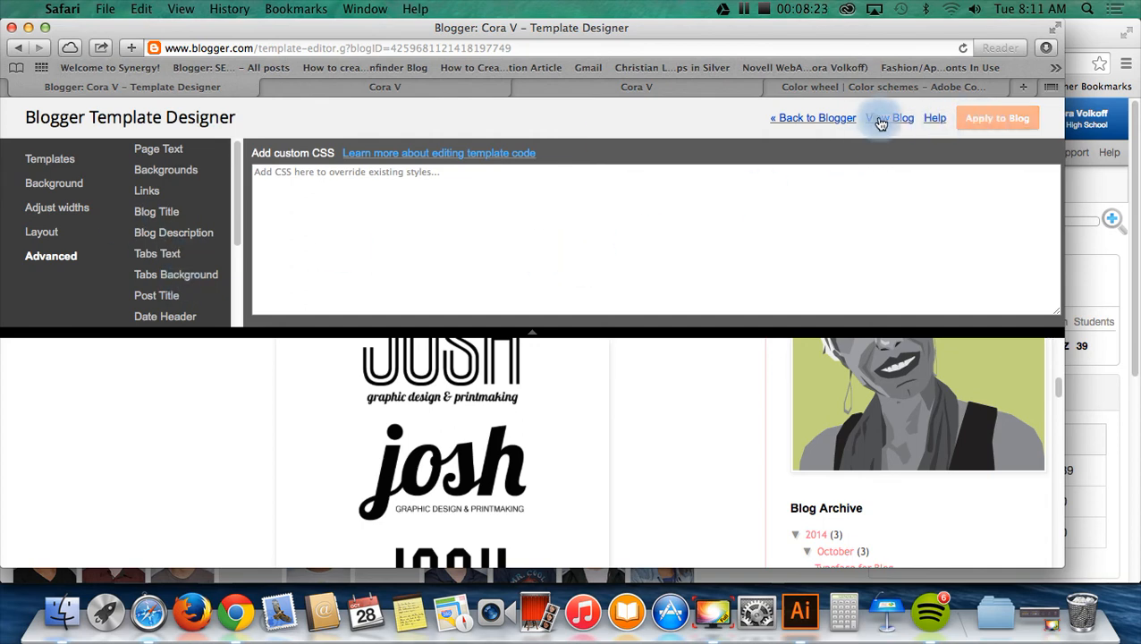
click(901, 118)
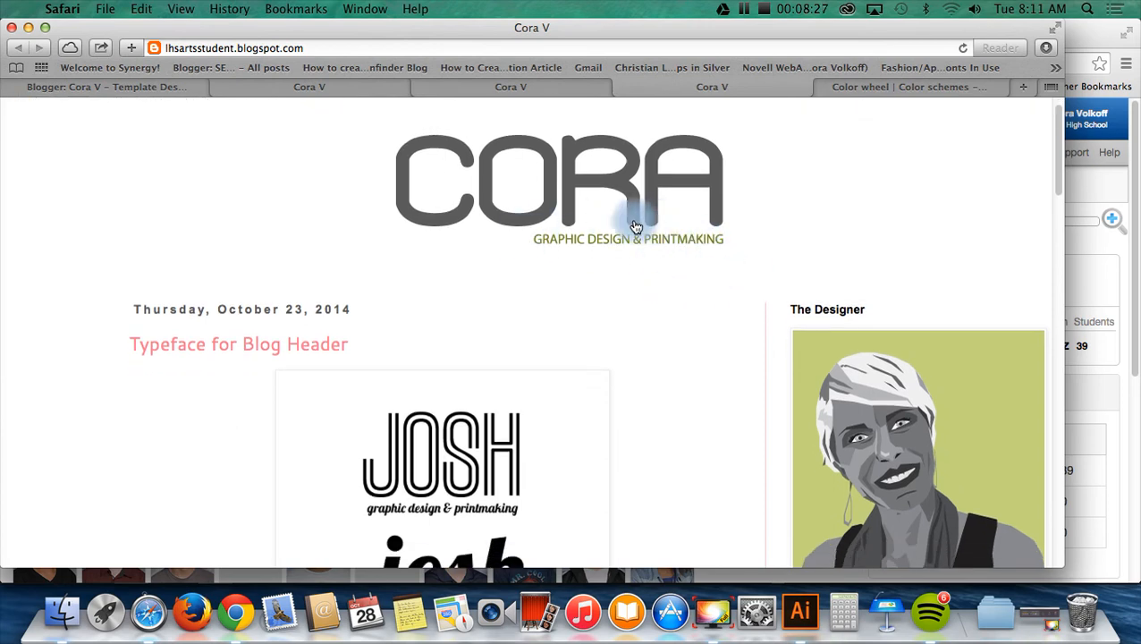
mouse_move(331, 180)
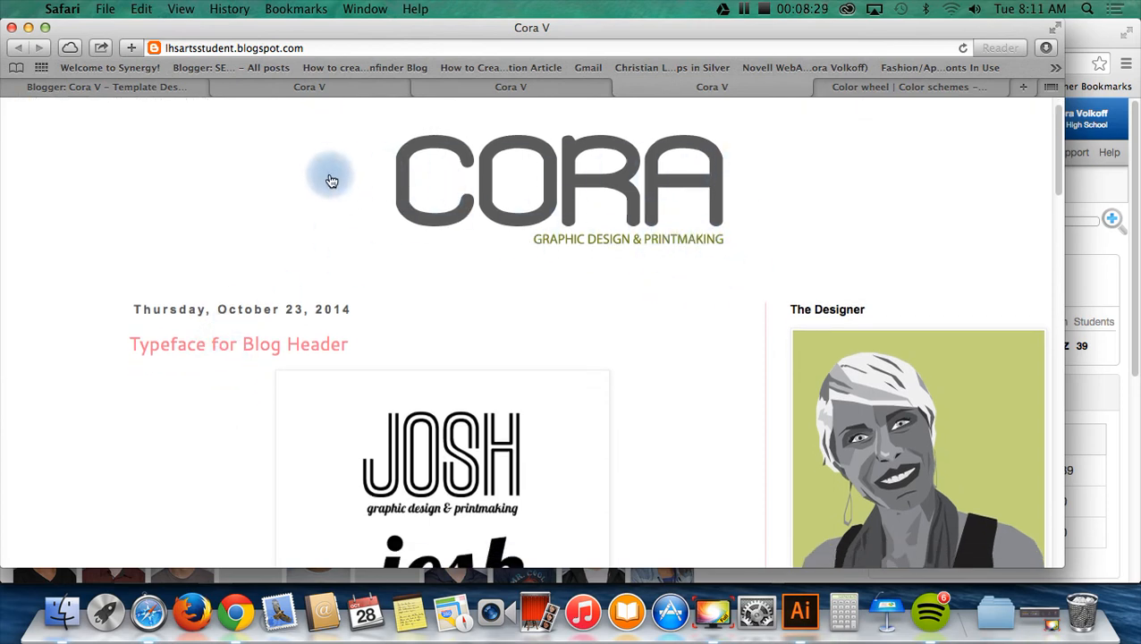
mouse_move(243, 241)
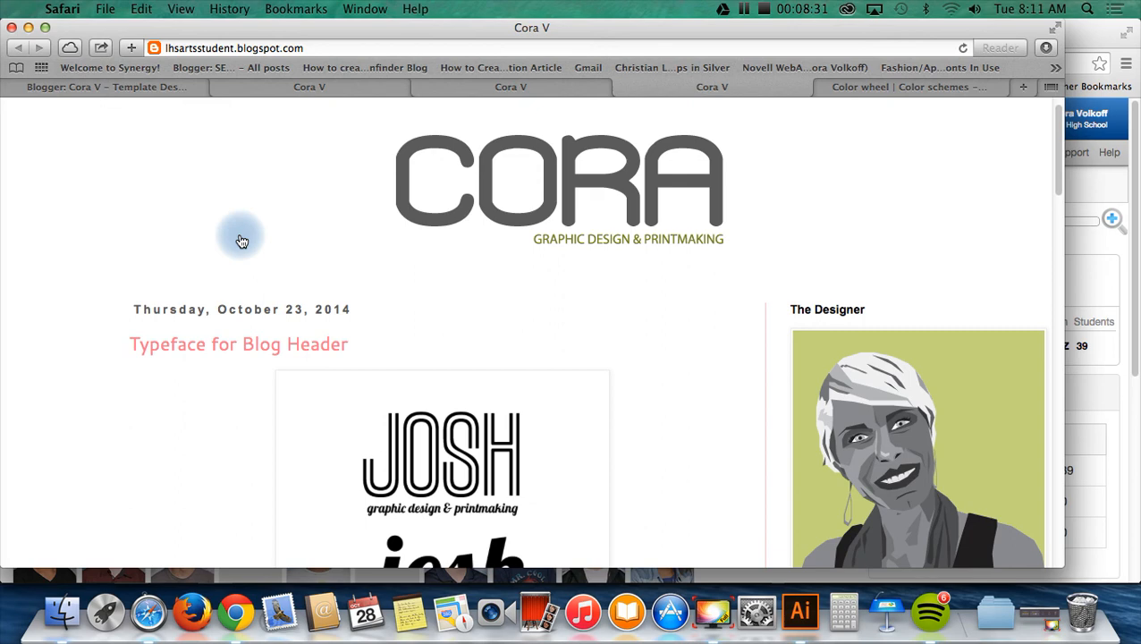
mouse_move(724, 568)
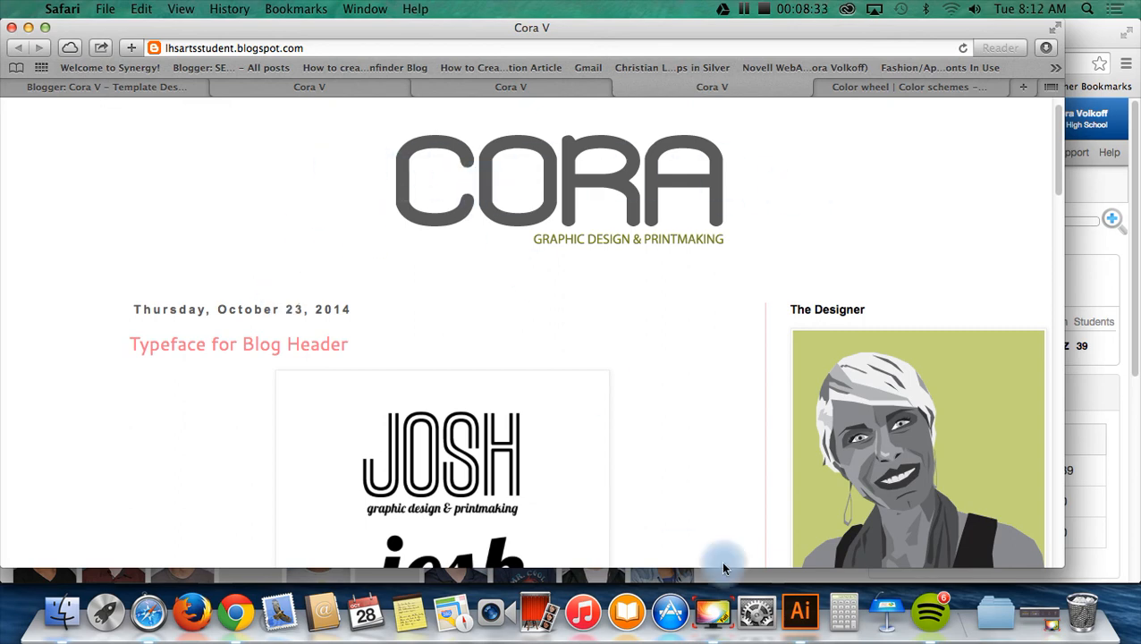
click(800, 611)
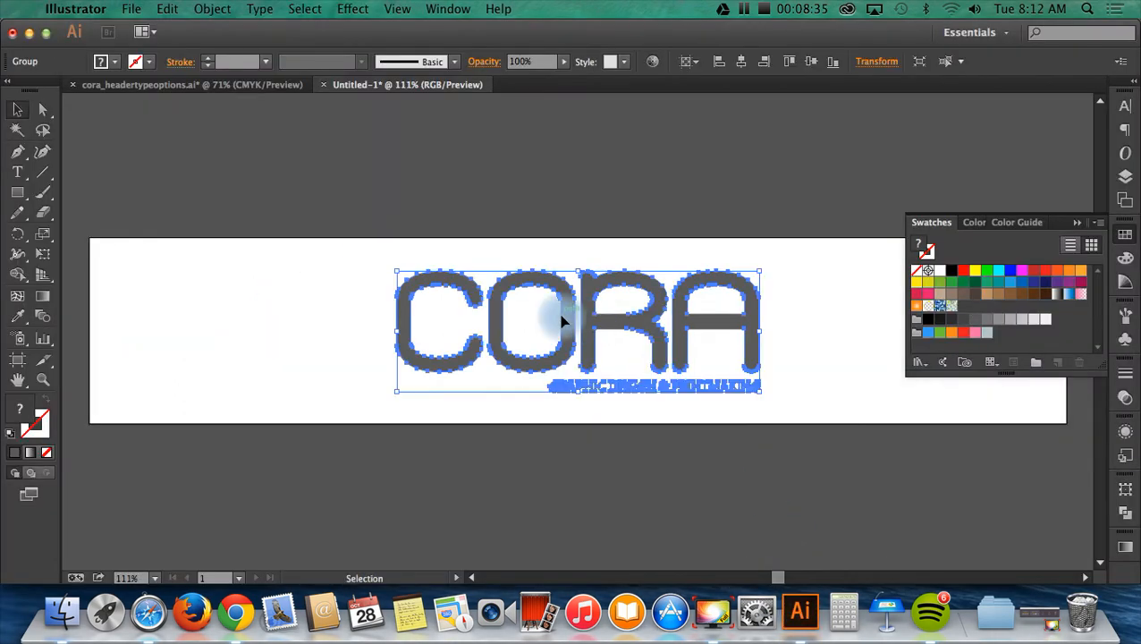
mouse_move(242, 379)
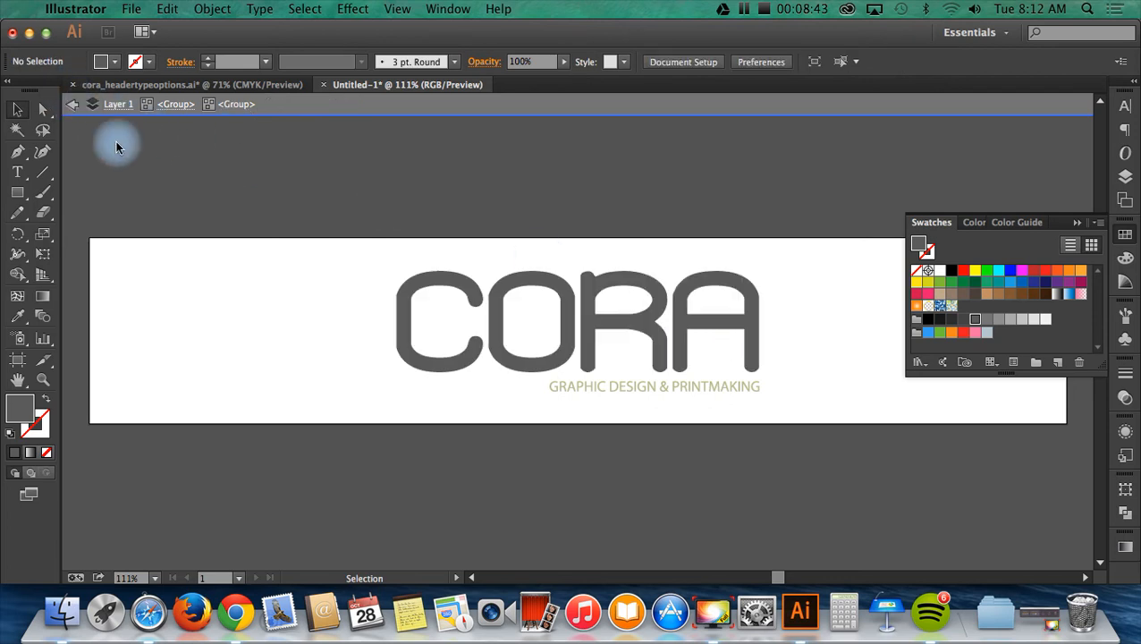
mouse_move(508, 293)
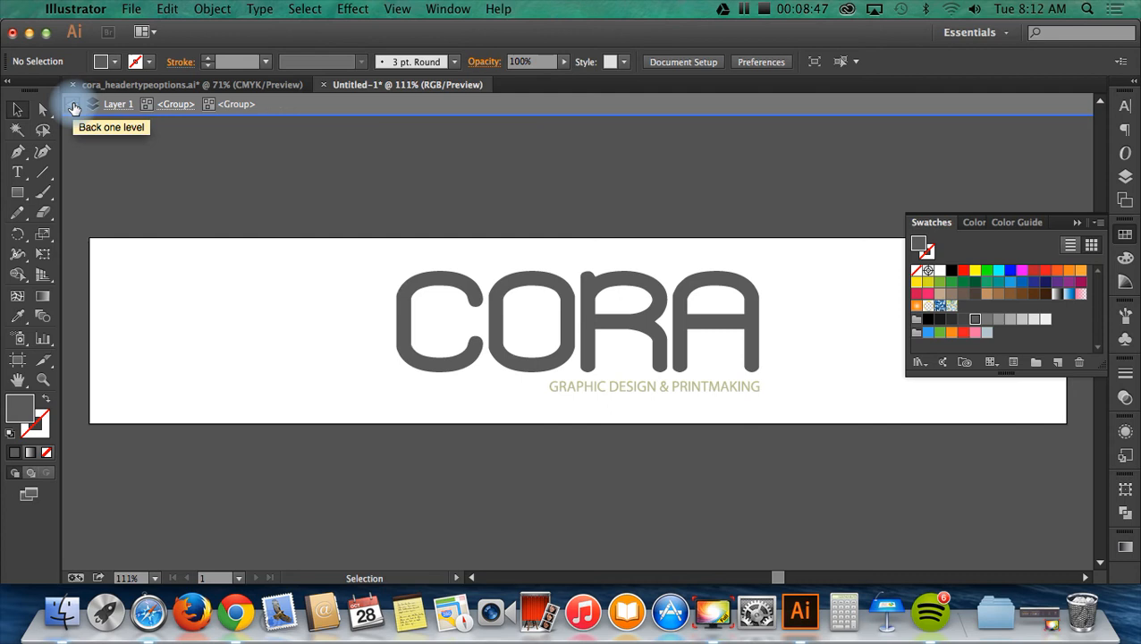
mouse_move(472, 347)
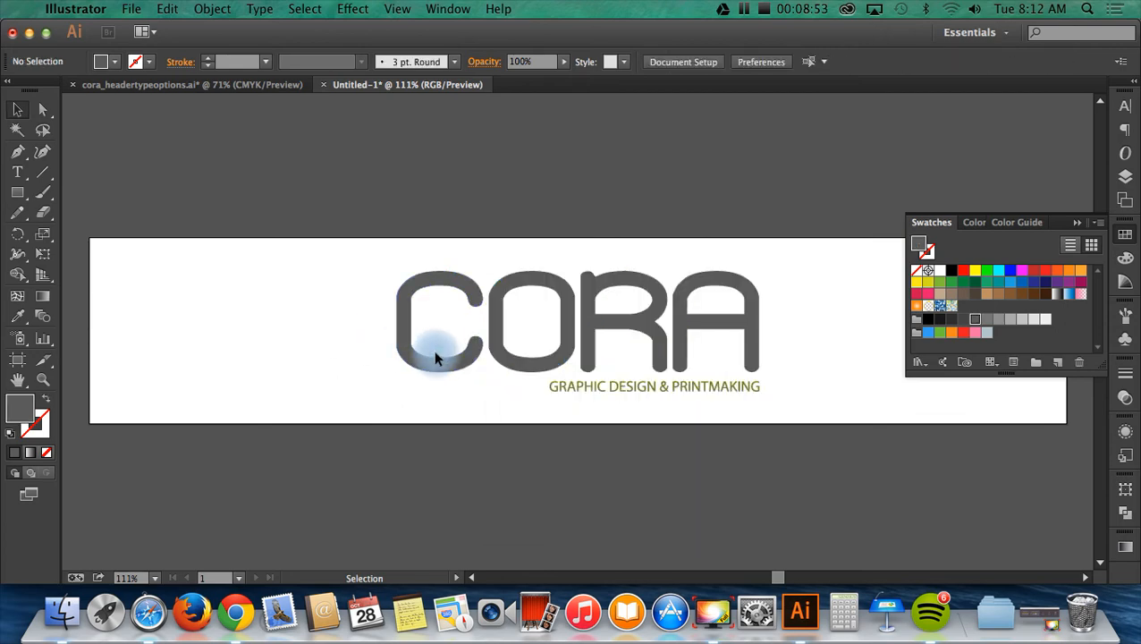
Fill the CORA letters with light green C9D787 and turn the GRAPHIC DESIGN & PRINTMAKING tagline black
double_click(20, 408)
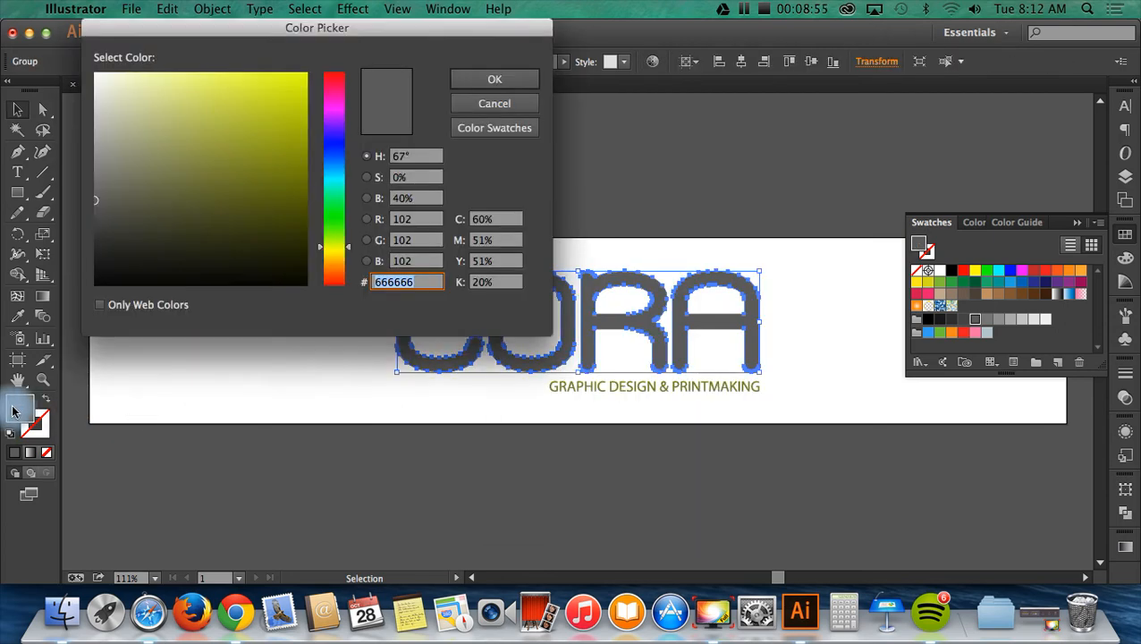
click(338, 283)
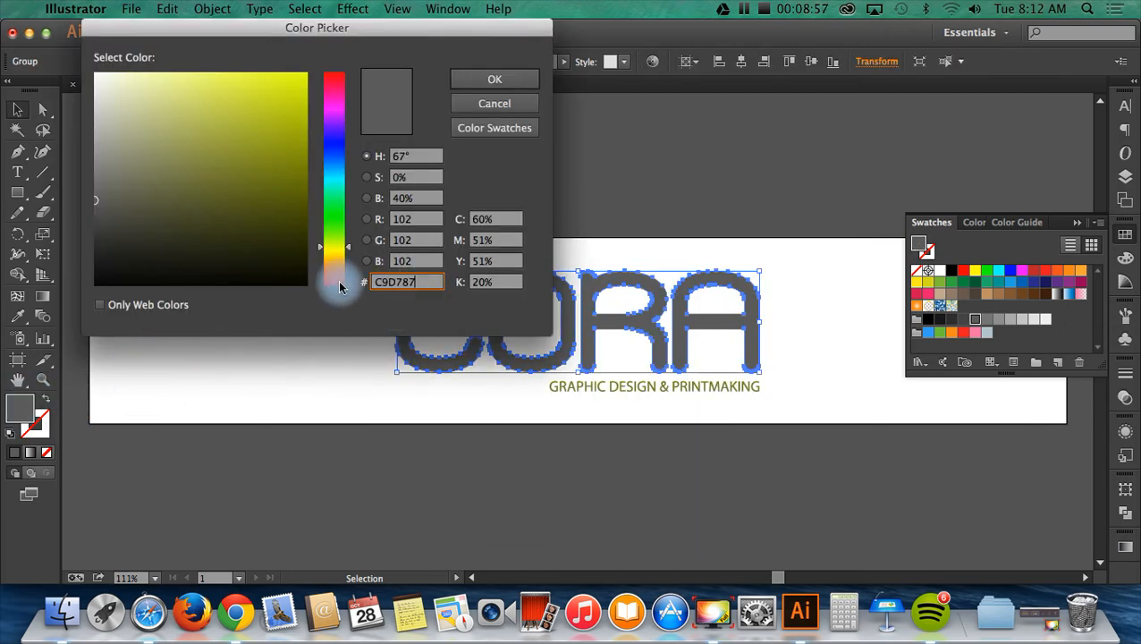
click(493, 79)
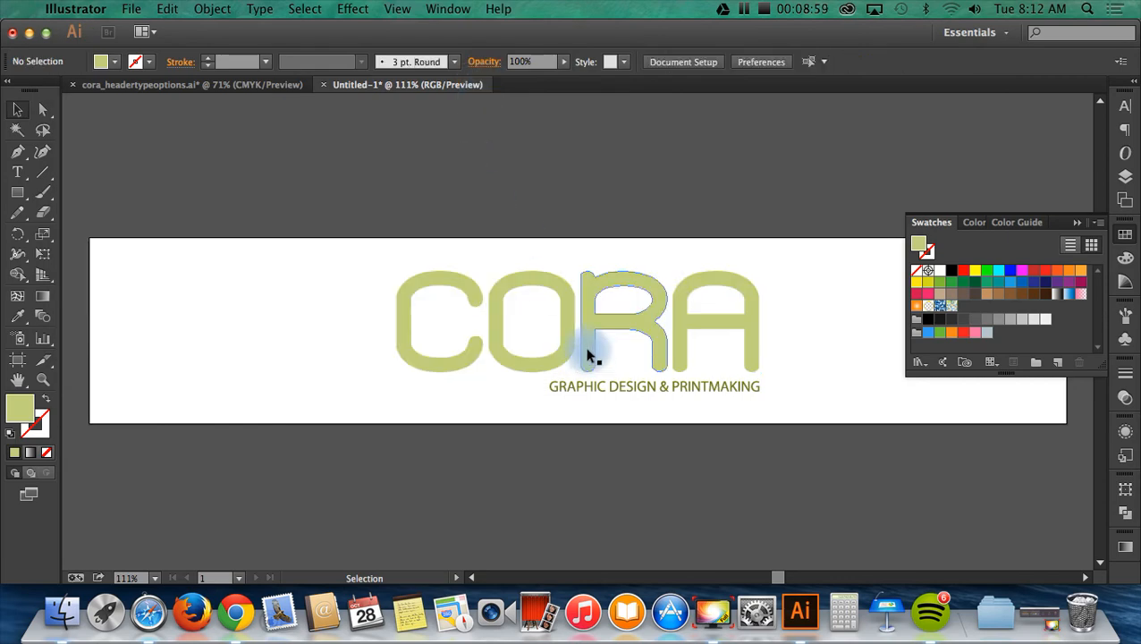
click(654, 386)
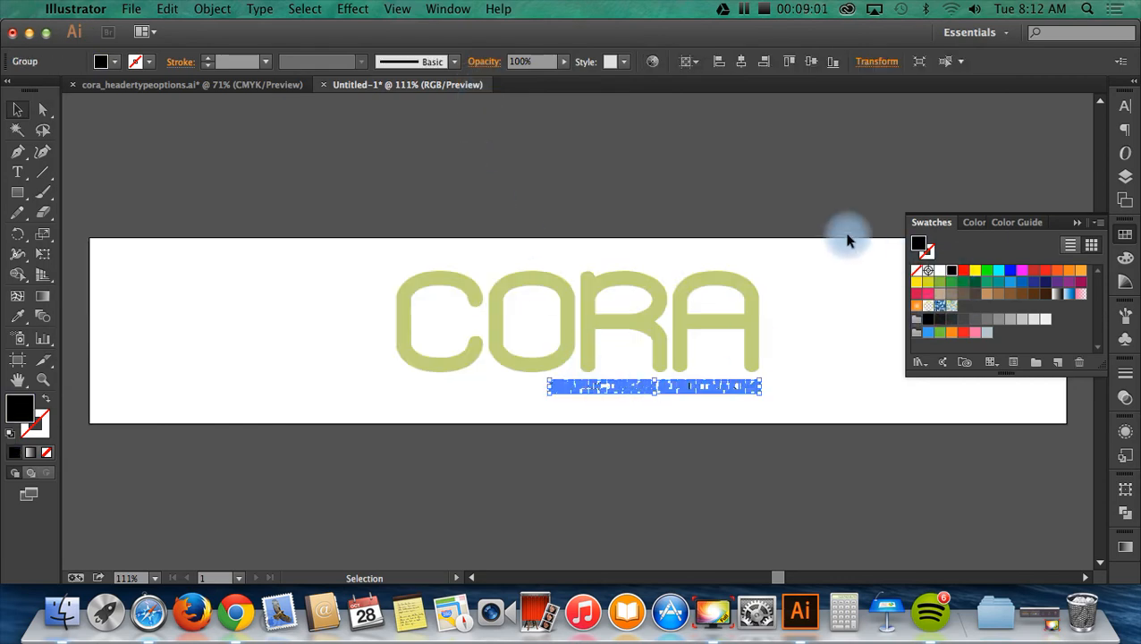
click(131, 9)
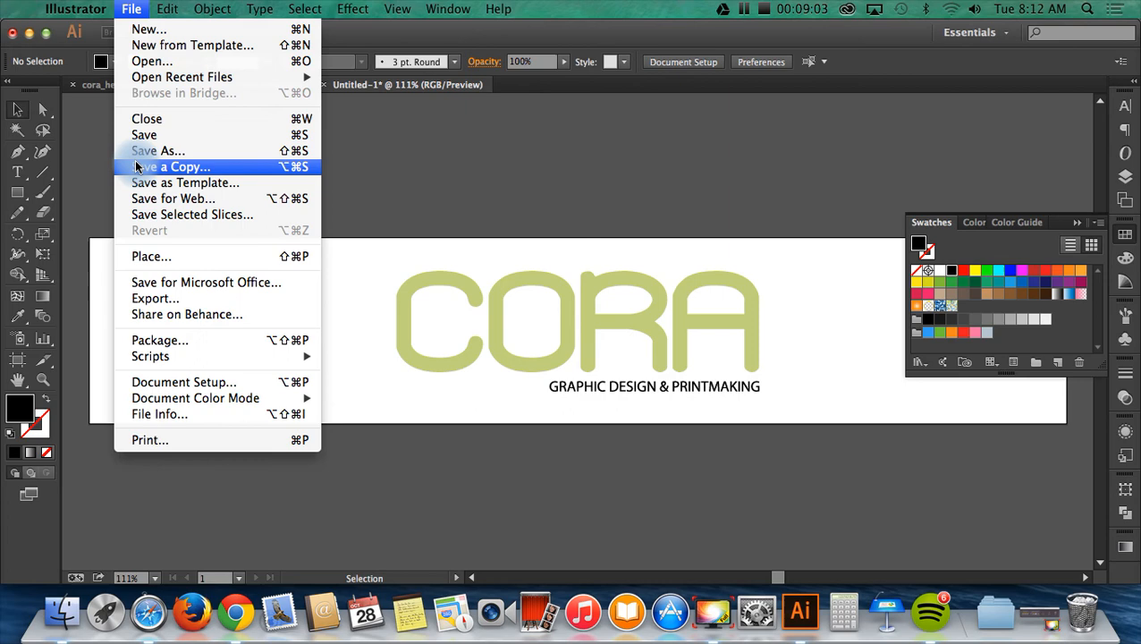
Export the green CORA header via Save for Web, then return to Safari
click(174, 198)
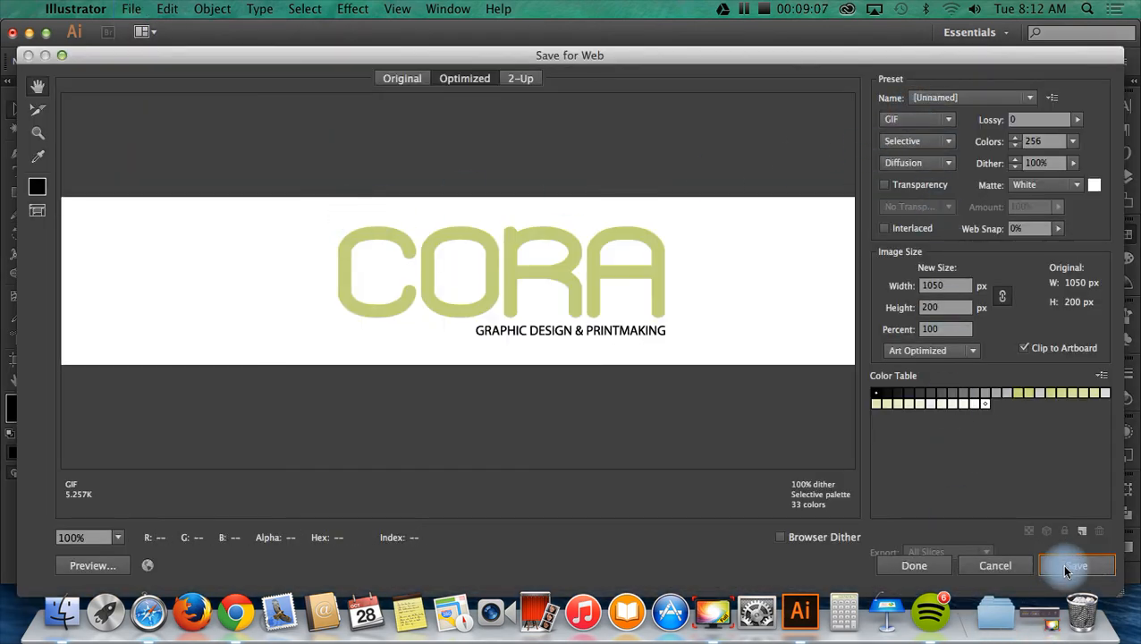
click(1076, 565)
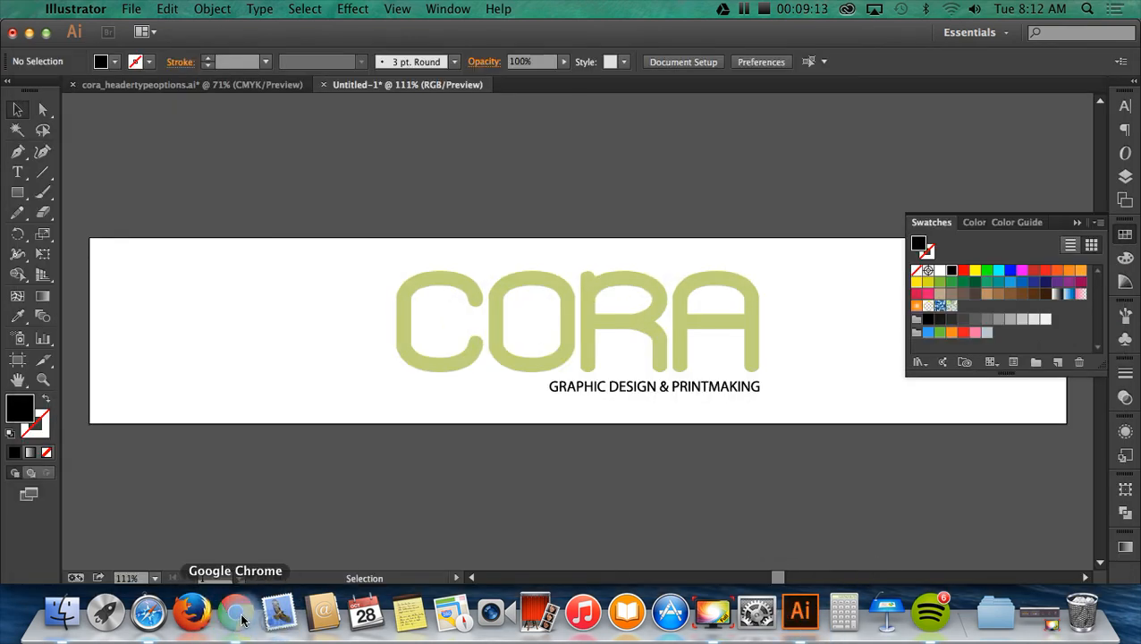
click(236, 612)
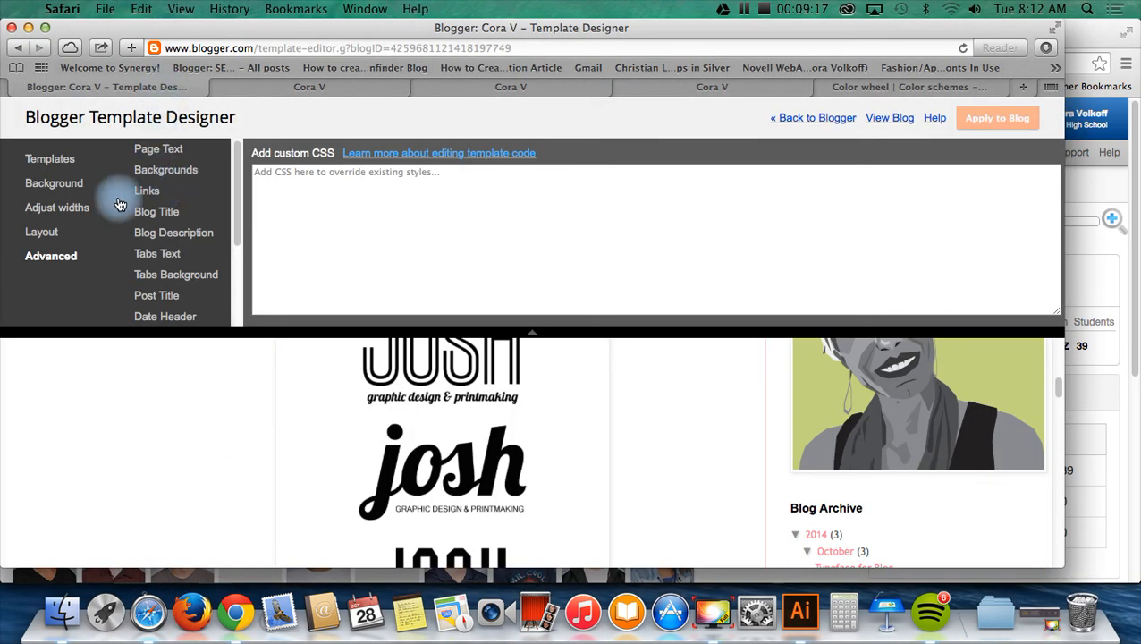
Leave the Template Designer for the Layout page and edit the Cora V (Header) gadget
click(812, 118)
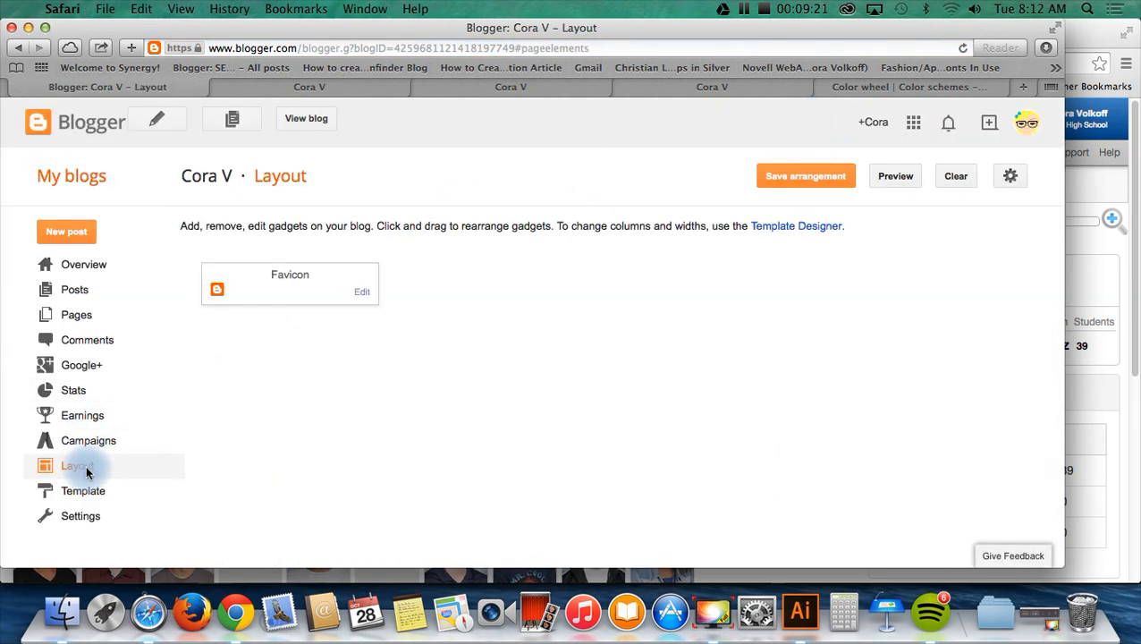
click(77, 465)
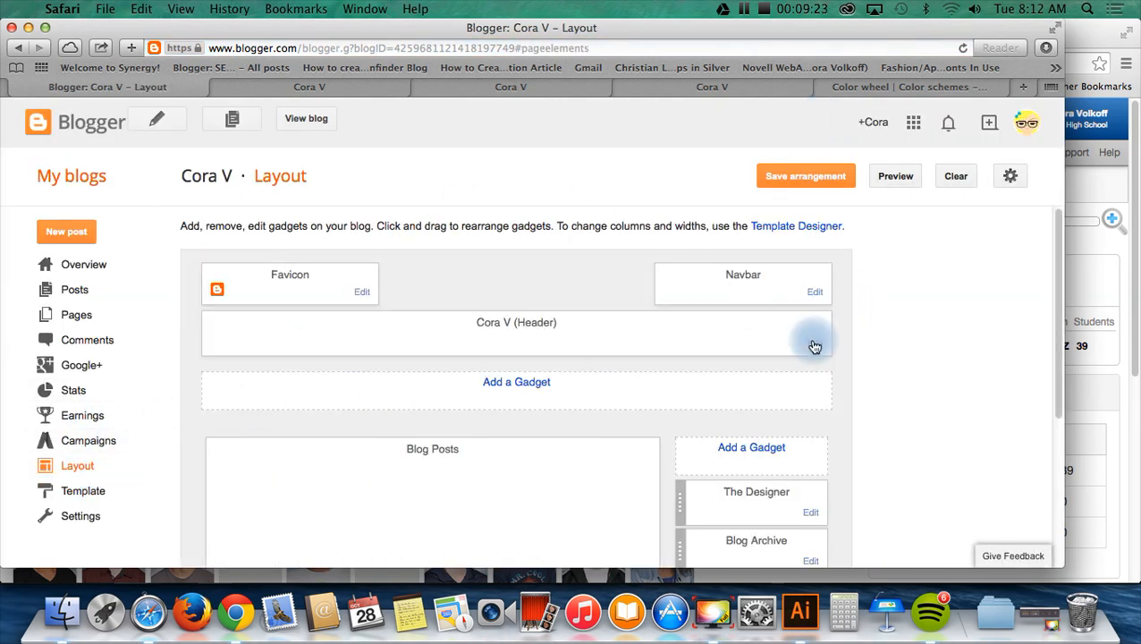
click(815, 343)
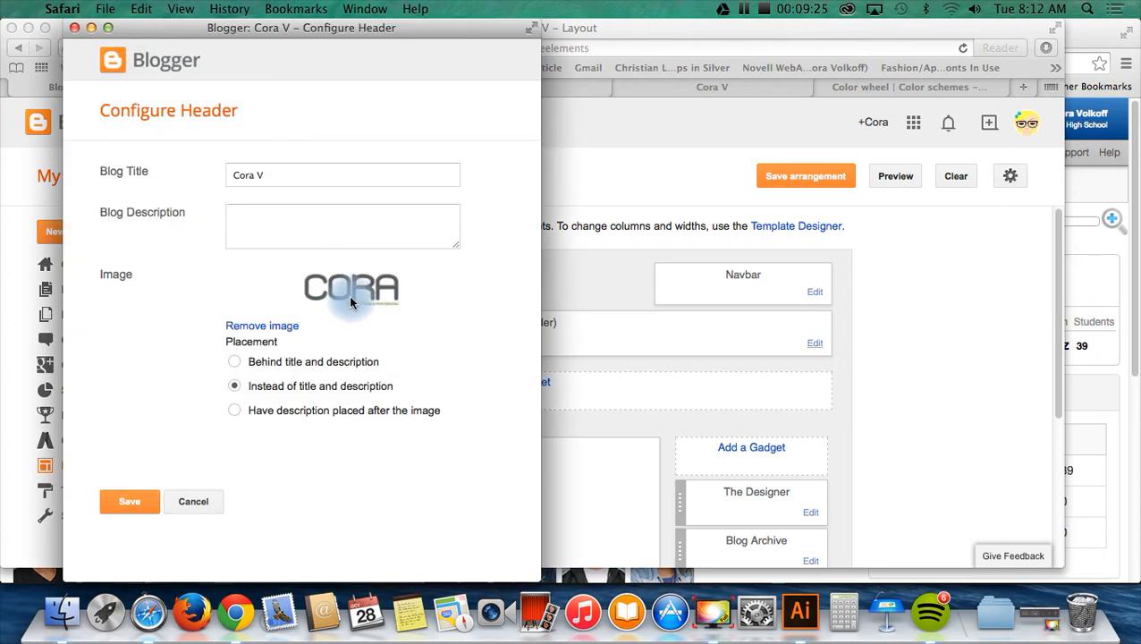
Swap the old grey header image for the exported green CORA file, save, and view the live blog
click(261, 326)
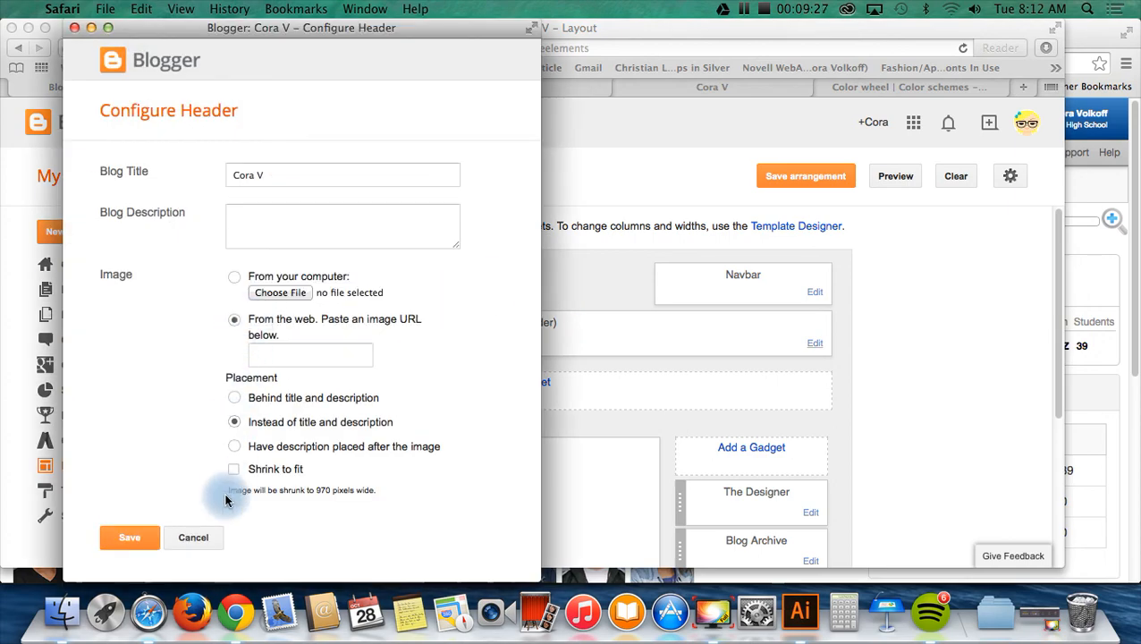
click(279, 293)
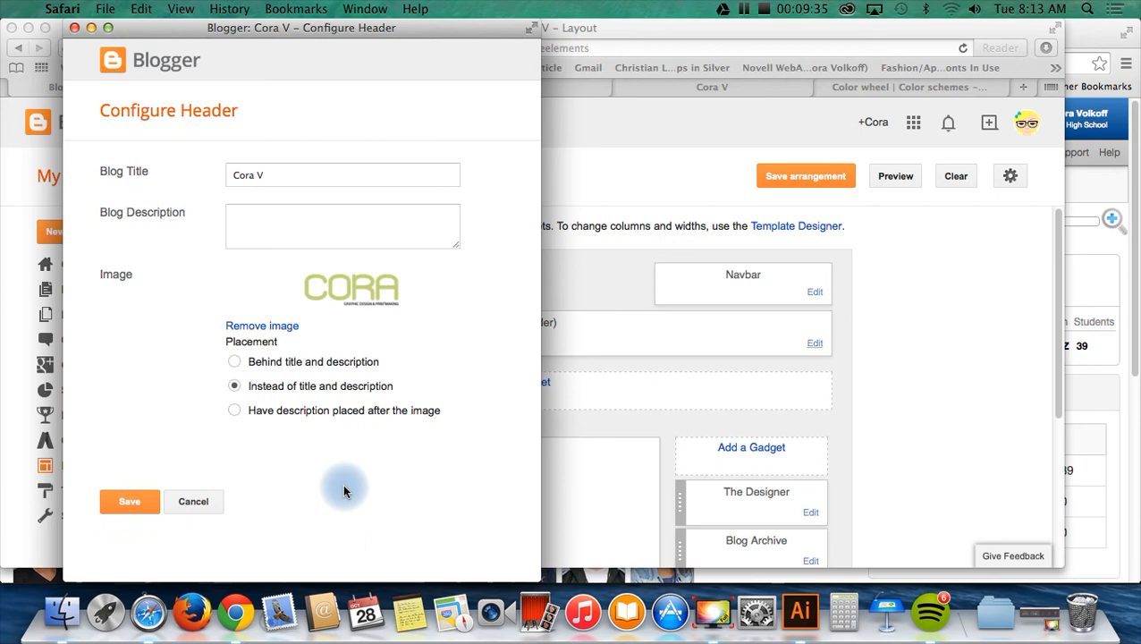
click(128, 500)
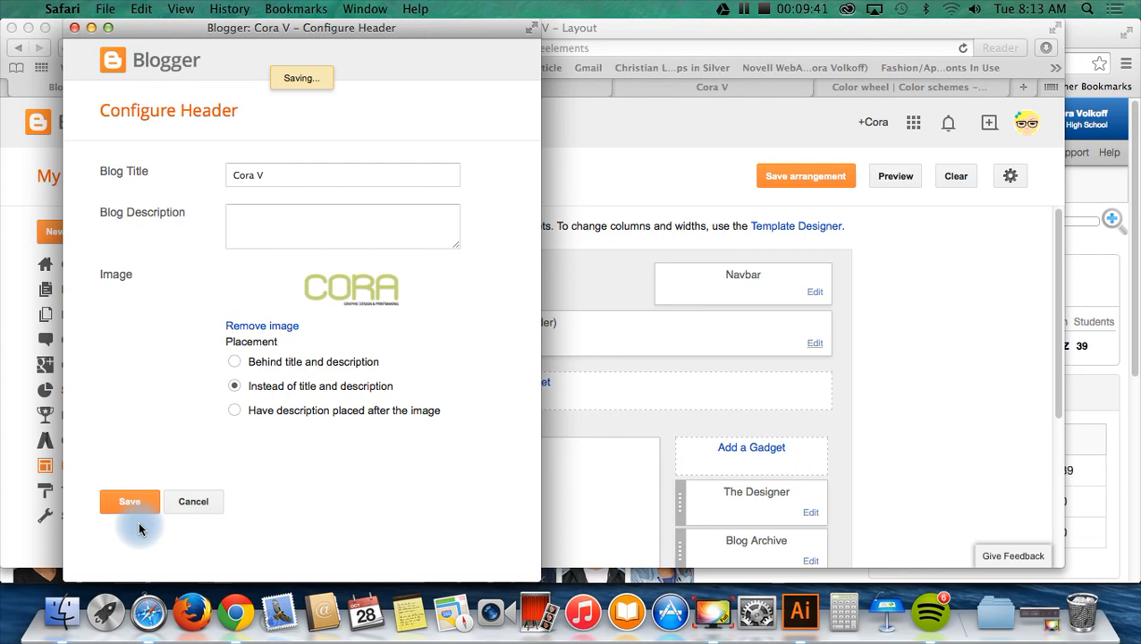
mouse_move(534, 483)
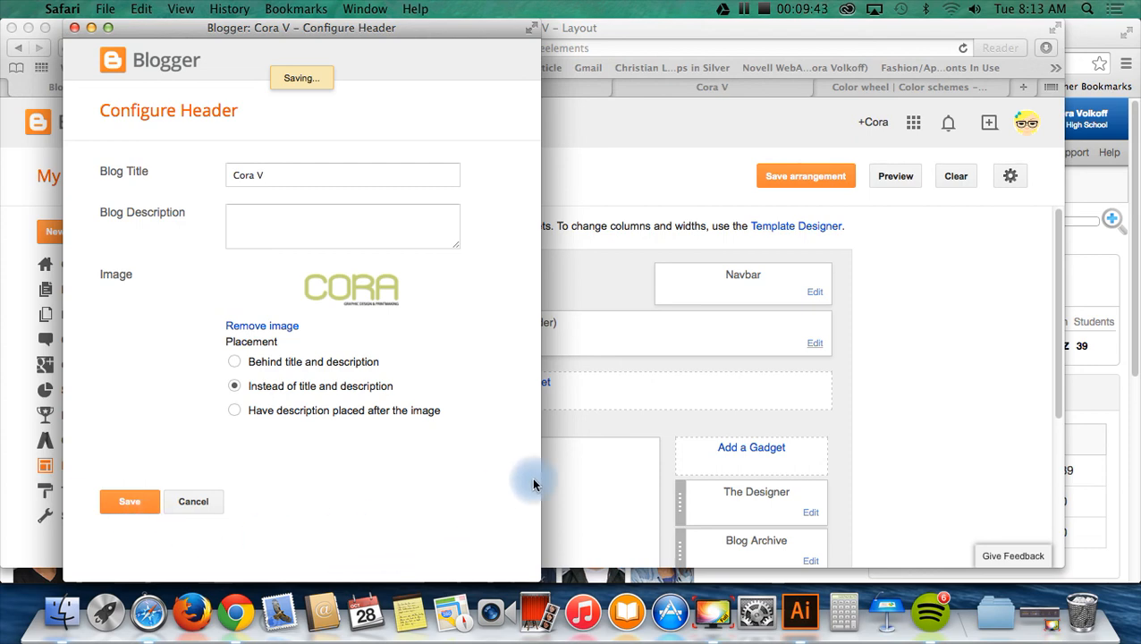
click(129, 501)
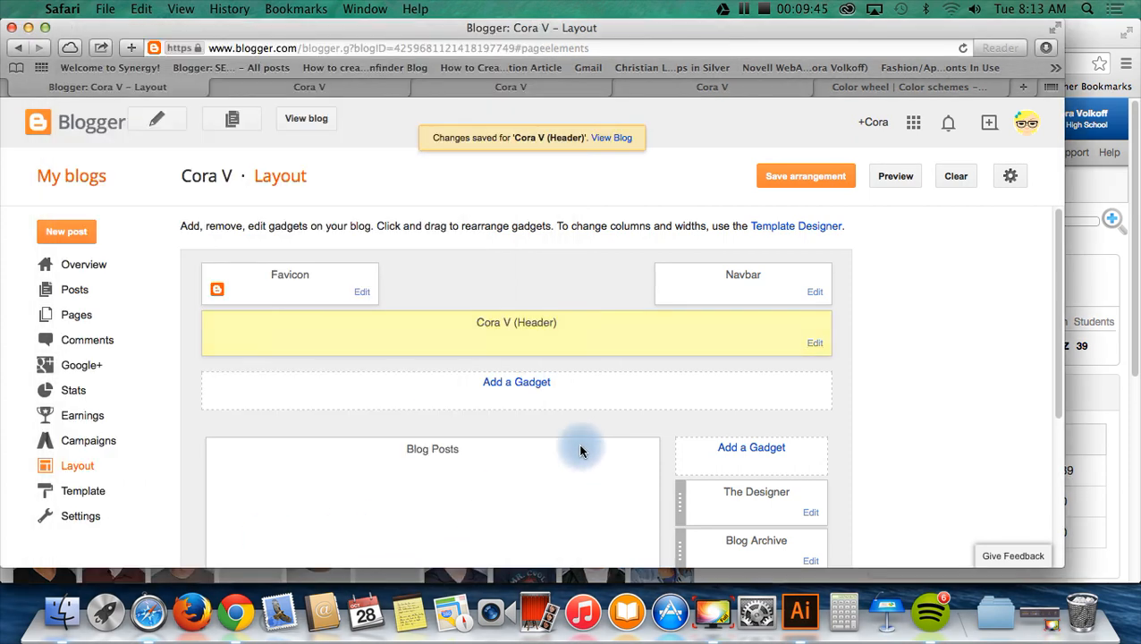
click(611, 136)
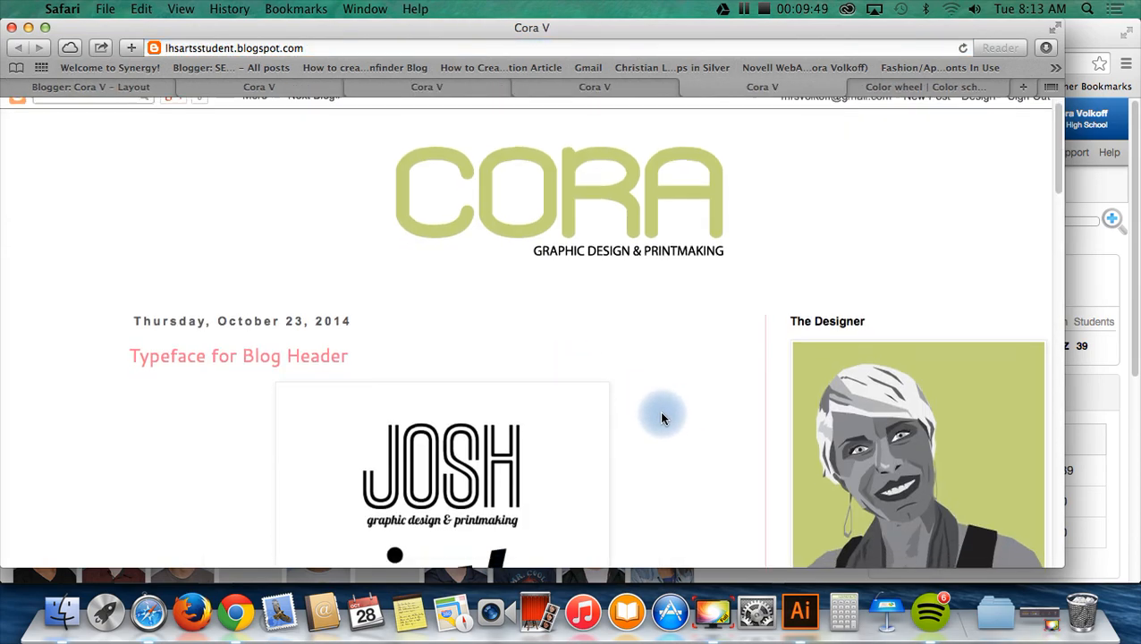
scroll(down, 3)
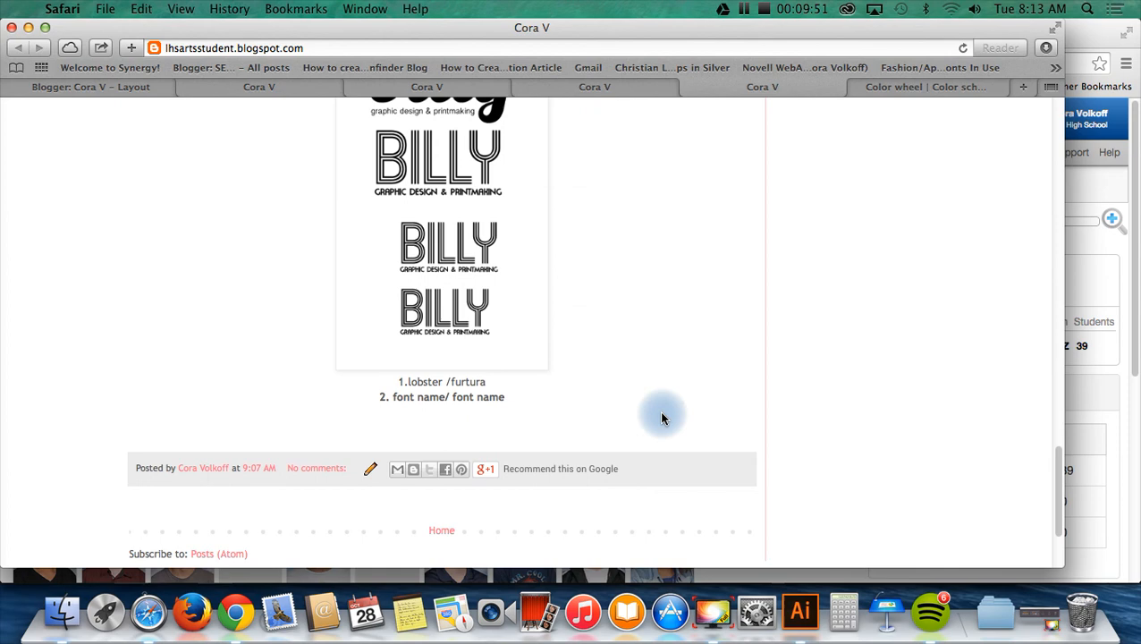
scroll(up, 3)
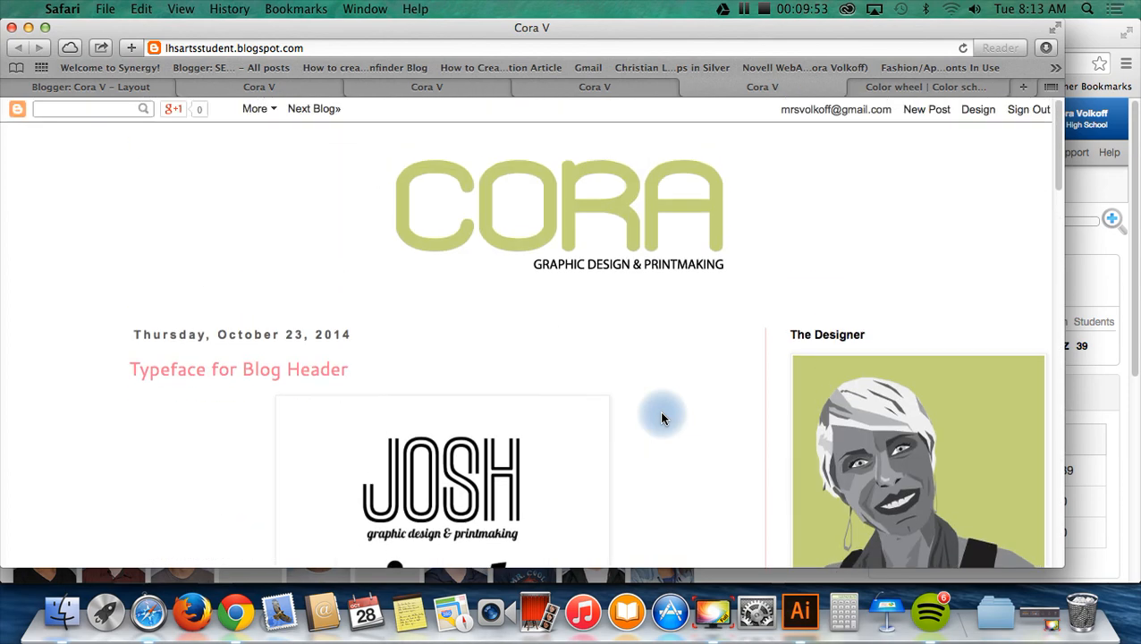
mouse_move(712, 612)
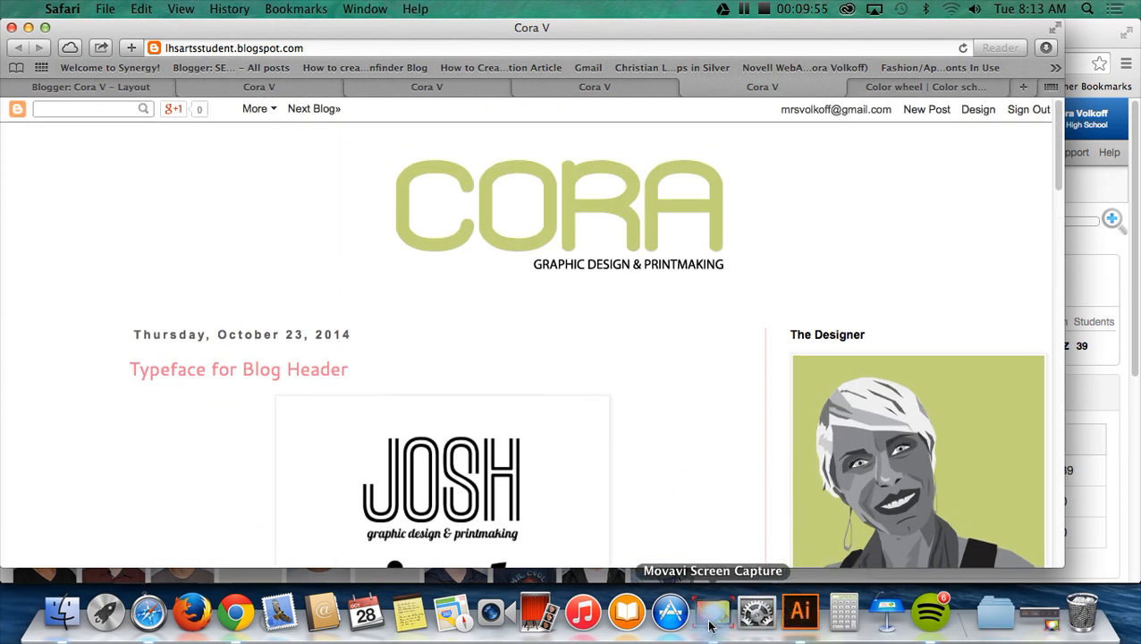